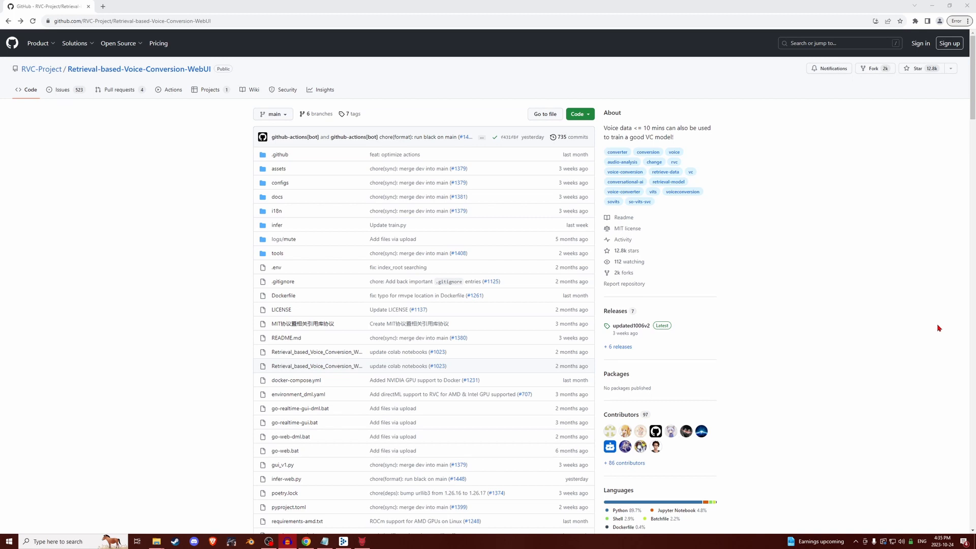
mouse_move(200, 275)
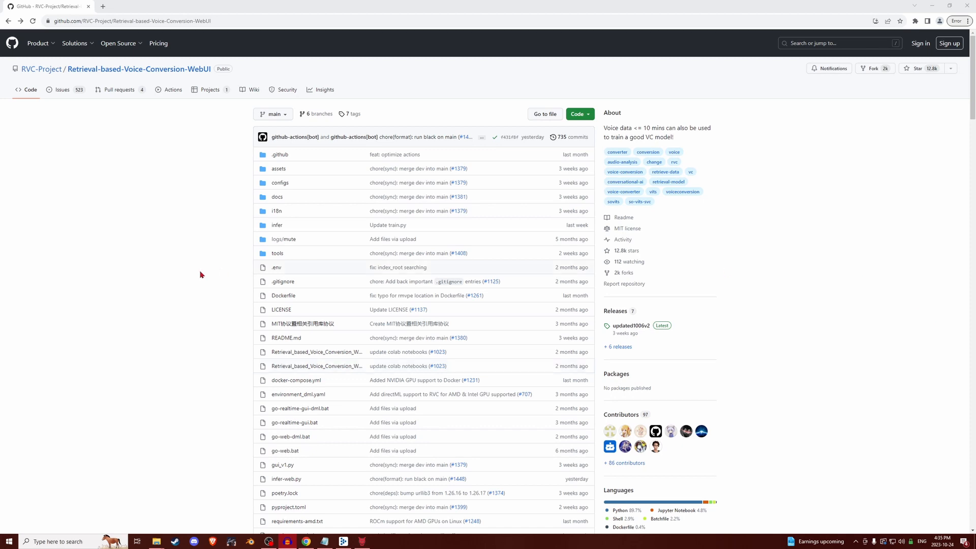
mouse_move(161, 319)
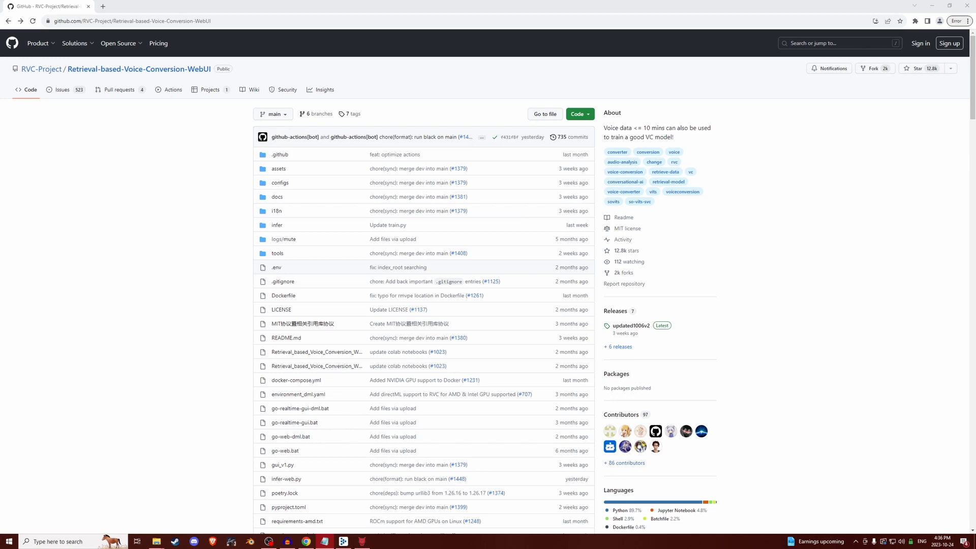
mouse_move(892, 327)
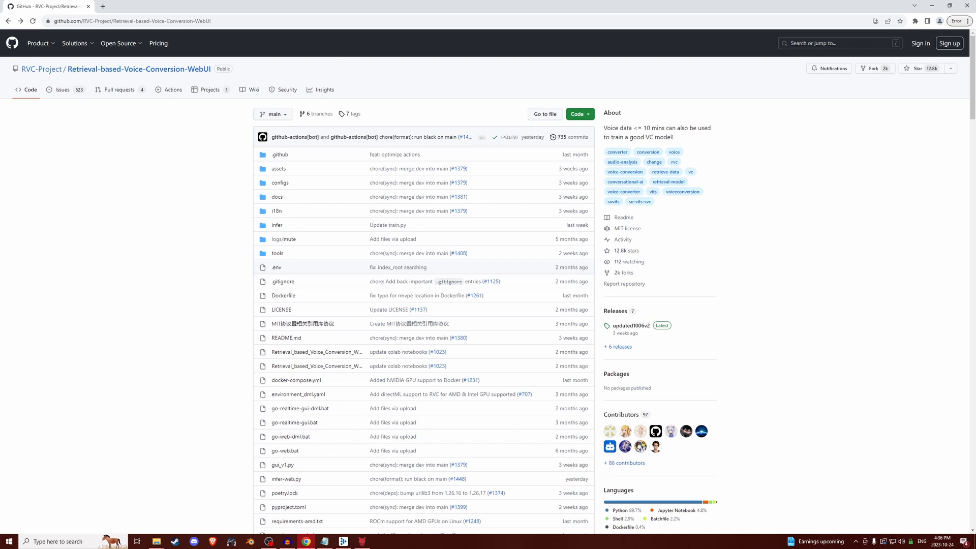
mouse_move(843, 283)
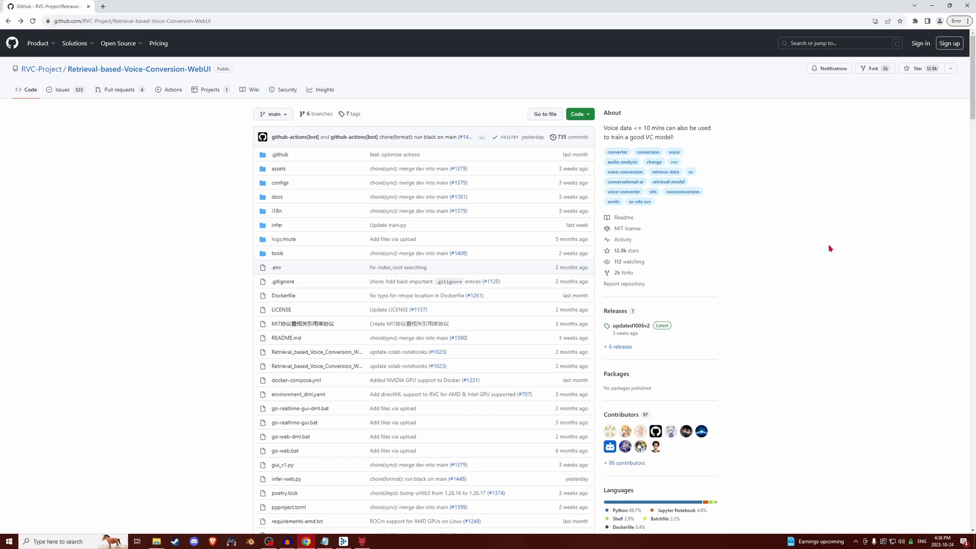
Open docs/en/README.en.md and scroll to the 'Preparation of other Pre-models' section.
left_click(75, 43)
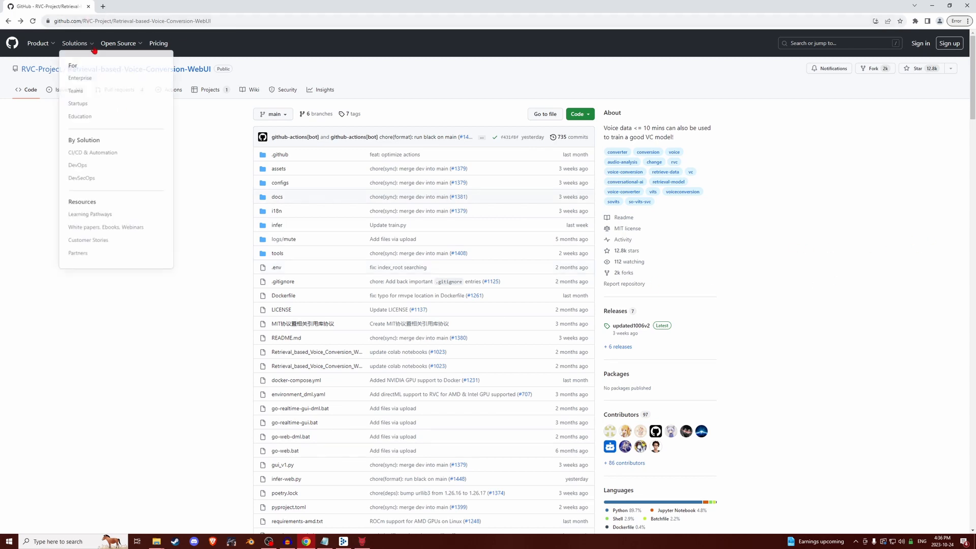
scroll("down", 3)
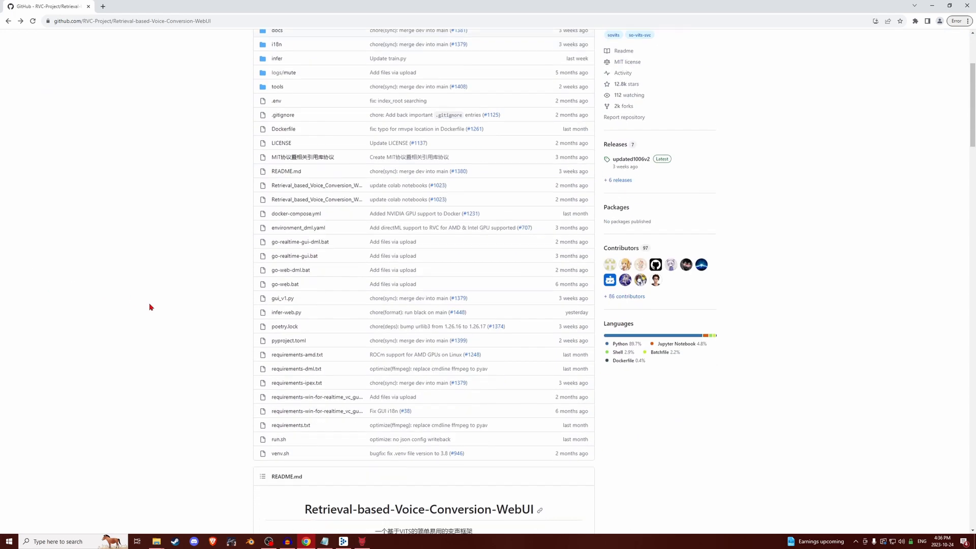
scroll("down", 3)
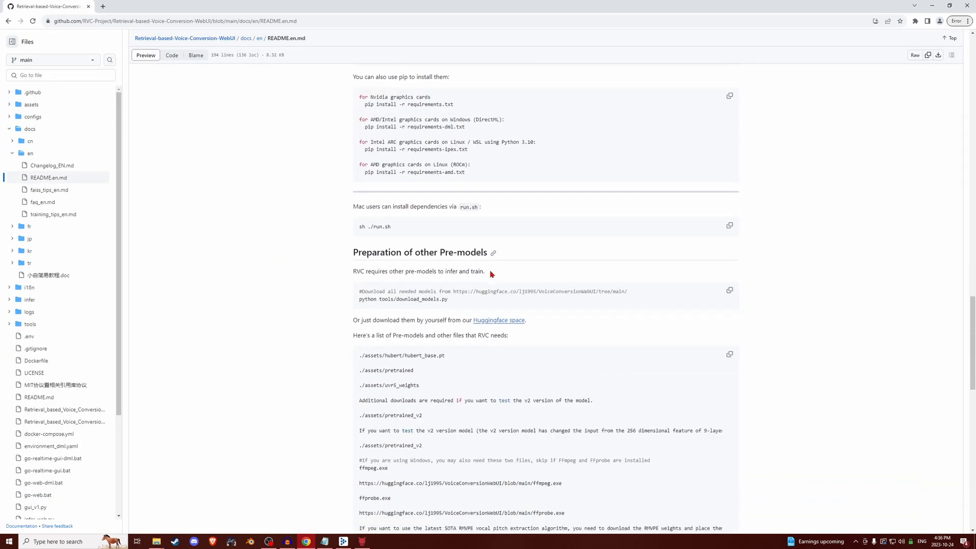
left_click_drag(353, 319, 416, 320)
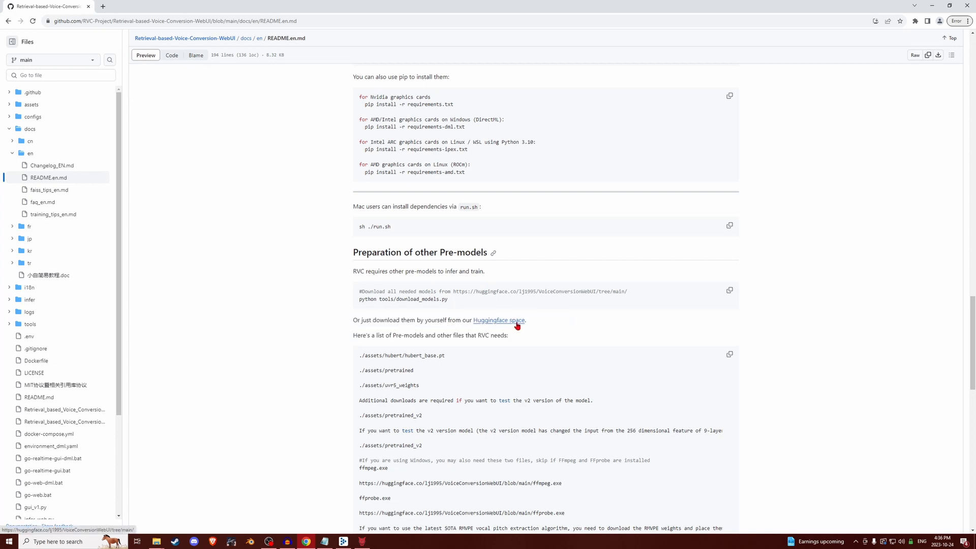
Open the lj1995 VoiceConversionWebUI Hugging Face files list and browse the pretrained folders.
left_click(498, 320)
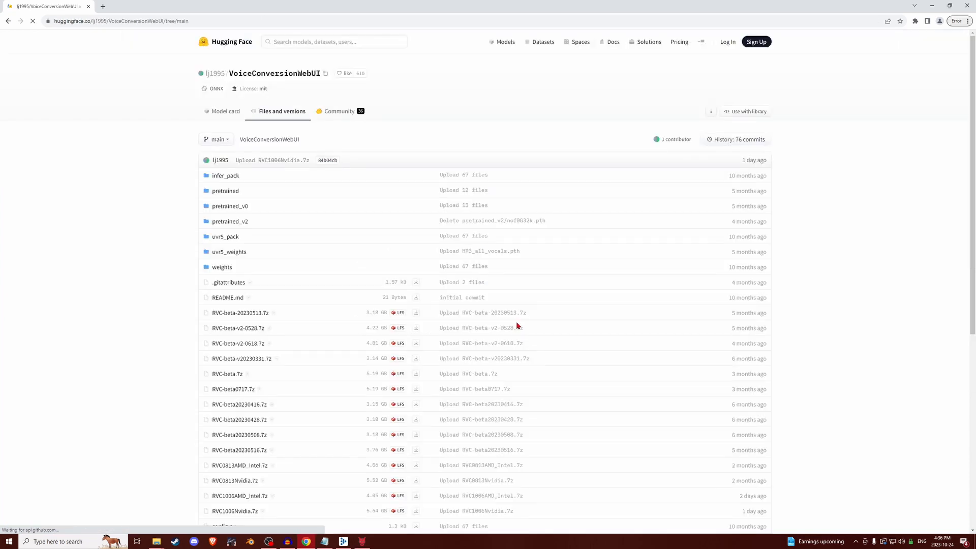
scroll("down", 3)
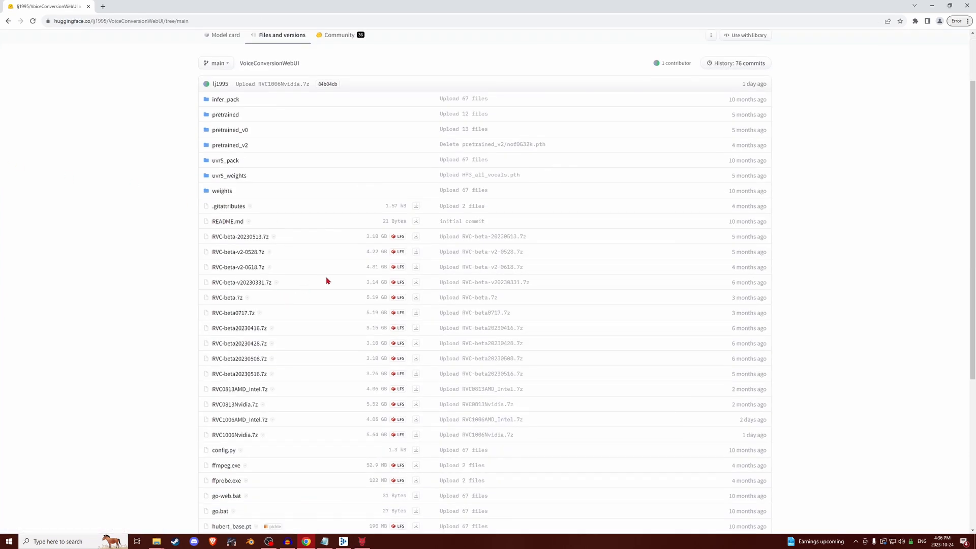
mouse_move(286, 306)
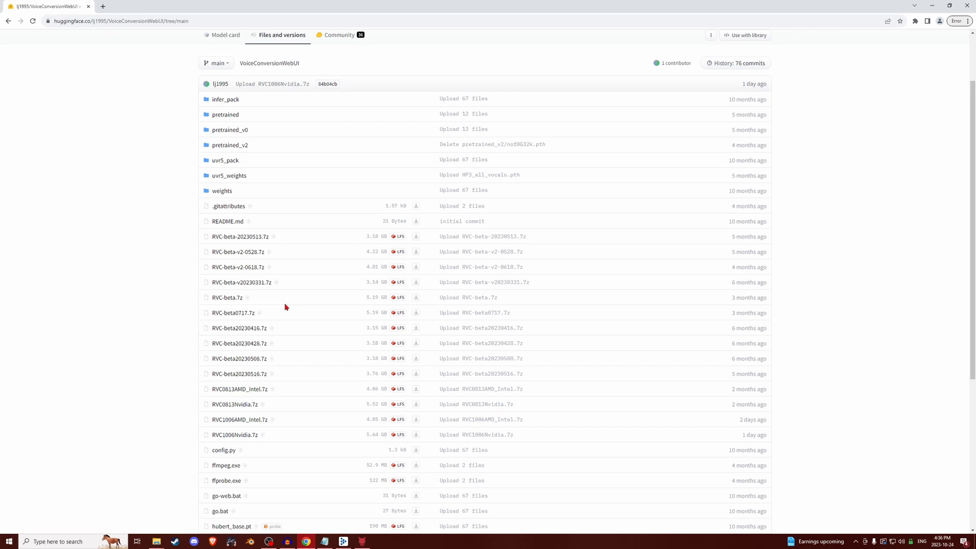
mouse_move(271, 415)
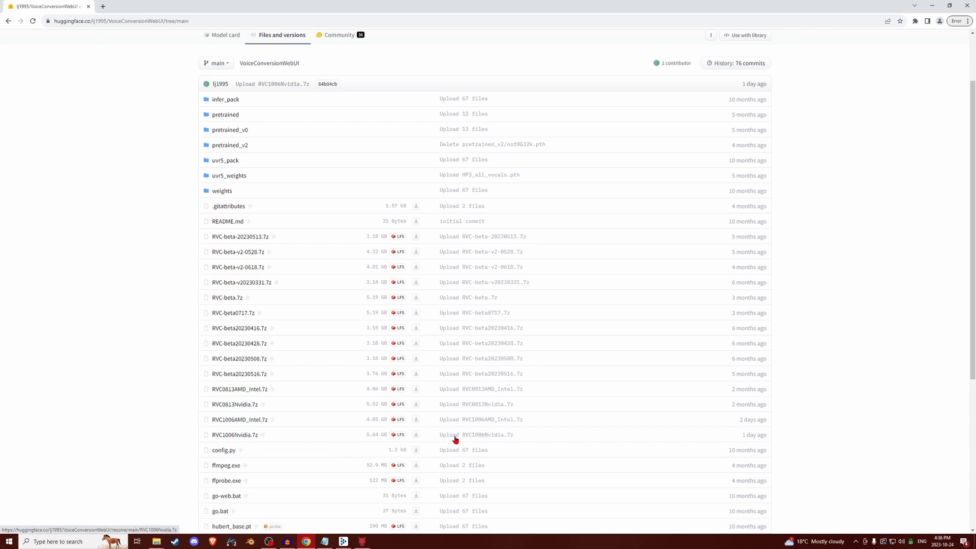
mouse_move(513, 447)
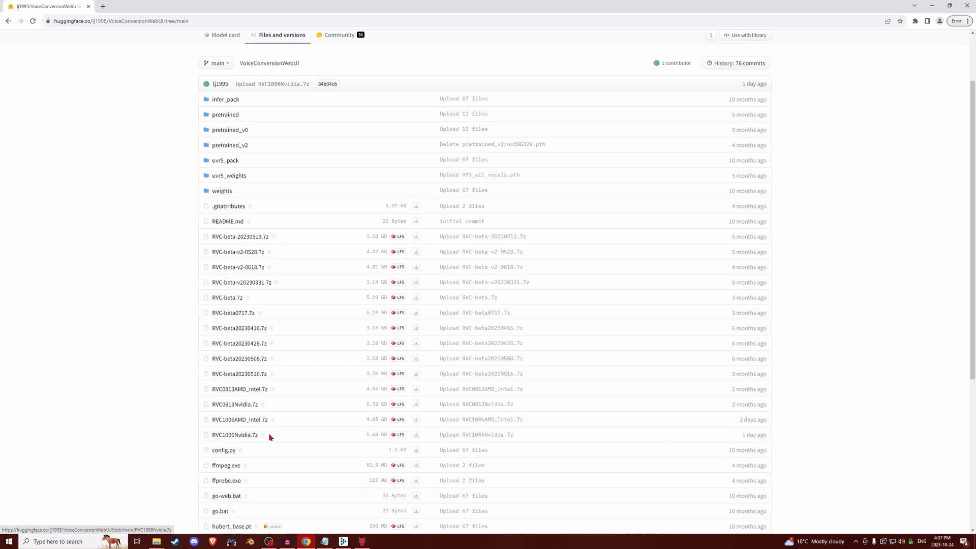
mouse_move(238, 358)
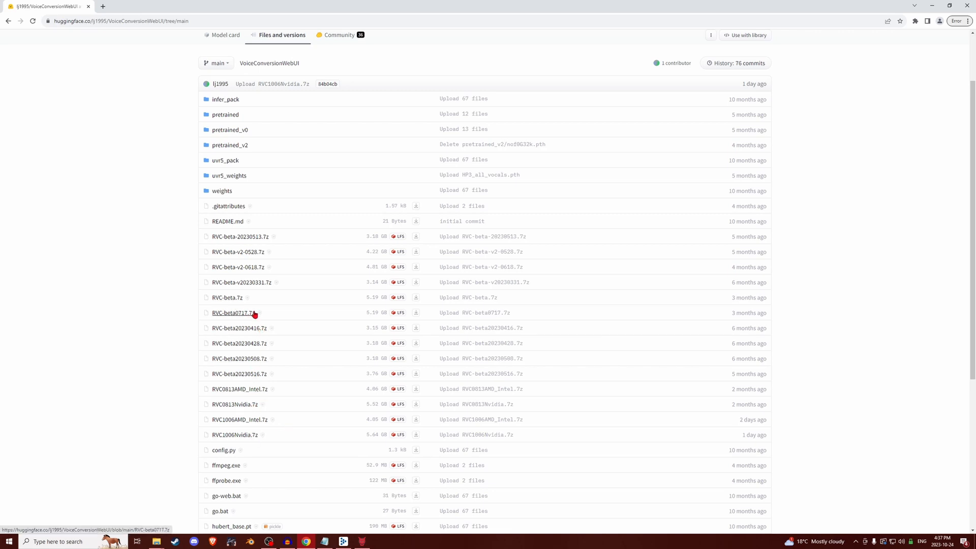
mouse_move(269, 295)
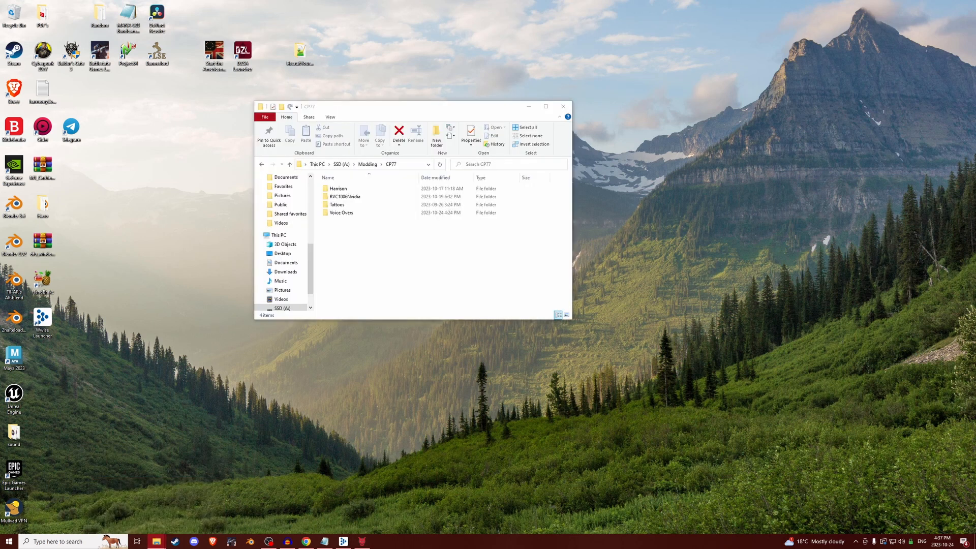
Open the RVC1006Nvidia folder to view assets, configs and go-web.bat.
double_click(346, 196)
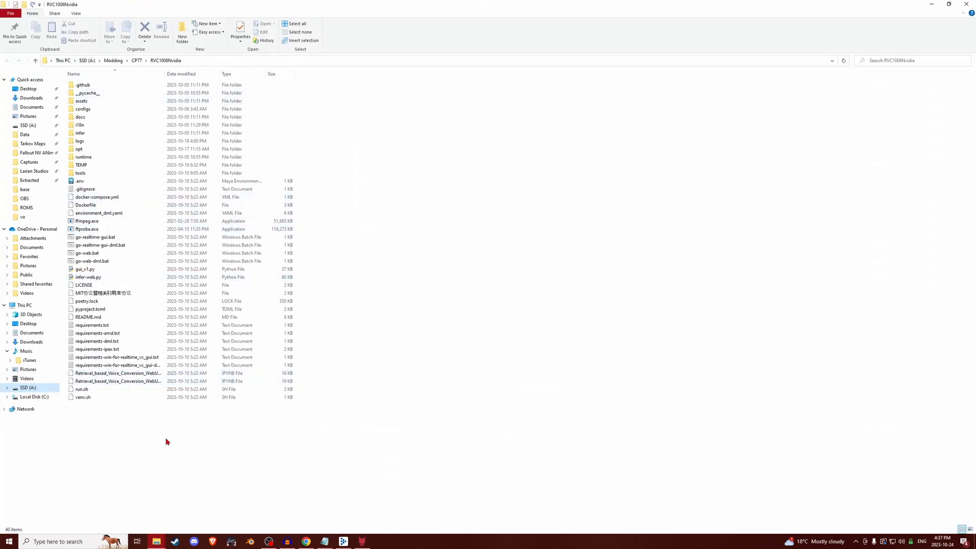
mouse_move(212, 468)
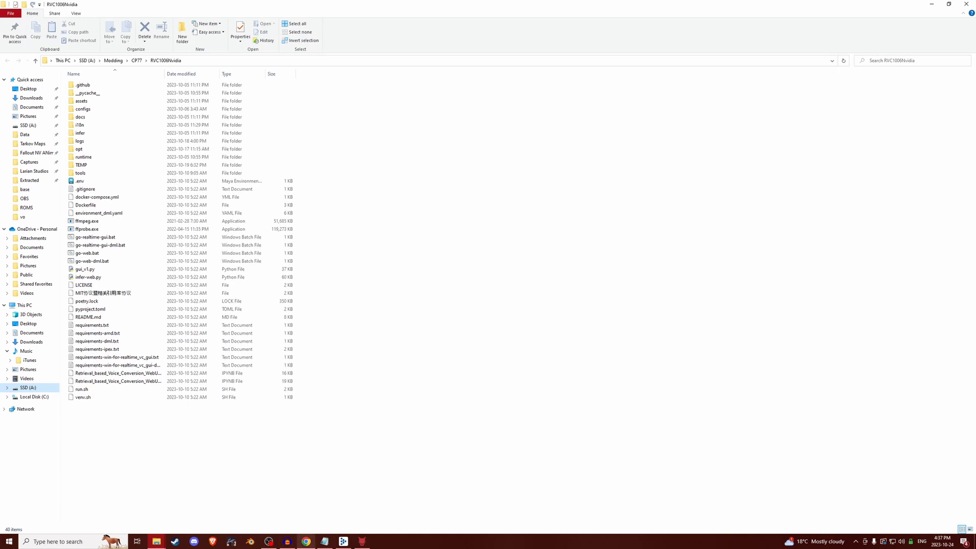
Create the Cyberpunk 2077 project 'Tut Voice' in a new Tut folder under A:\Modding\CP77.
left_click(343, 540)
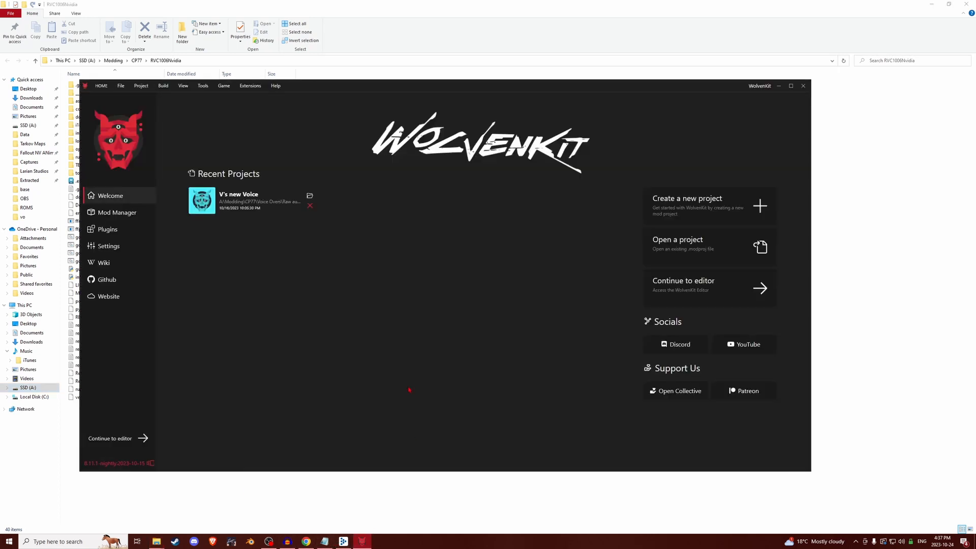
left_click(708, 206)
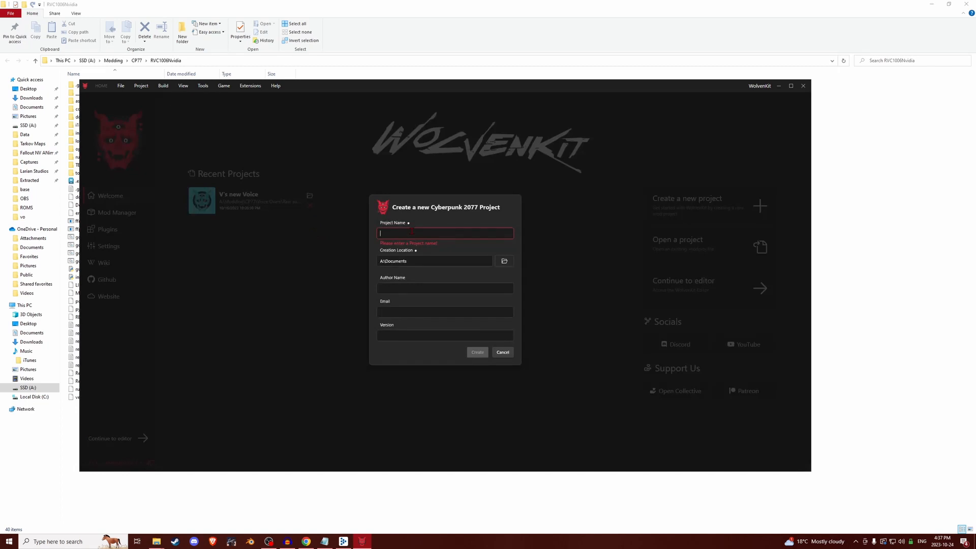
type("Tut Voice")
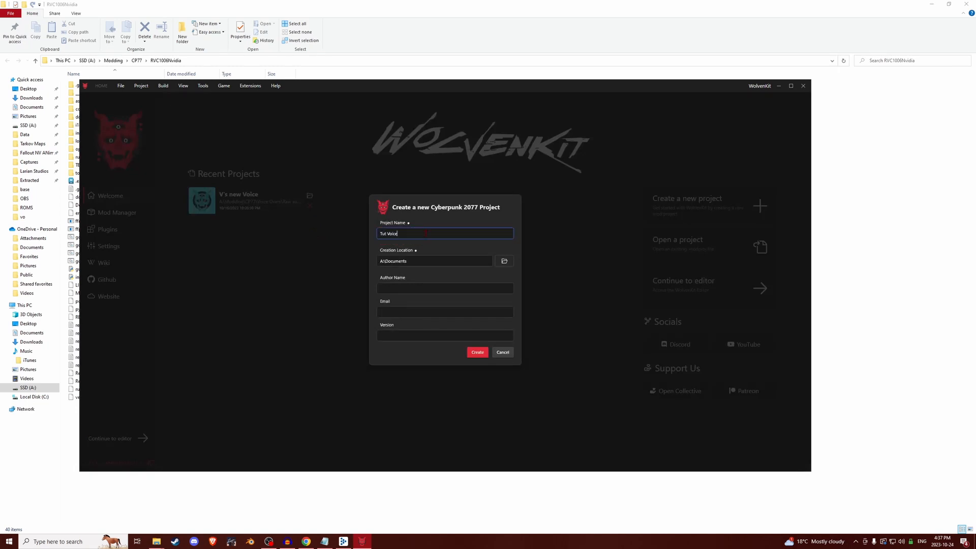
left_click(503, 260)
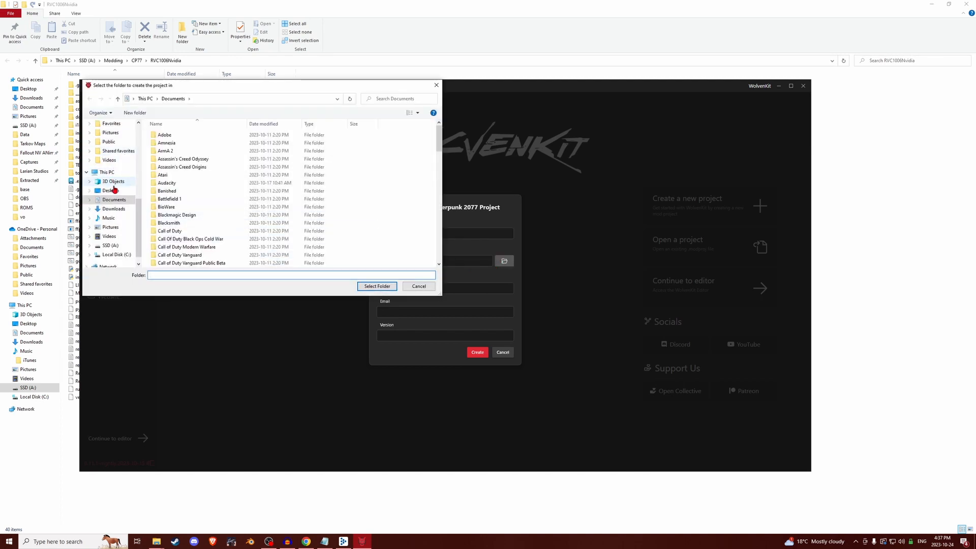
left_click(109, 245)
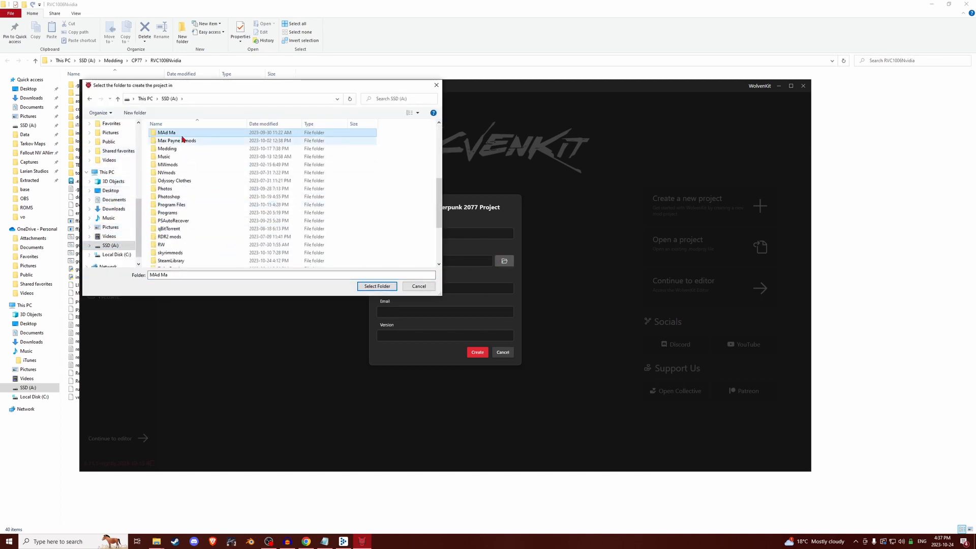
double_click(167, 148)
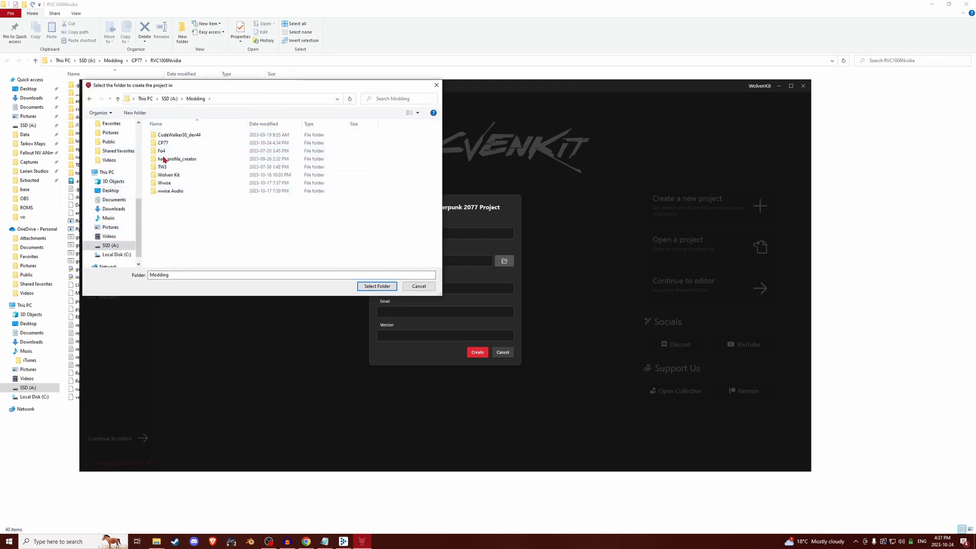
double_click(163, 142)
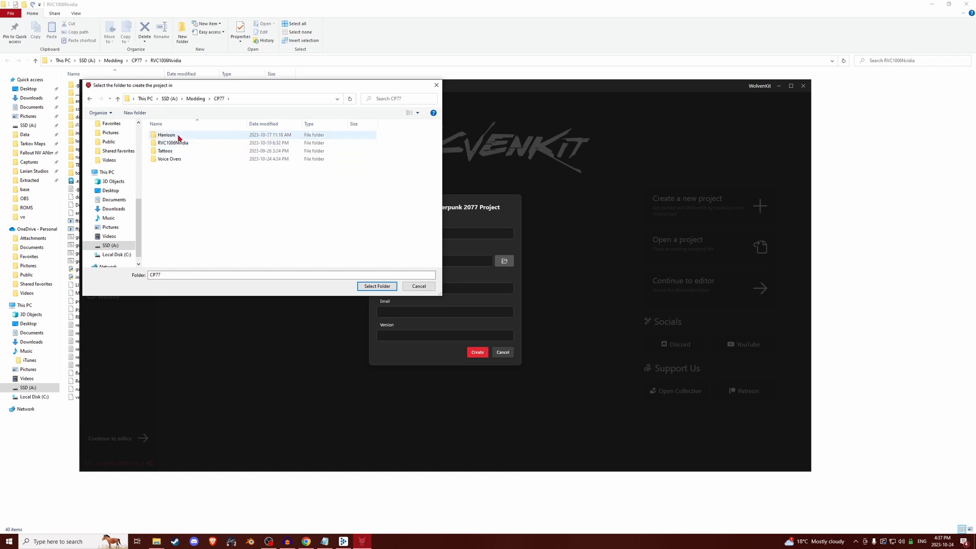
left_click(133, 113)
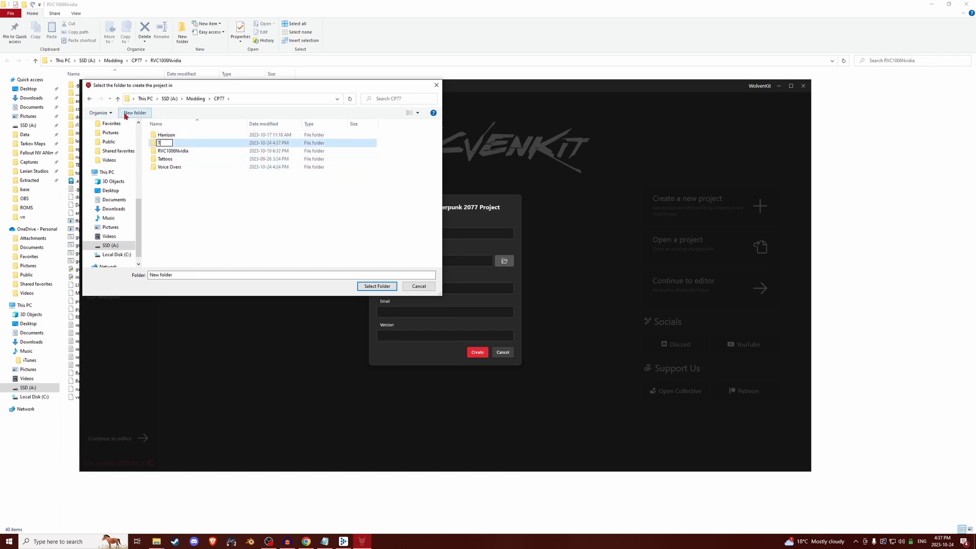
left_click(377, 286)
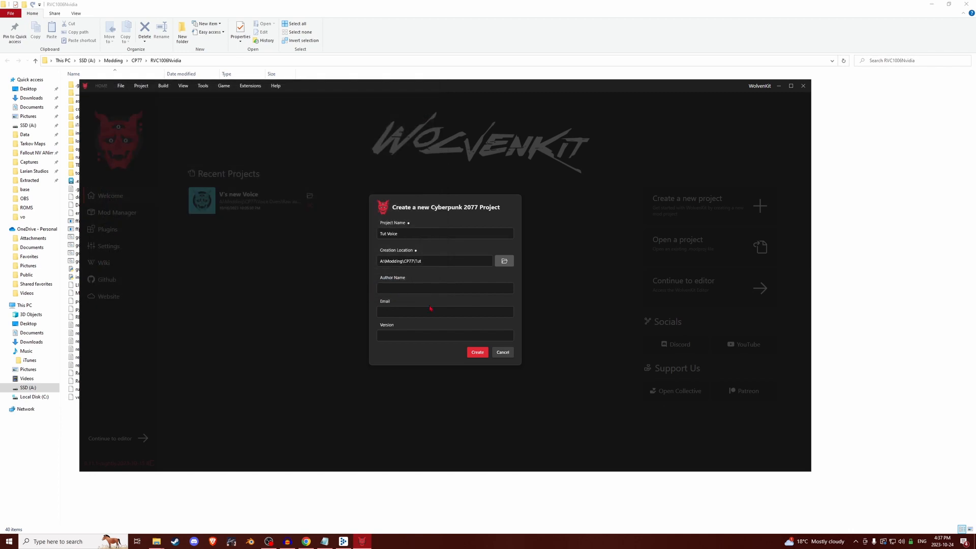
left_click(477, 352)
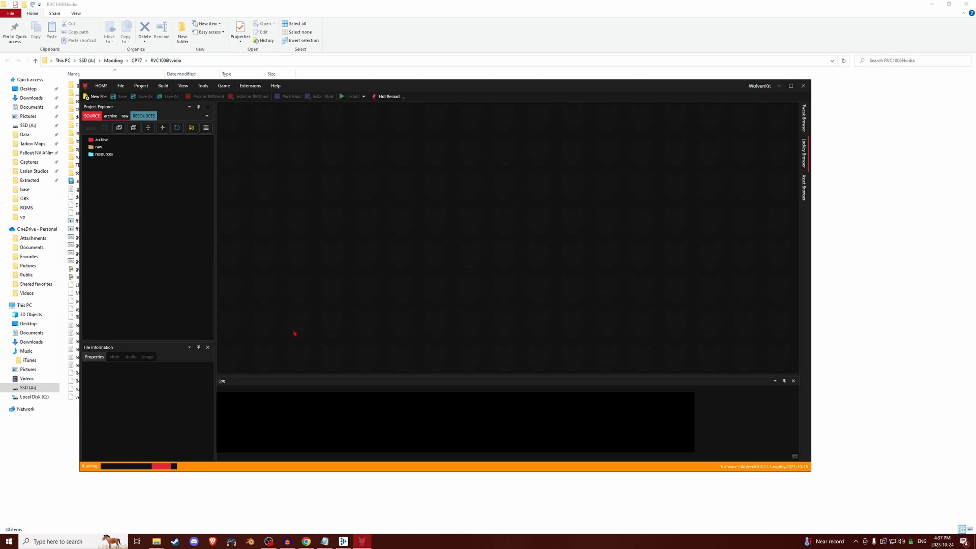
mouse_move(803, 86)
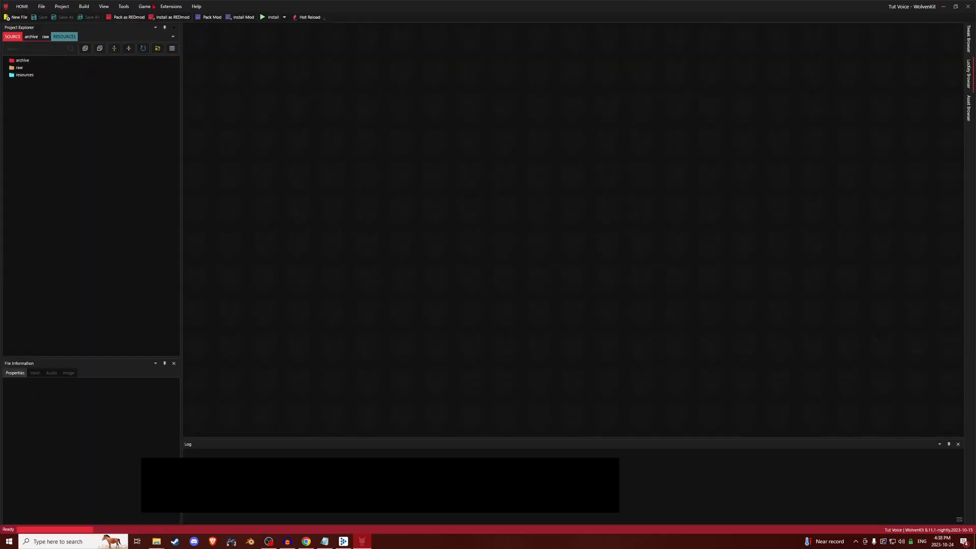
Show the Asset Browser panel from the View menu.
left_click(61, 6)
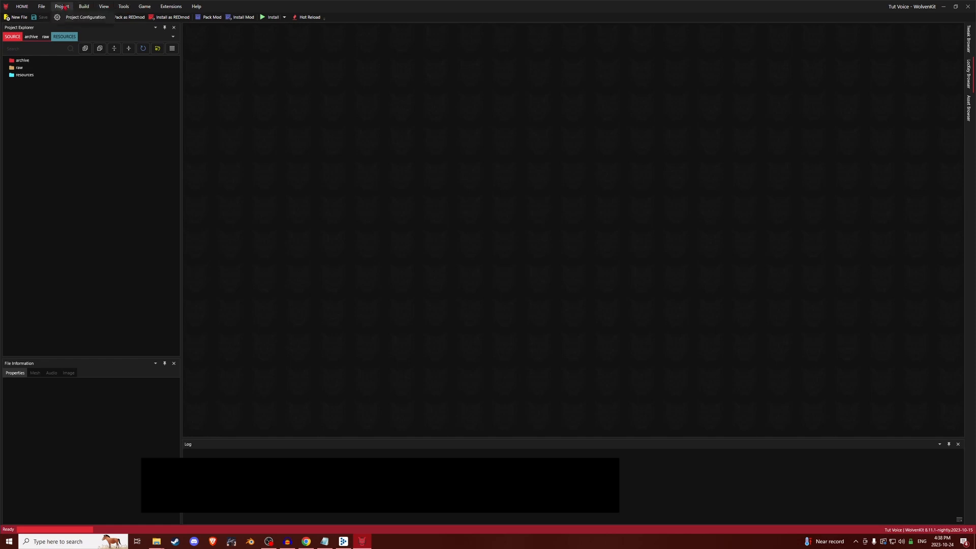
left_click(103, 6)
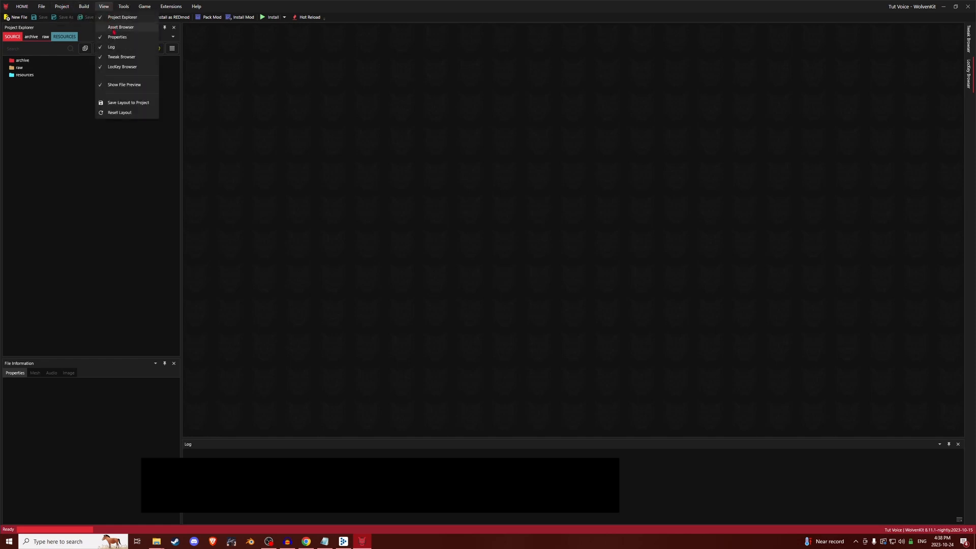
left_click(120, 27)
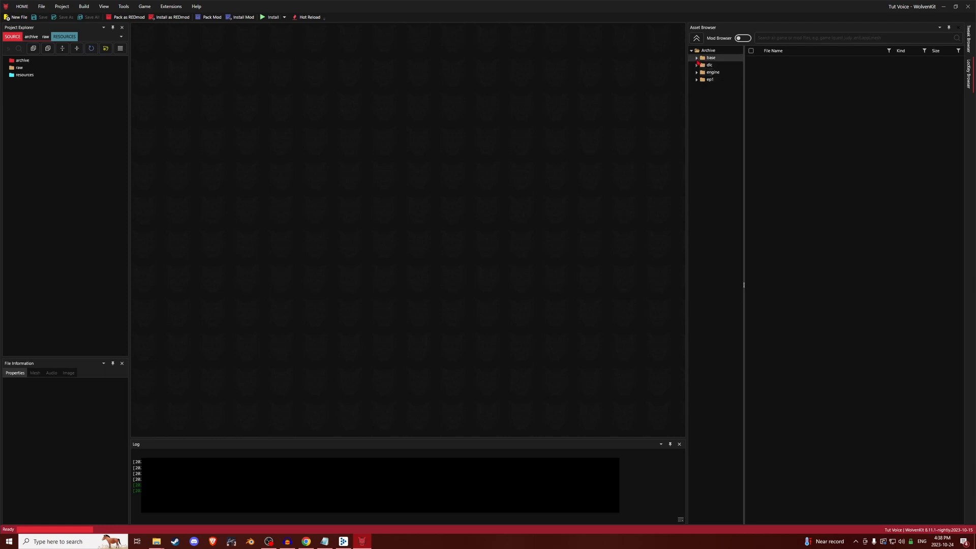
Expand base > localization > en-us and select the vo folder.
left_click(696, 58)
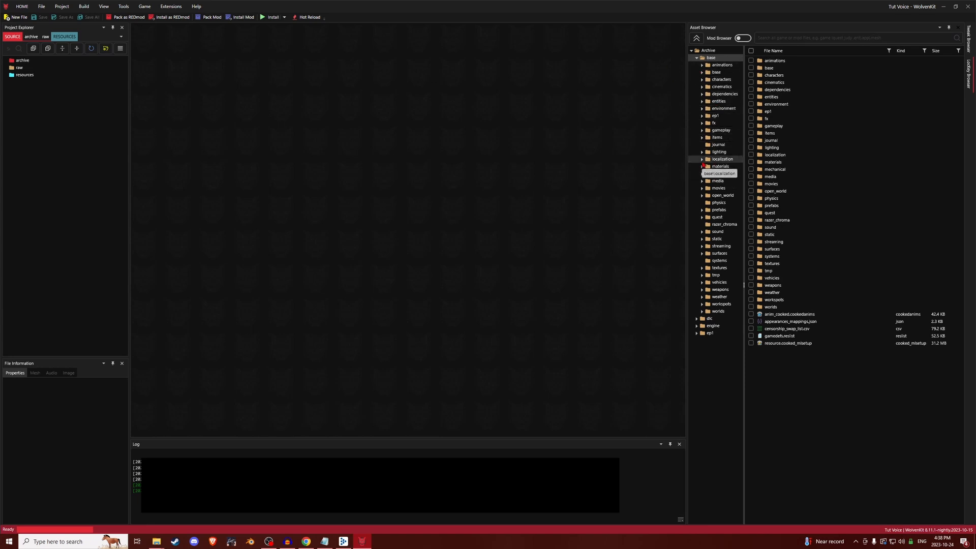
left_click(702, 158)
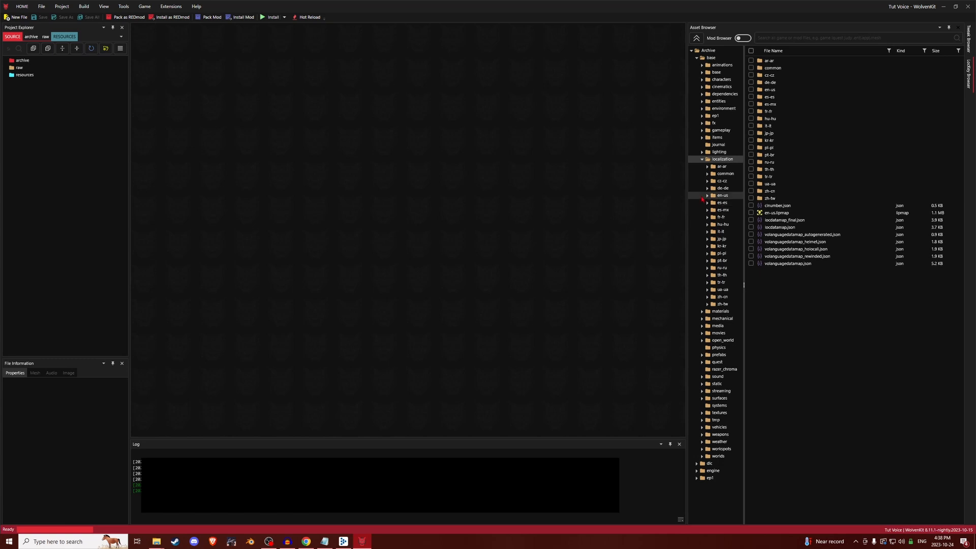
left_click(706, 194)
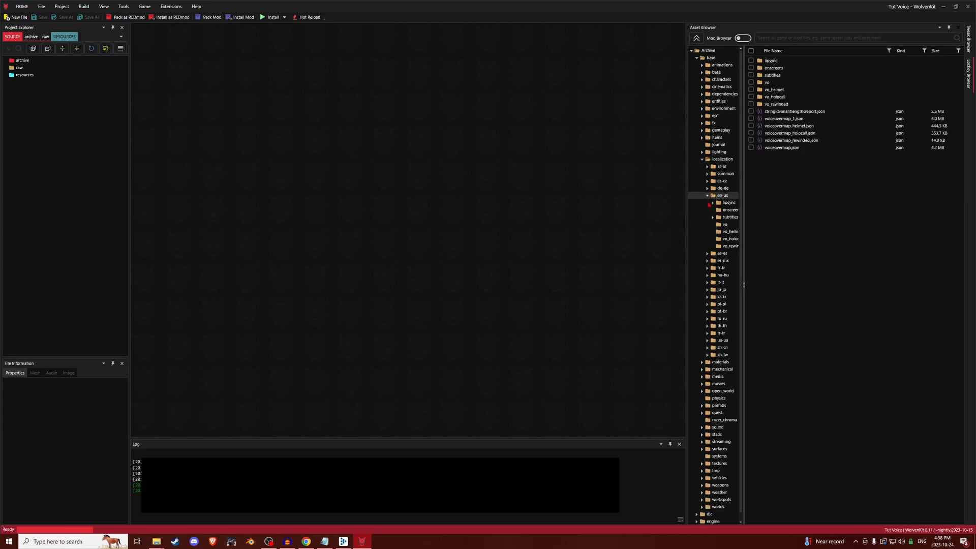
left_click(723, 224)
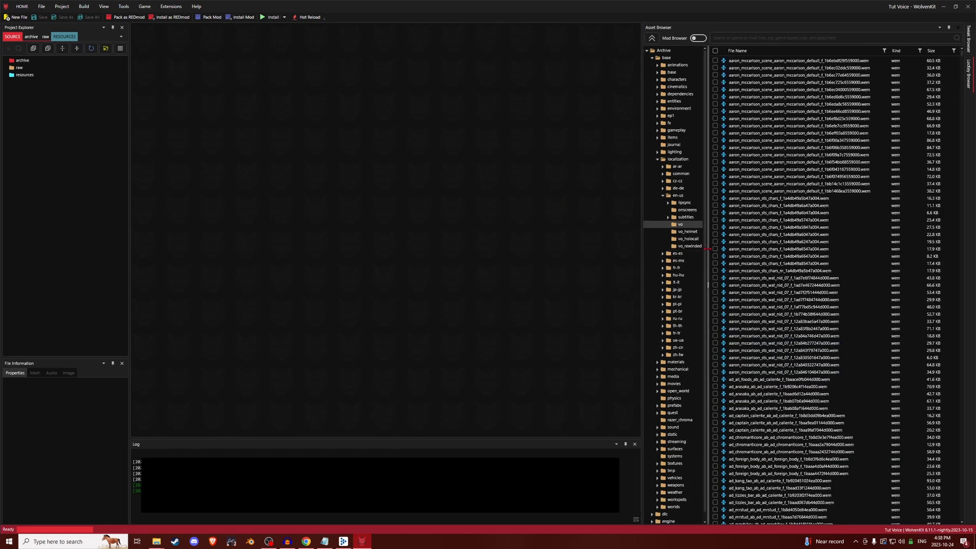
Scroll the voice-over file list down to the v_kabuki_m_ .wem files.
left_click(796, 126)
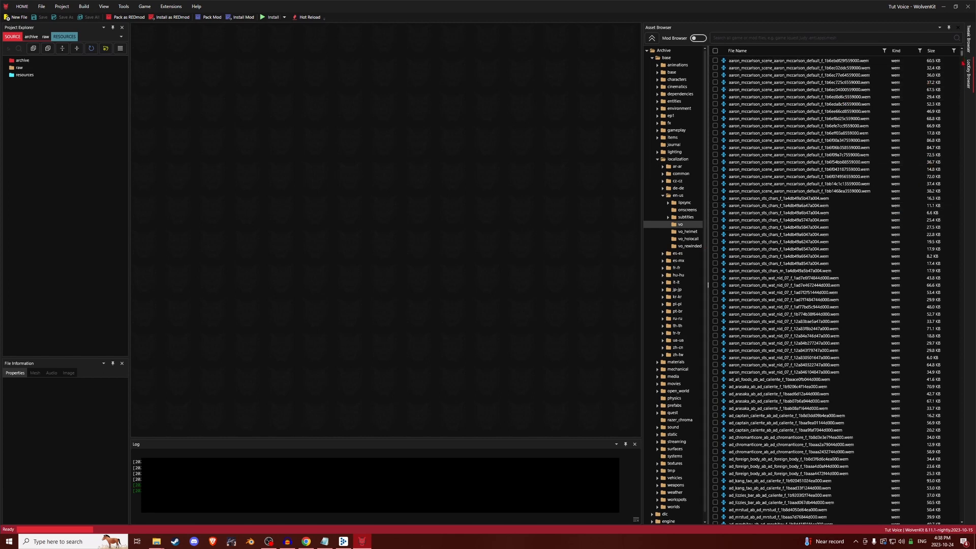
scroll("down", 3)
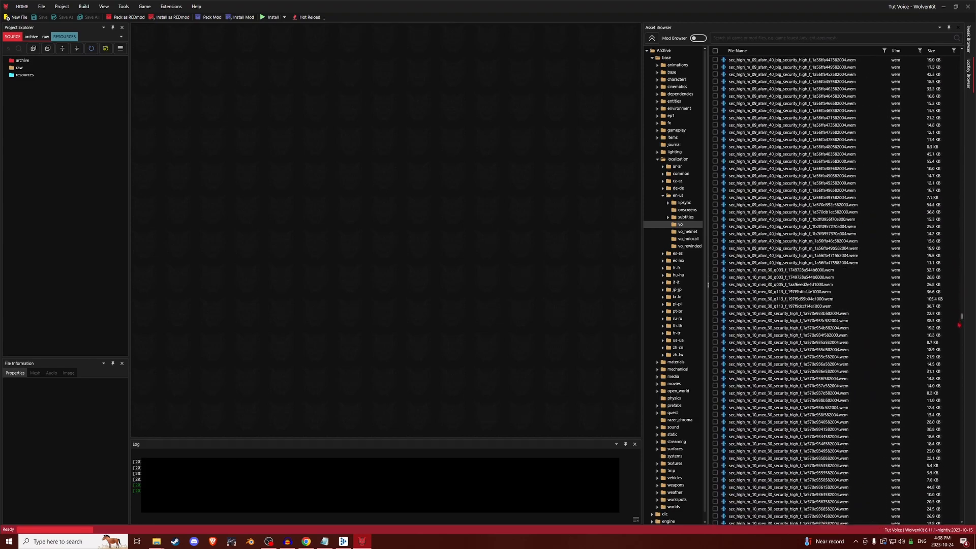
scroll("down", 3)
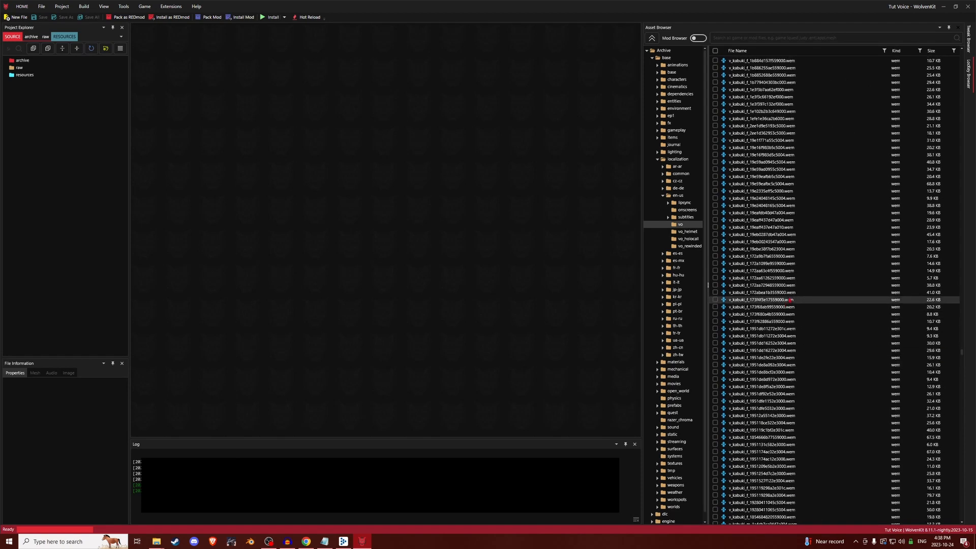
scroll("down", 3)
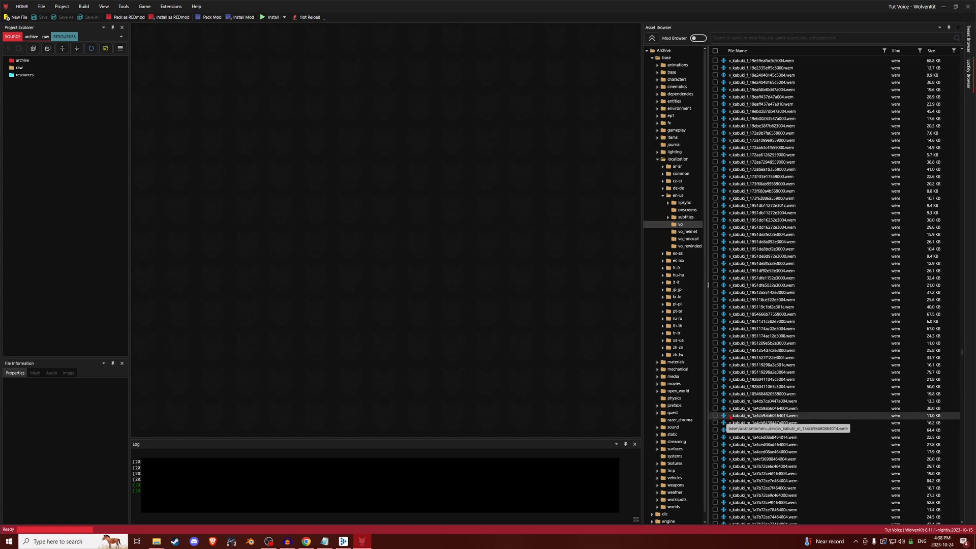
scroll("down", 3)
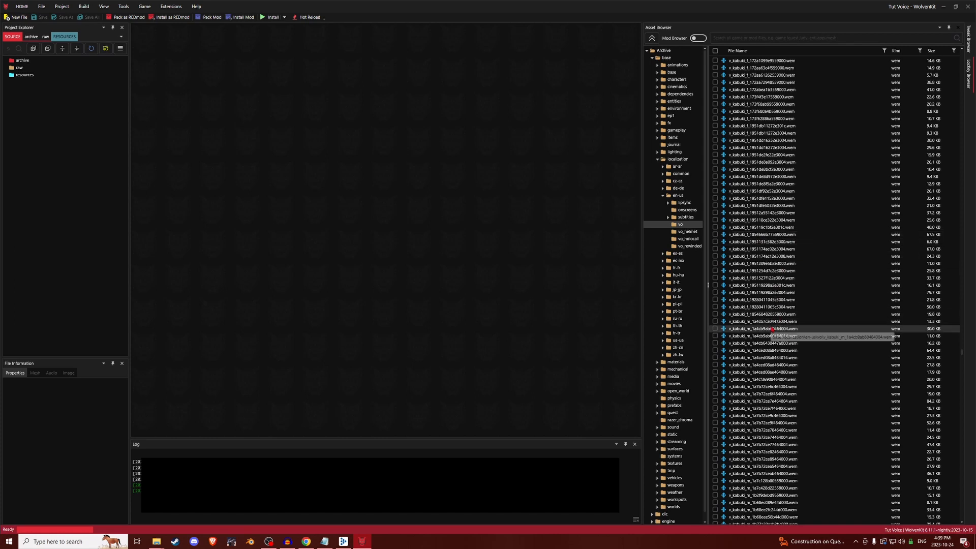
Add the v_kabuki_m_ .wem voice files to the Tut Voice project.
left_click(762, 322)
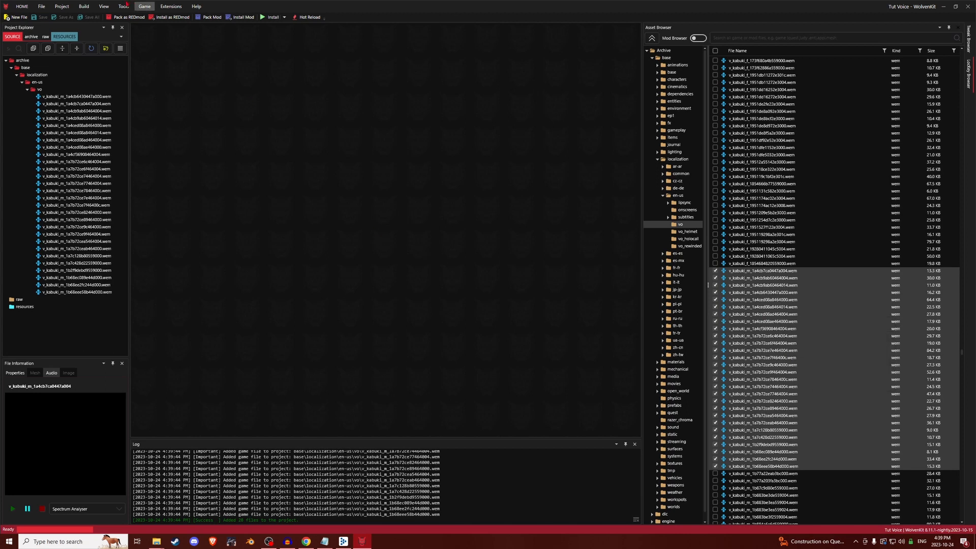
Export all 28 v_kabuki_m files as Mp3 with the Export Tool.
left_click(144, 7)
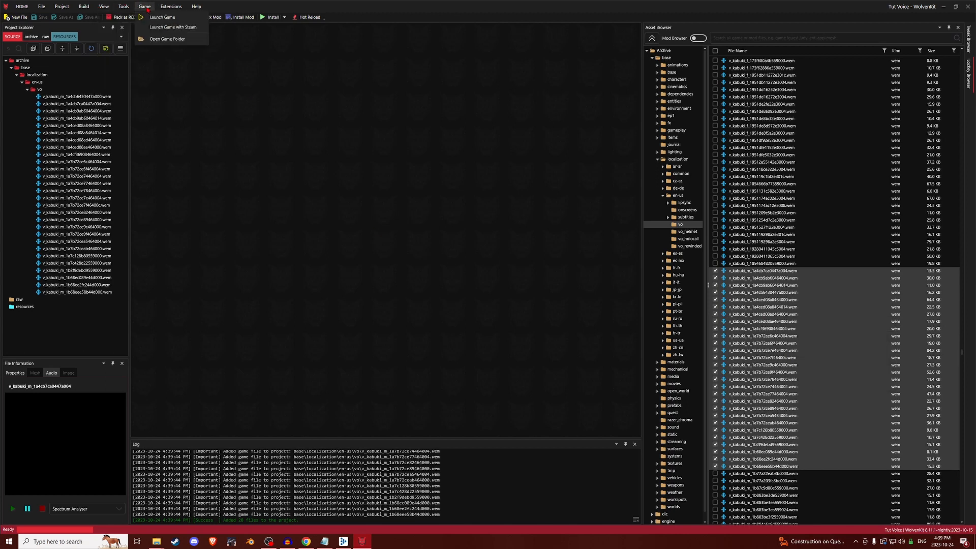
left_click(144, 6)
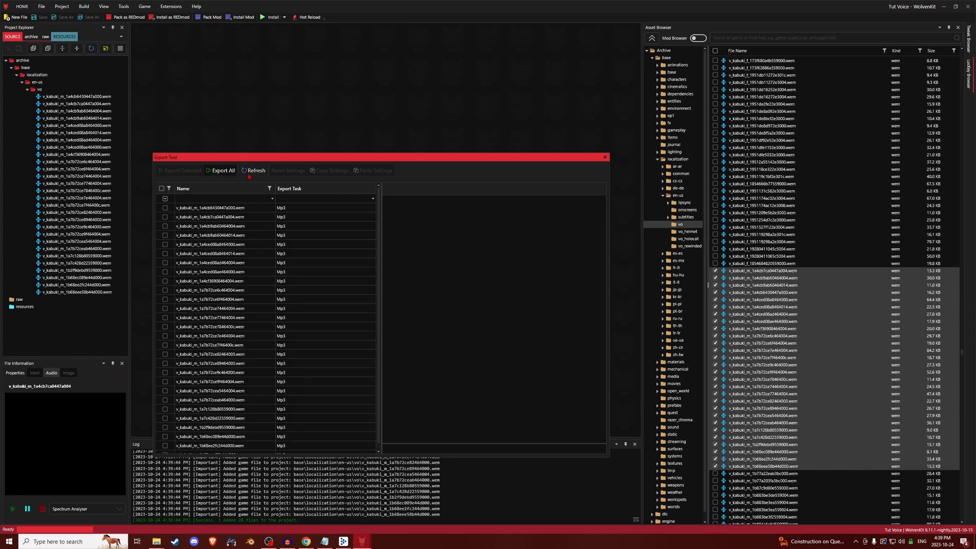
left_click(211, 421)
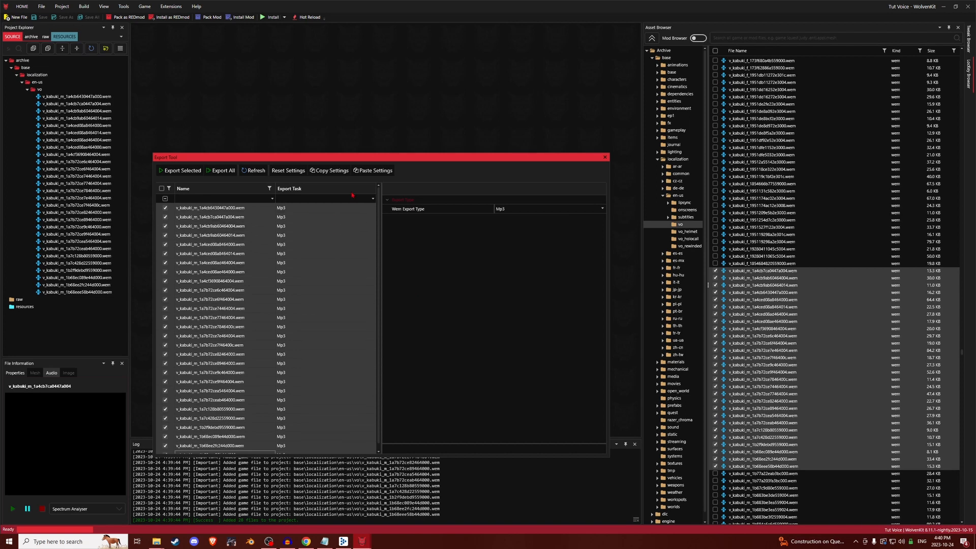
left_click(181, 170)
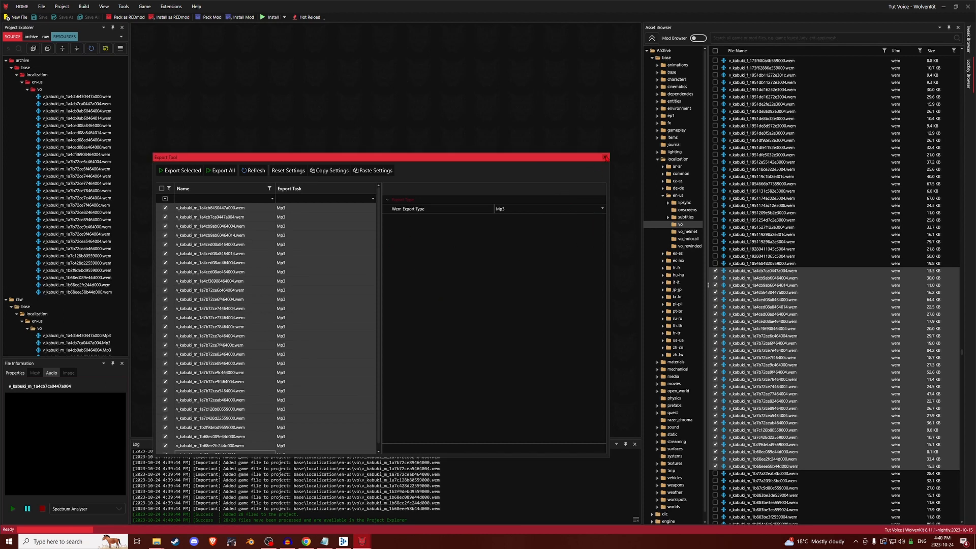
Open the project folder on disk and go into source > raw.
left_click(604, 158)
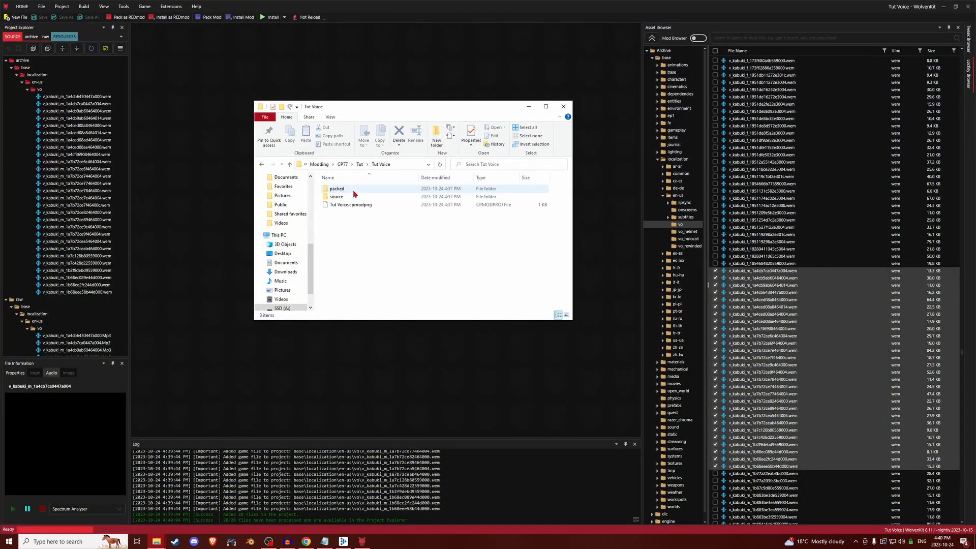
double_click(337, 196)
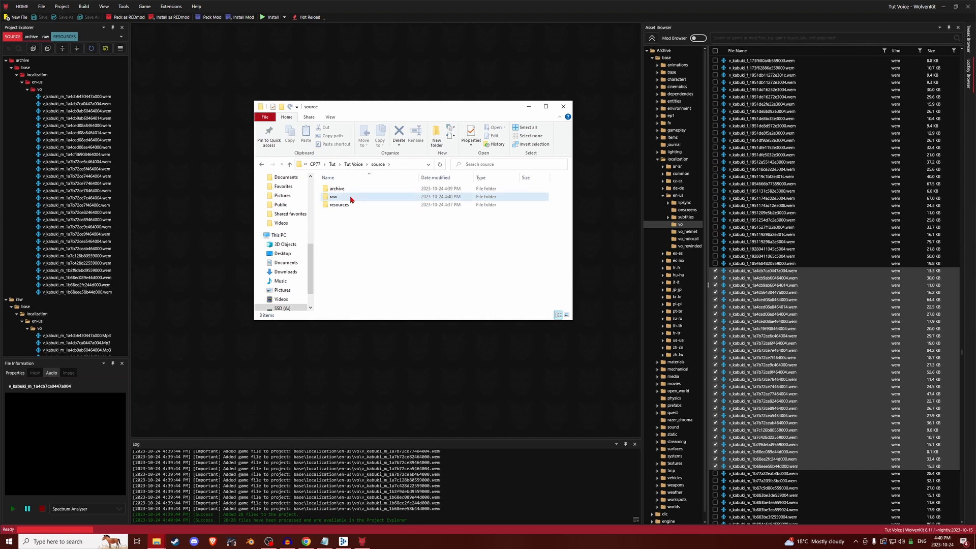
double_click(333, 196)
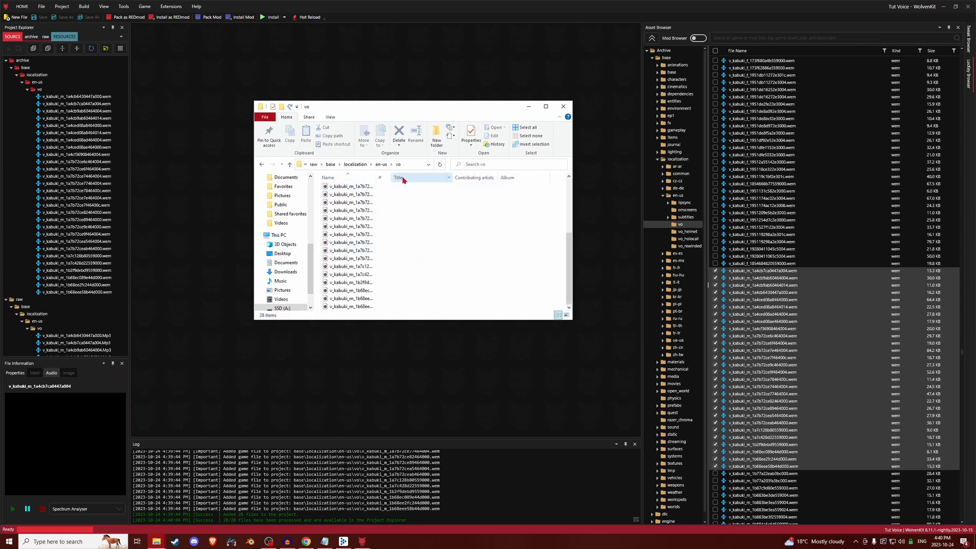
Add the Type column to the vo MP3 listing and play one voice line.
right_click(397, 178)
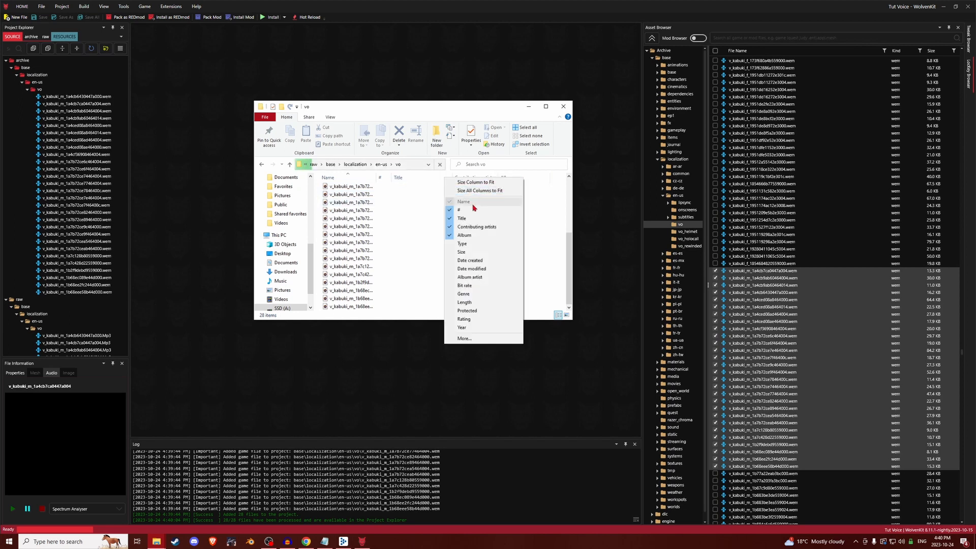
left_click(462, 243)
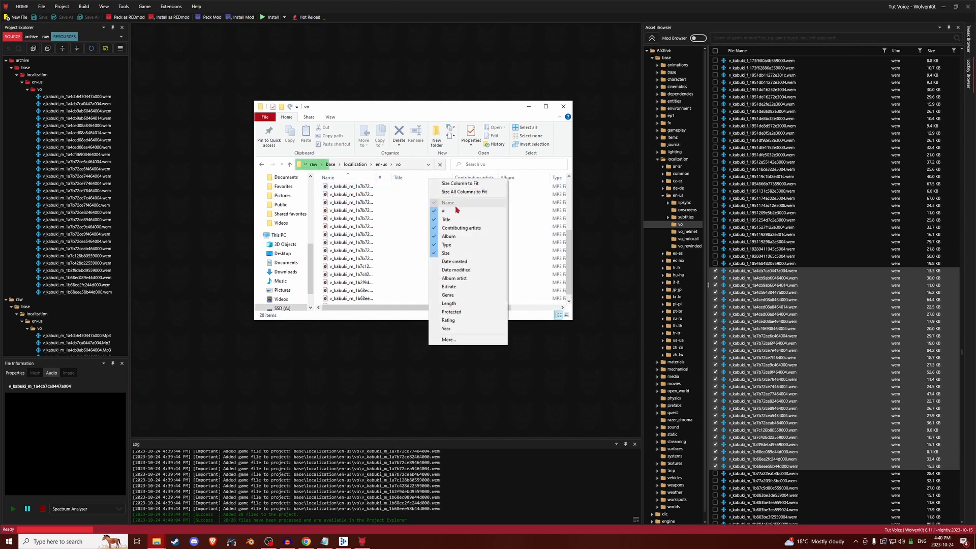
mouse_move(448, 303)
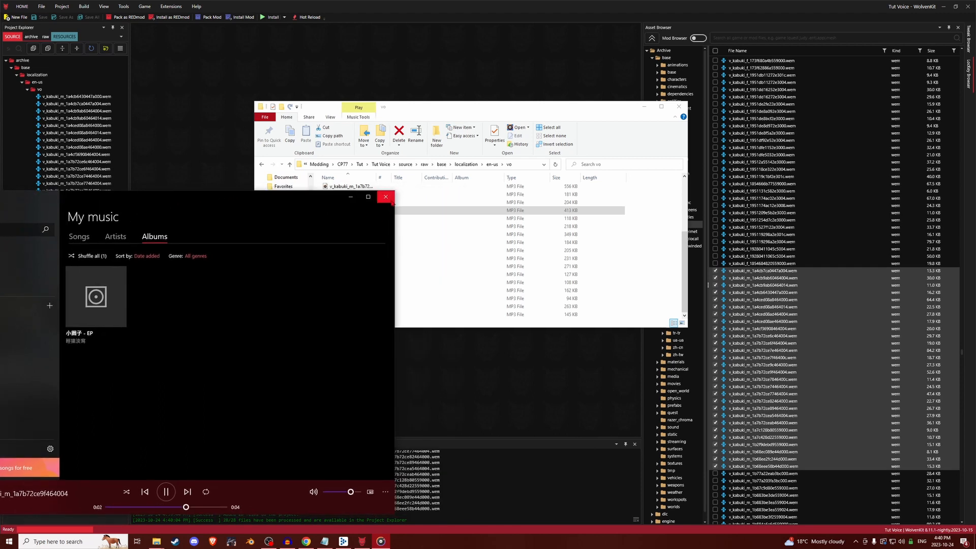
left_click(384, 196)
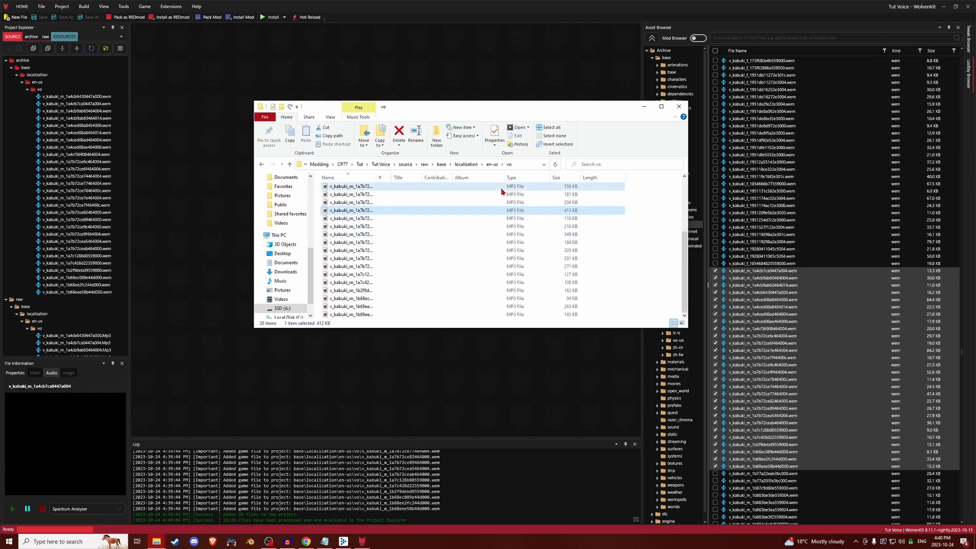
double_click(350, 210)
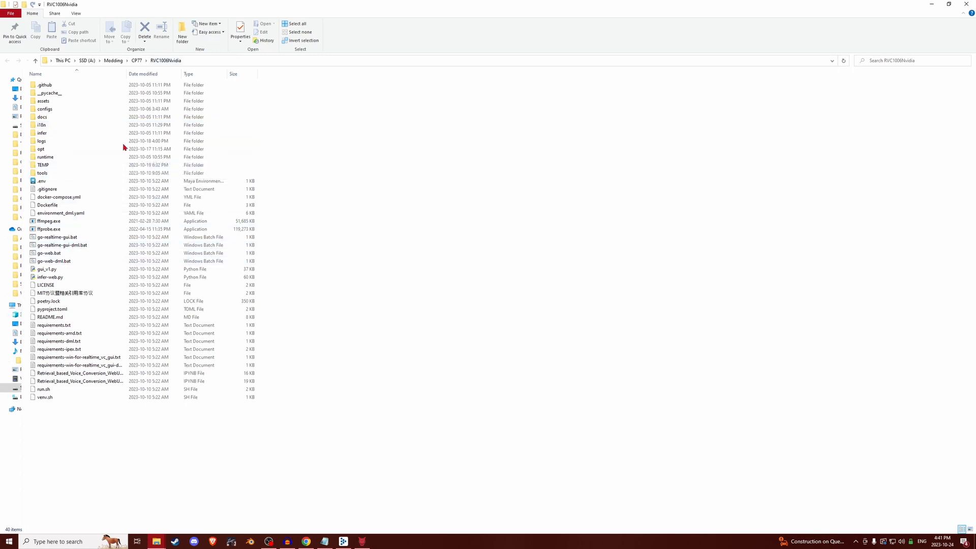
Launch go-web.bat to start the RVC WebUI.
left_click(54, 252)
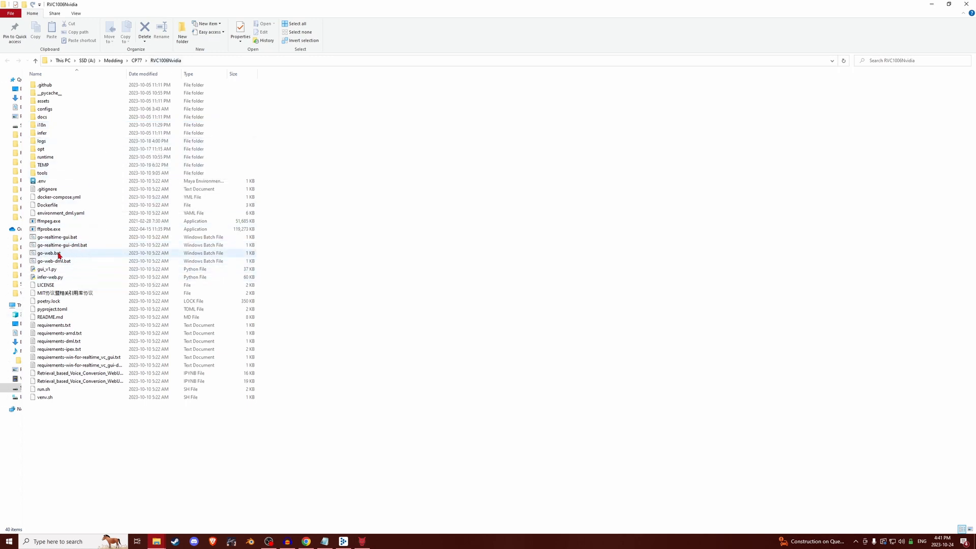
left_click(49, 253)
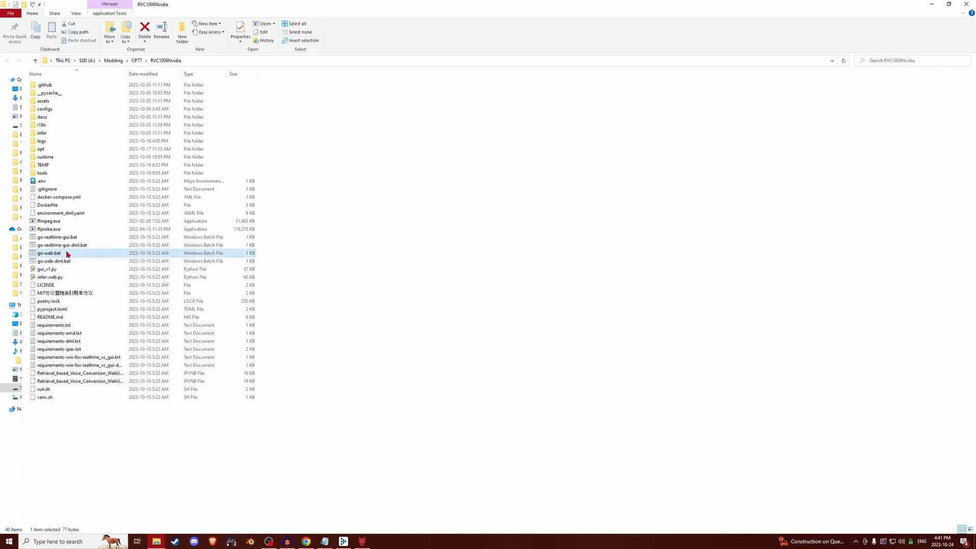
double_click(49, 253)
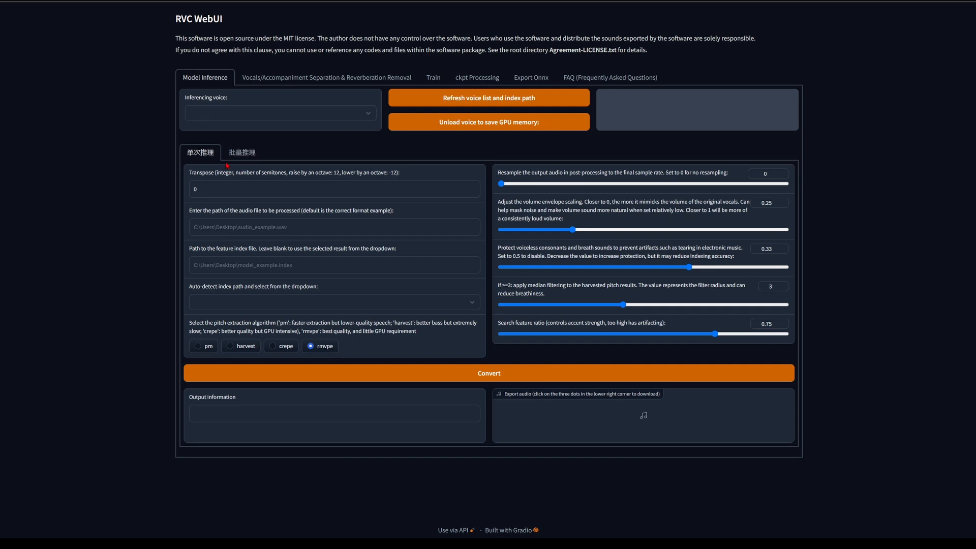
mouse_move(272, 134)
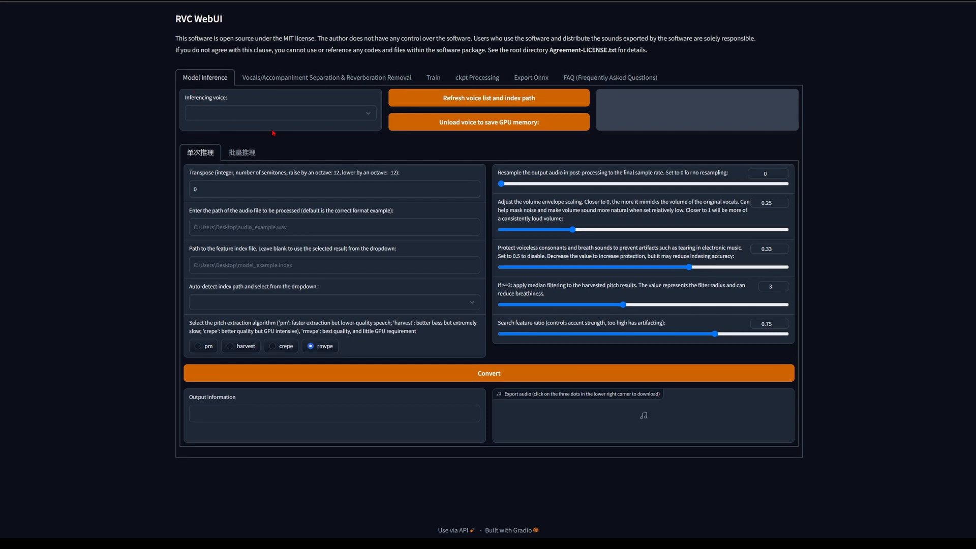
mouse_move(268, 92)
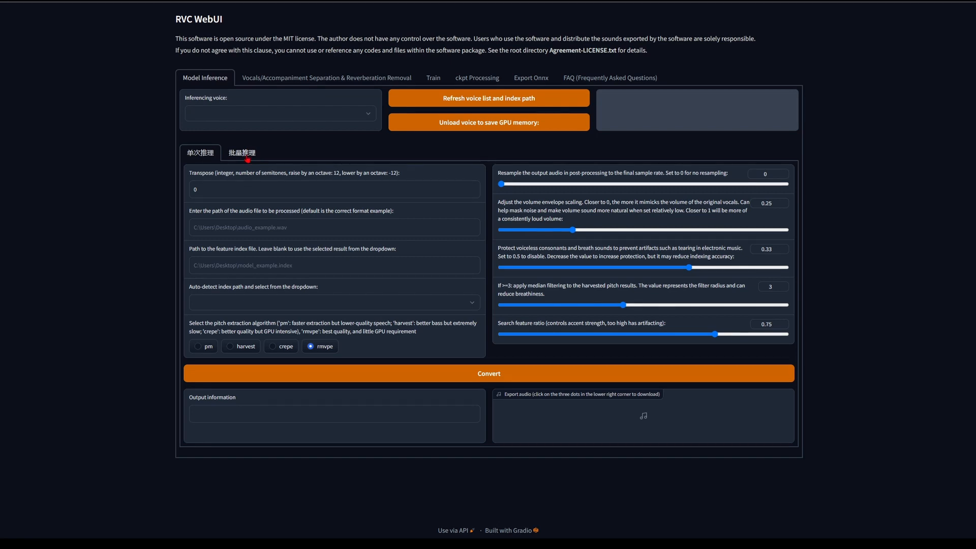
mouse_move(104, 115)
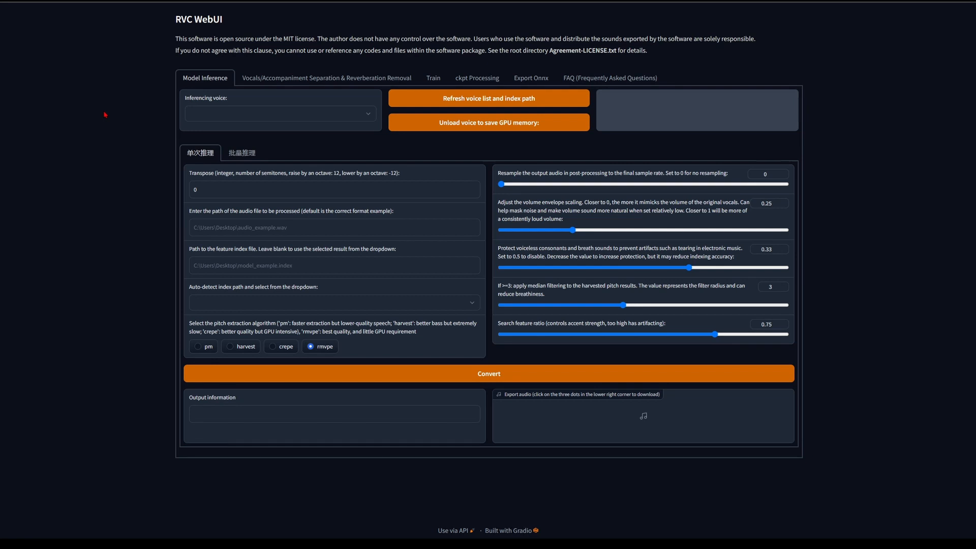
Load the Harrison Ford_e200_s2800.pth voice model and show the batch inference sub-tab.
left_click(280, 113)
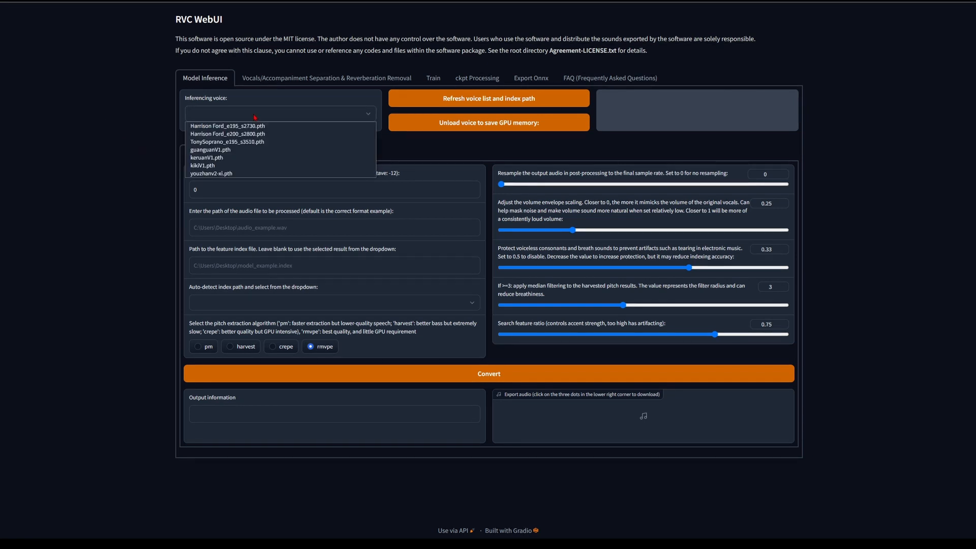
left_click(227, 134)
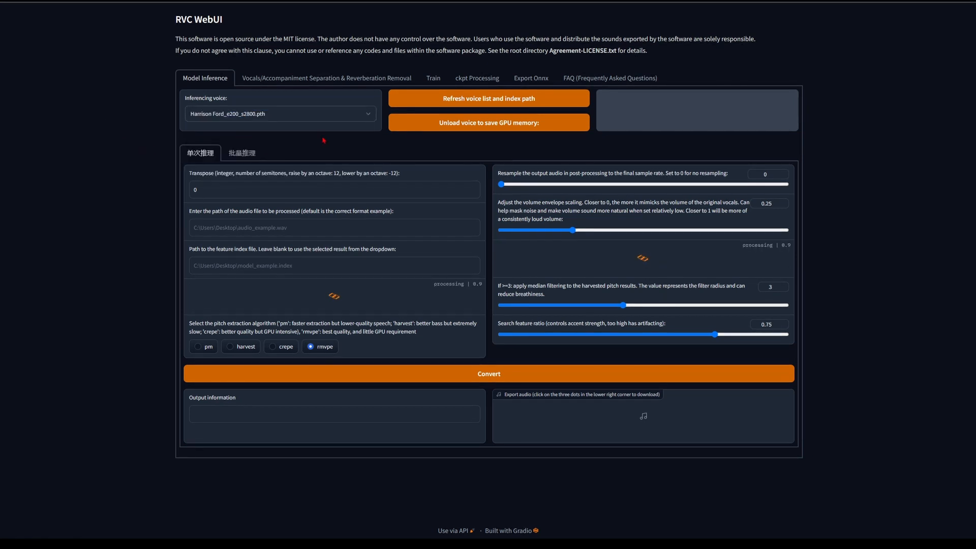
left_click(242, 153)
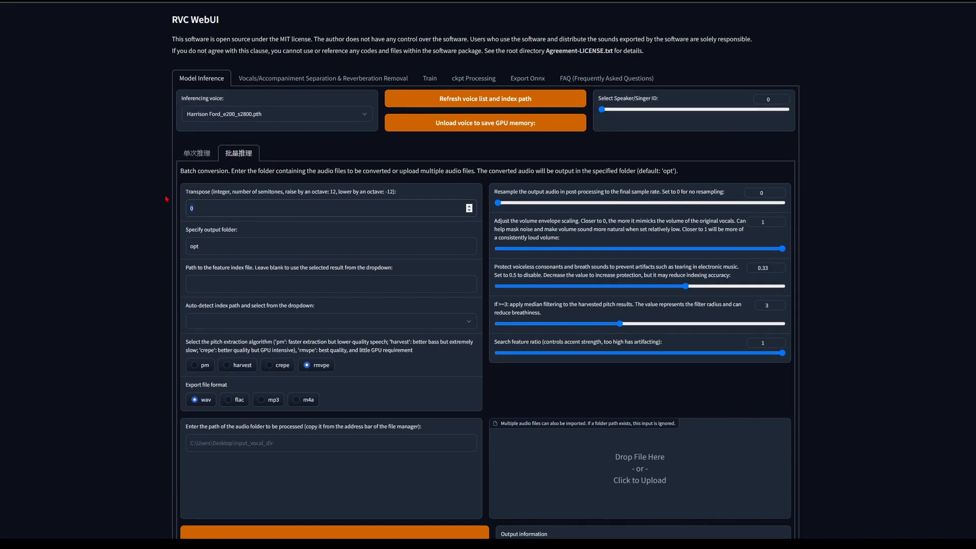
Set transpose to -2 and use a new V Ford folder in Tut Voice as output.
type("-2")
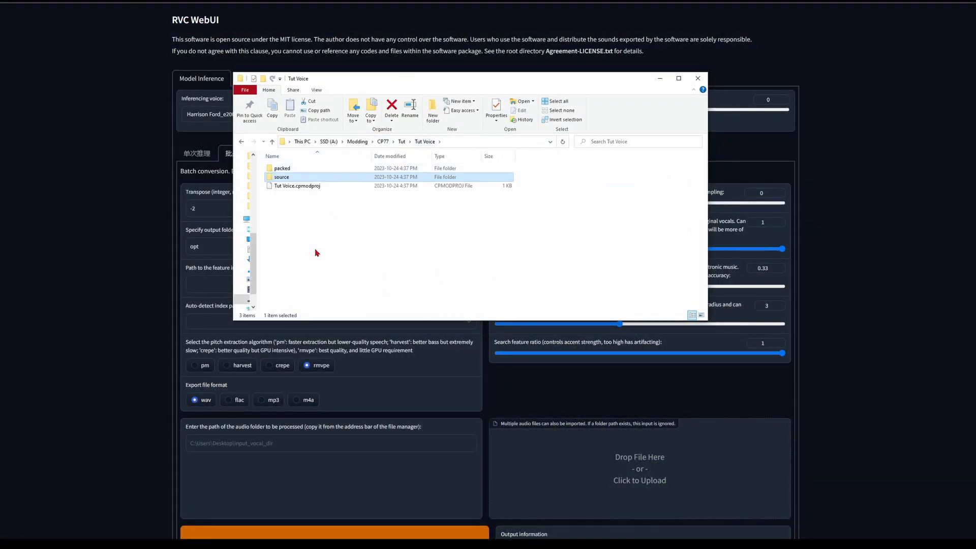
left_click(433, 112)
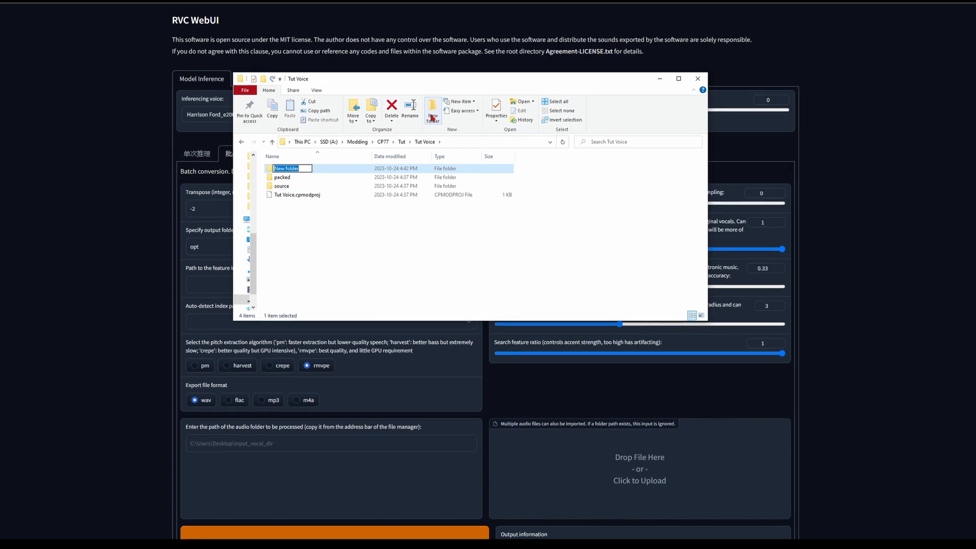
type("V For")
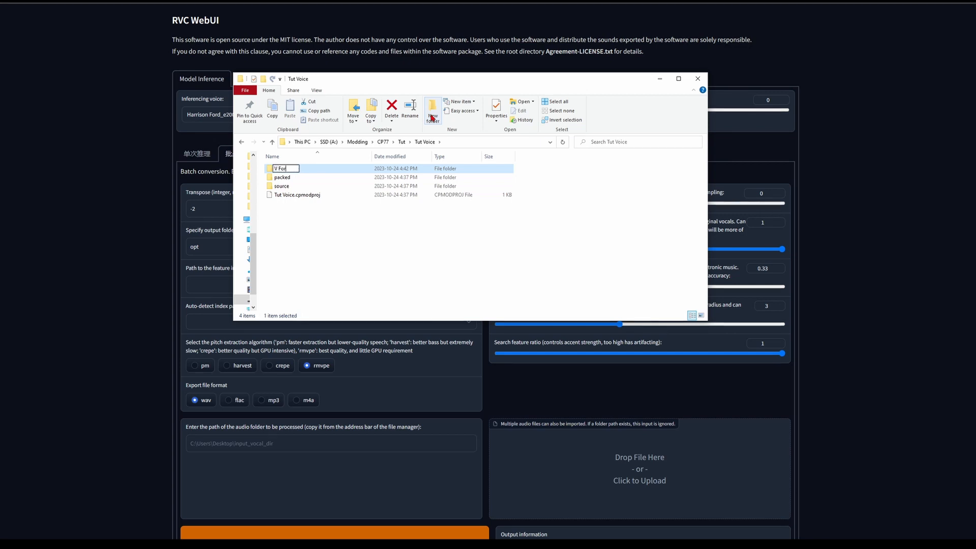
double_click(280, 168)
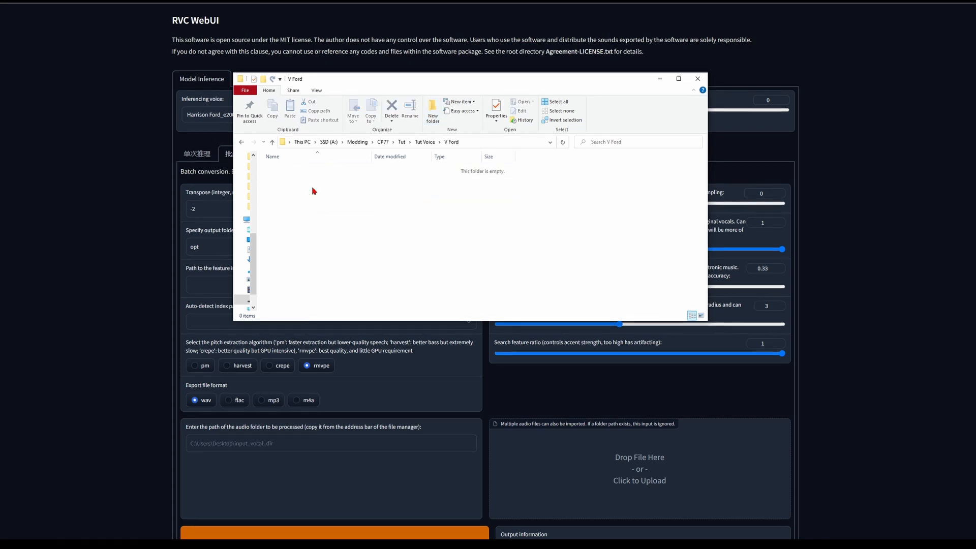
left_click(404, 142)
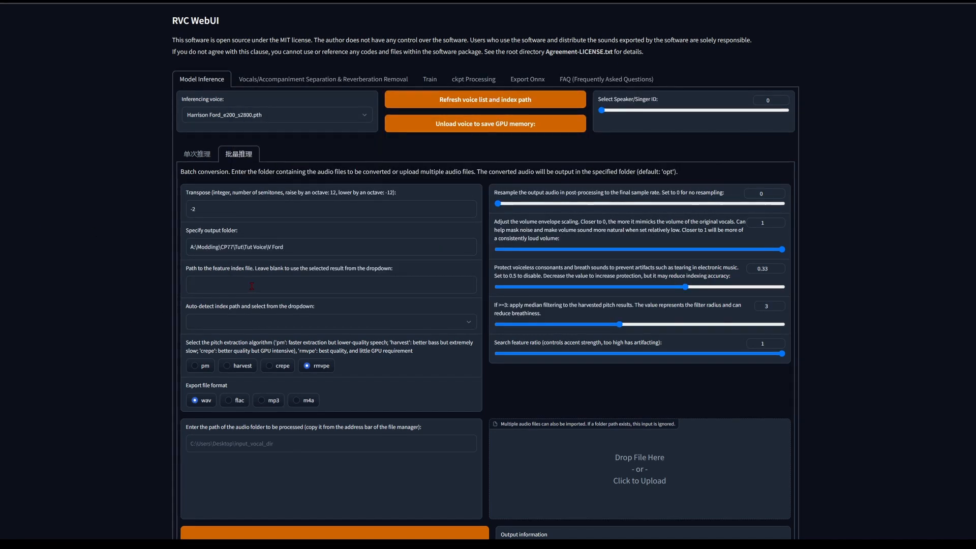
Select the Harrison Ford added_IVF766 index and set search feature ratio to 0.85.
left_click(331, 321)
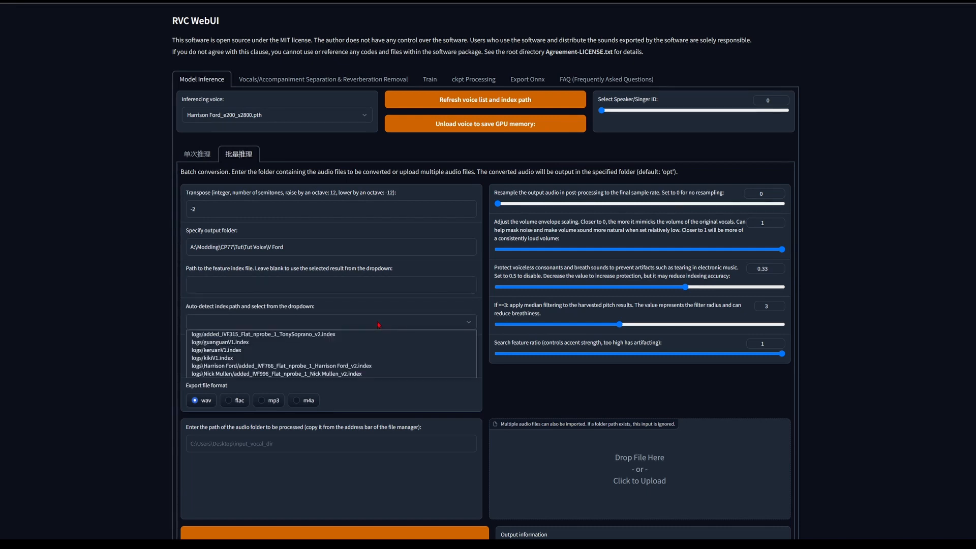
left_click(281, 366)
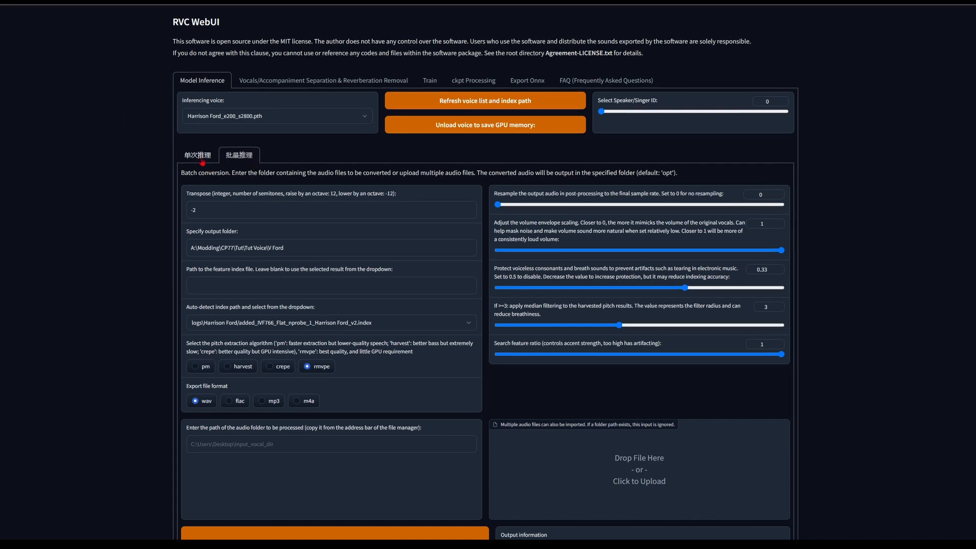
left_click(200, 155)
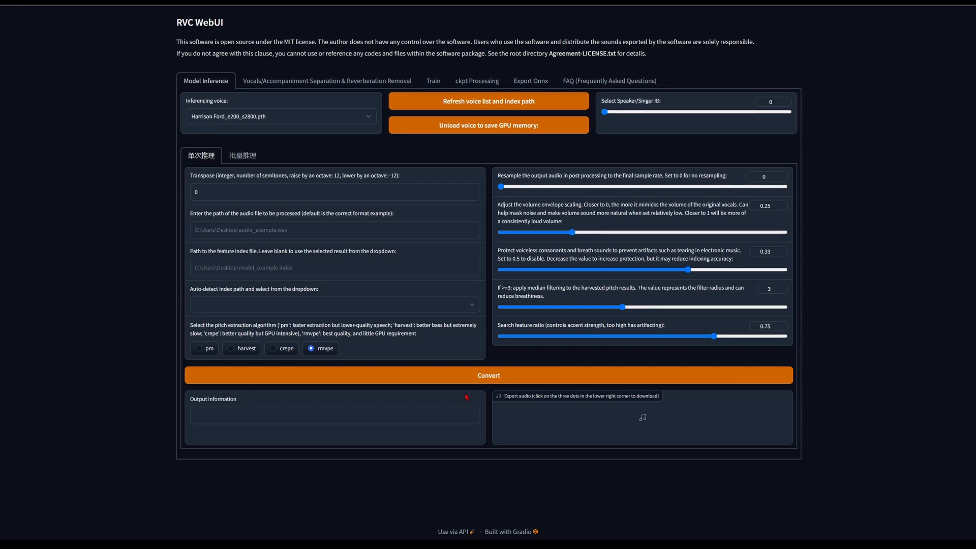
left_click(242, 156)
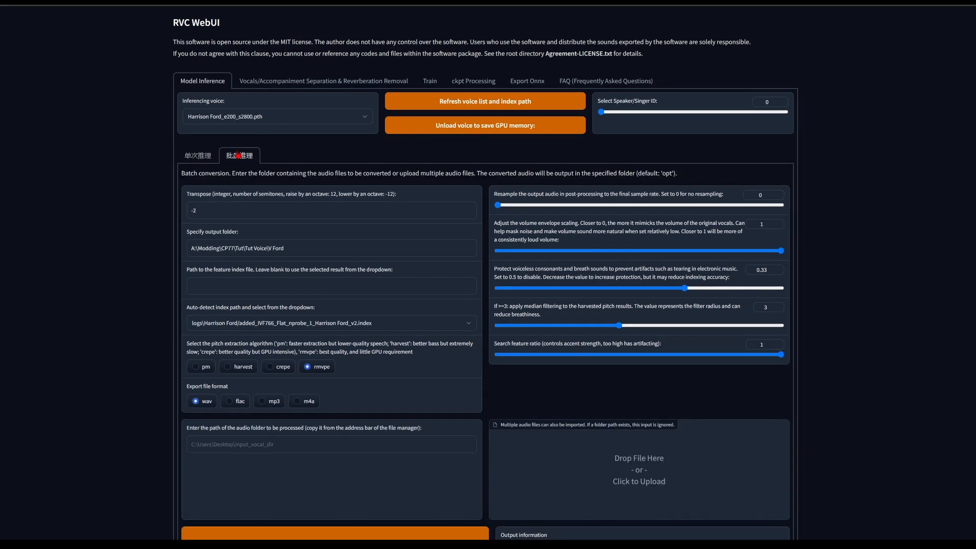
left_click_drag(783, 354, 758, 355)
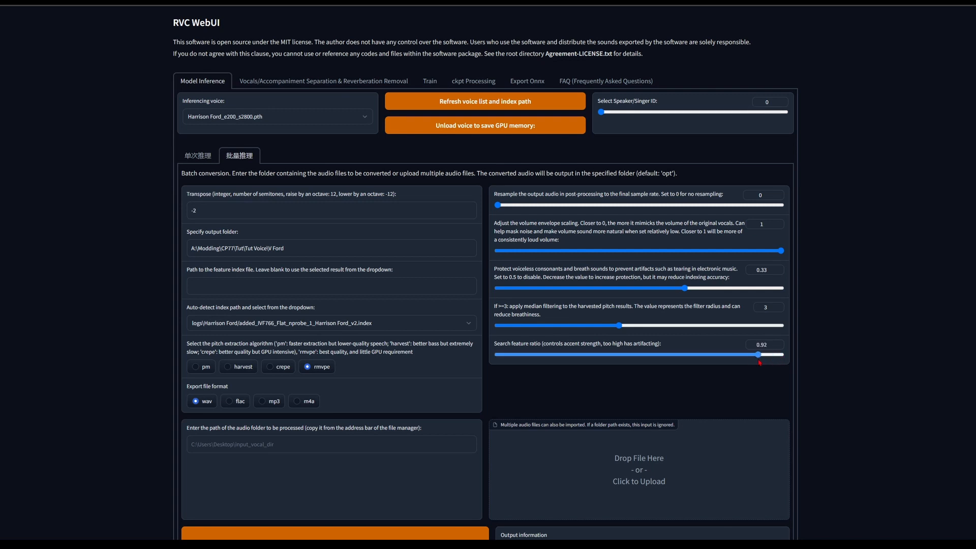
left_click_drag(759, 354, 739, 355)
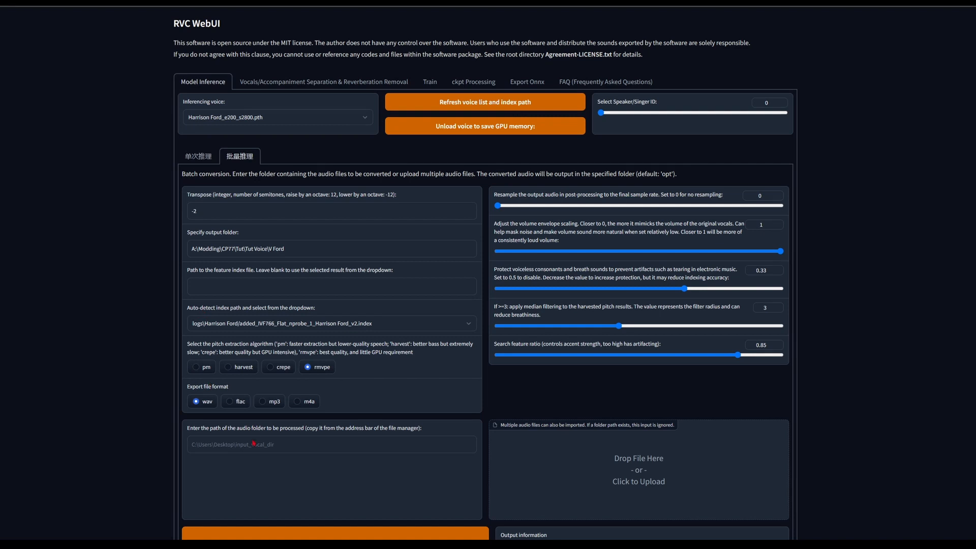
mouse_move(241, 499)
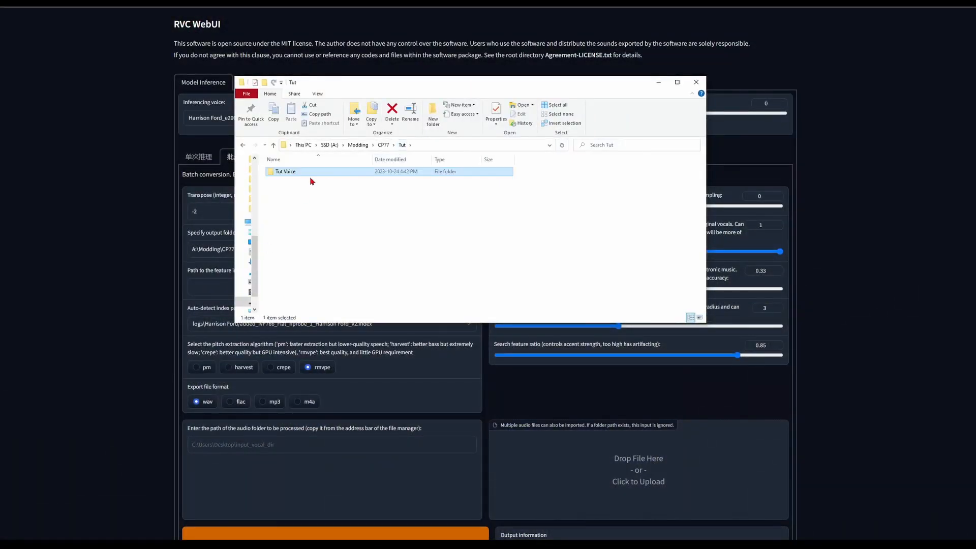
Use the Tut Voice source\raw\base\localization\en-us\vo path as the input audio folder.
double_click(285, 171)
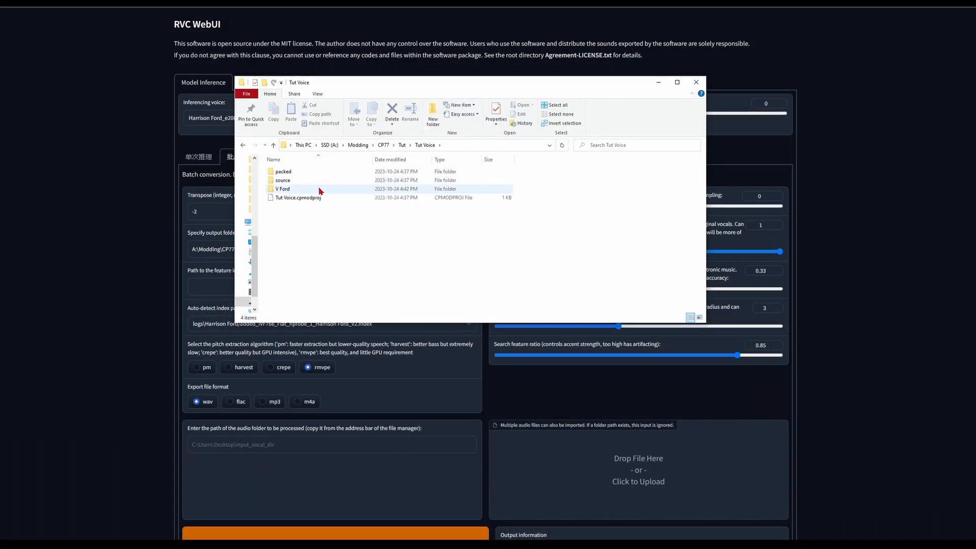
mouse_move(283, 188)
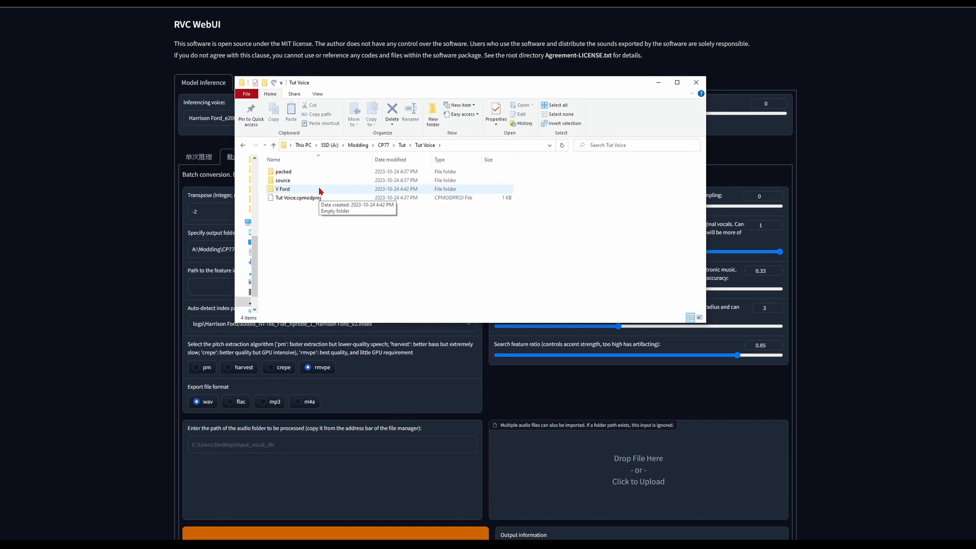
double_click(283, 180)
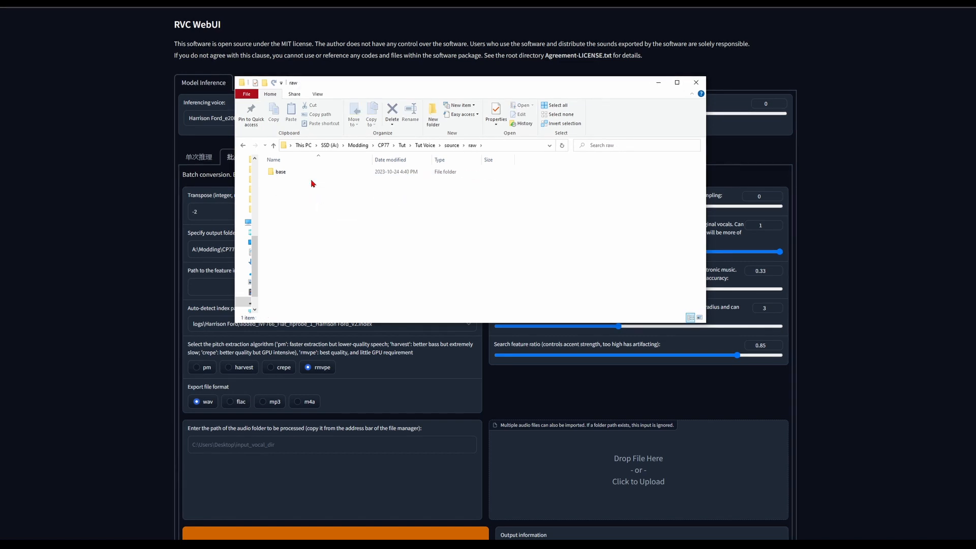
double_click(279, 171)
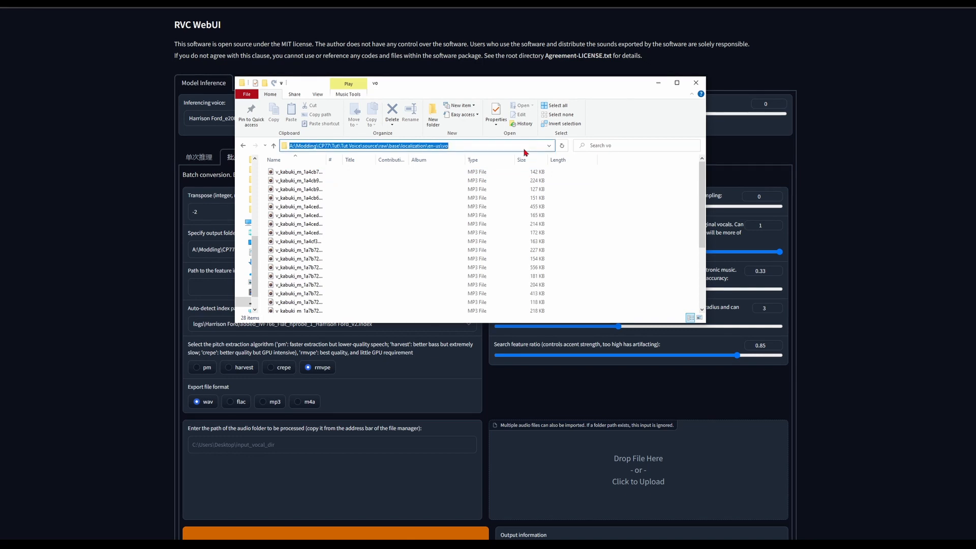
left_click(696, 82)
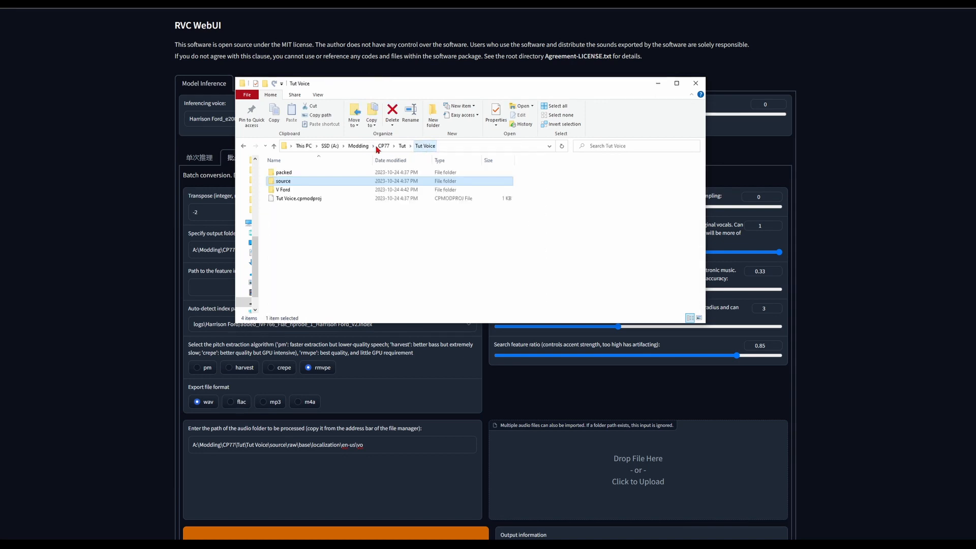
double_click(283, 189)
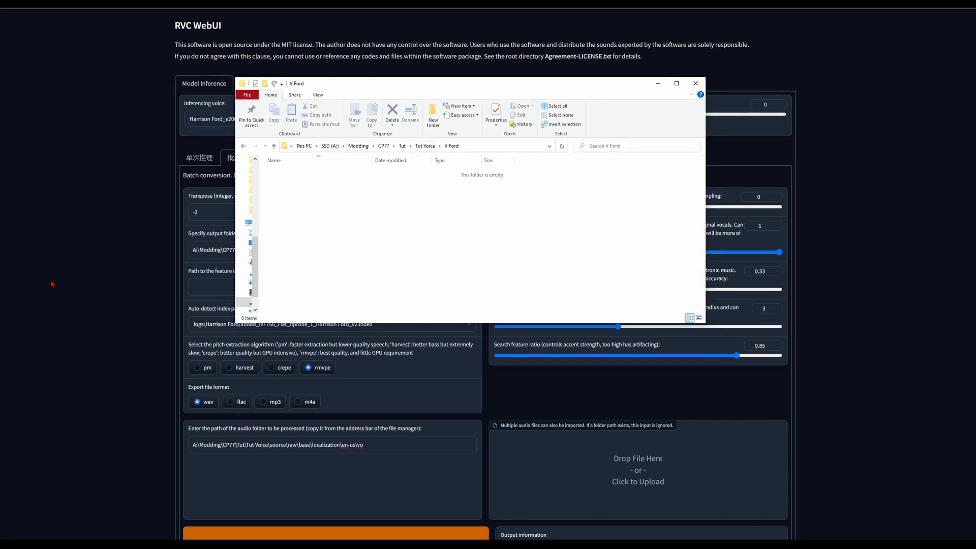
left_click(696, 83)
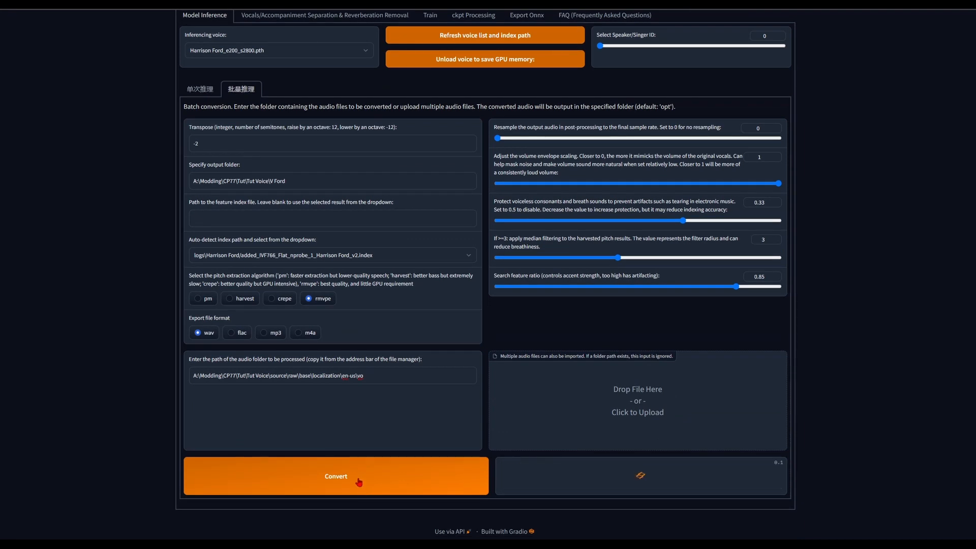
Run the batch conversion and check that each file in the output log shows Success.
left_click(336, 475)
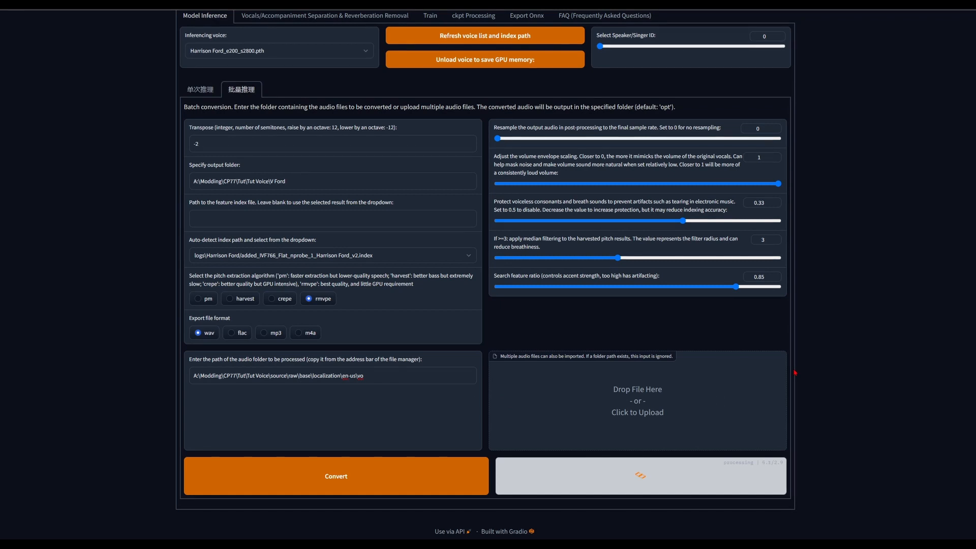
left_click(336, 476)
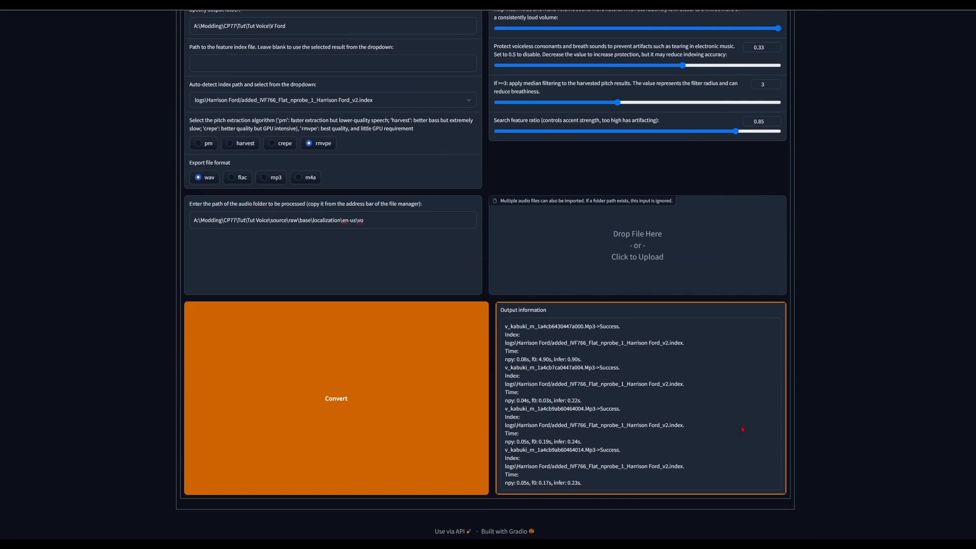
scroll("down", 3)
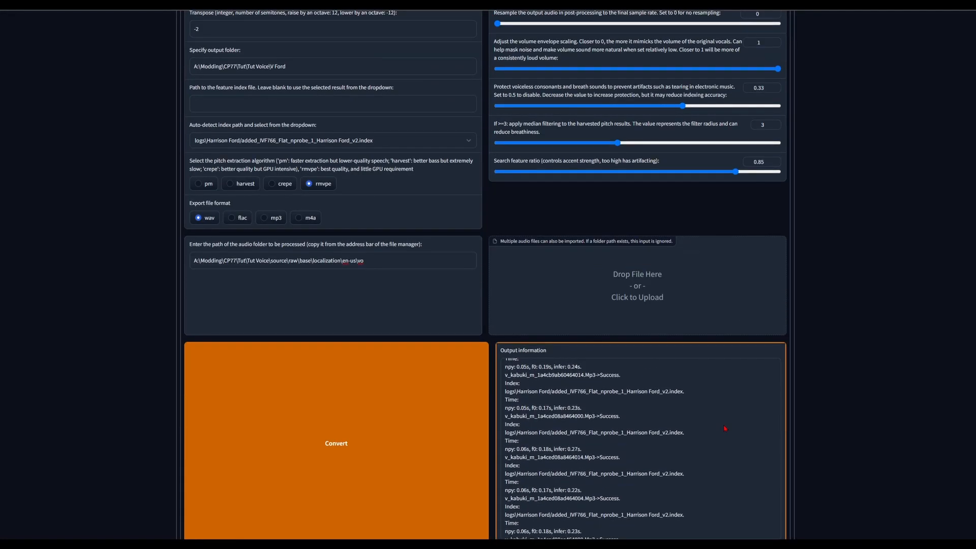
scroll("up", 3)
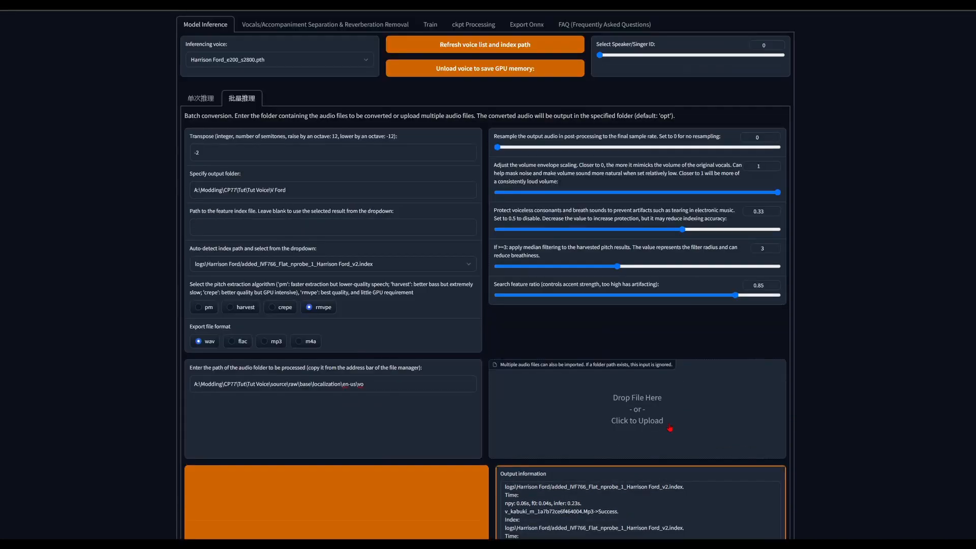
scroll("down", 3)
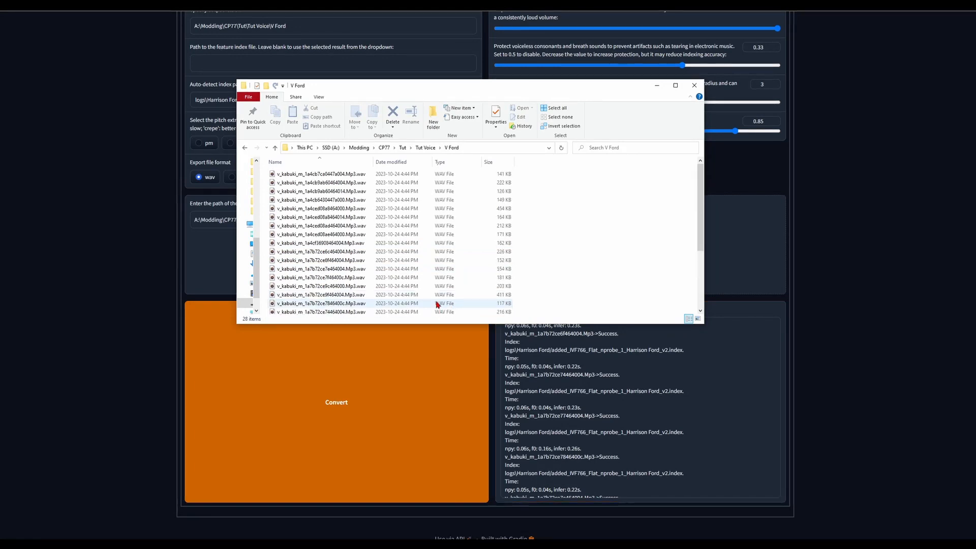
Bring RVC WebUI back to the batch voice conversion tab.
scroll("down", 3)
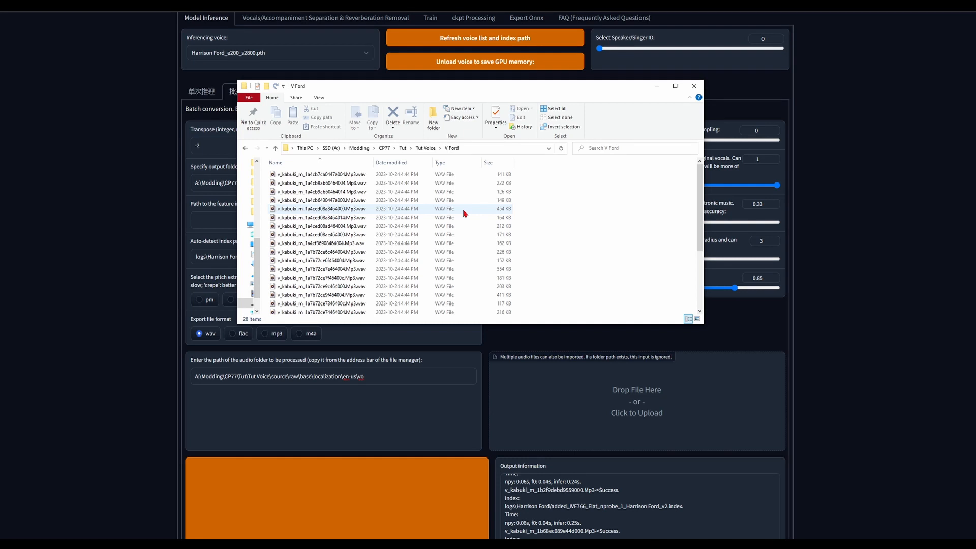
left_click(694, 86)
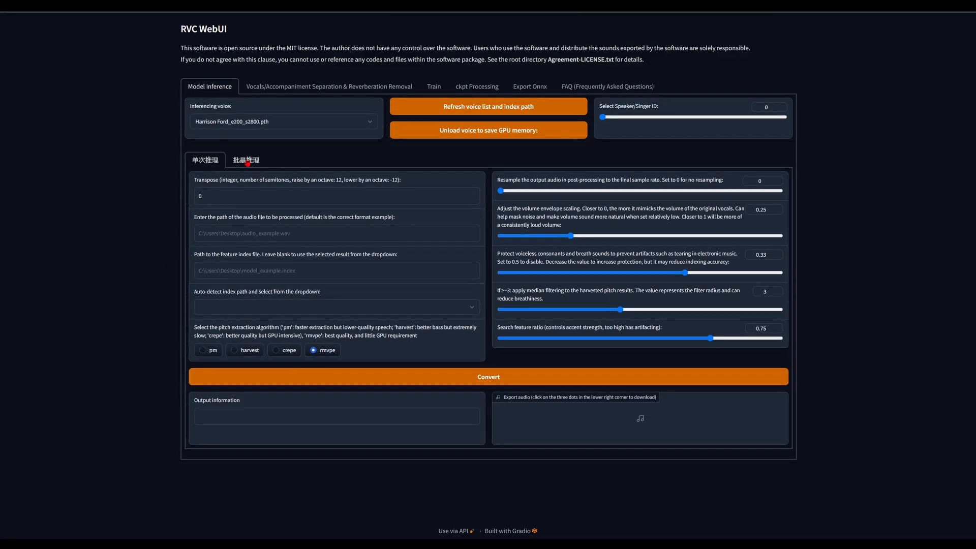
left_click(244, 160)
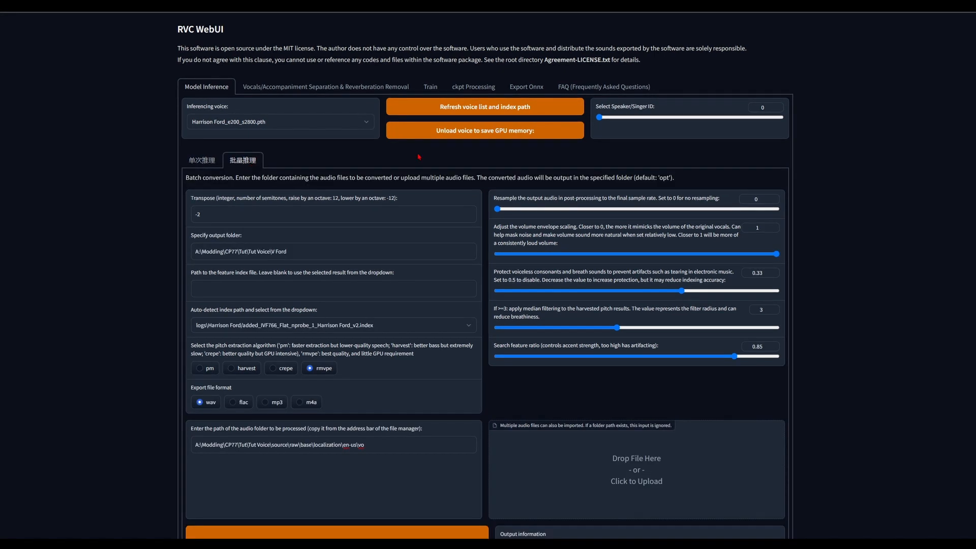
mouse_move(406, 483)
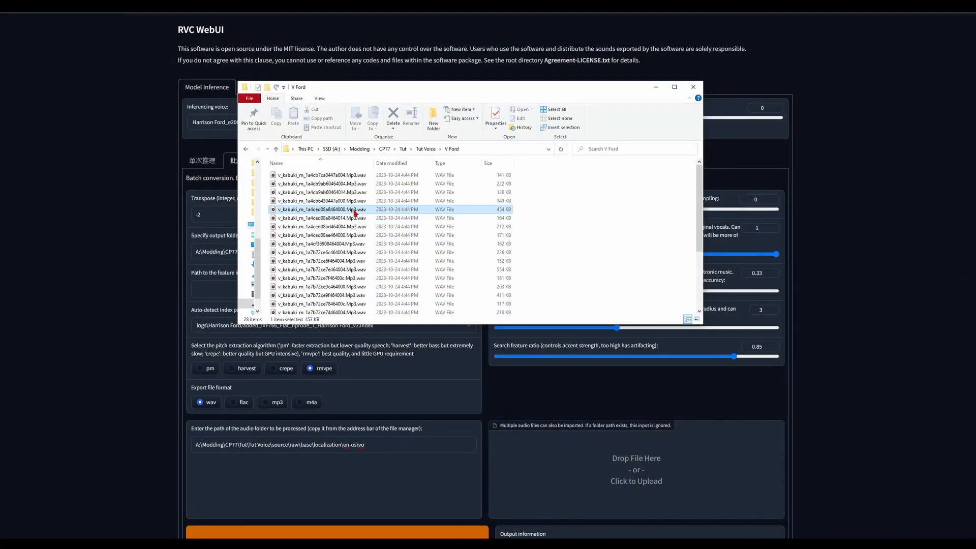
Play one converted V Ford WAV to check it, then select a converted file.
double_click(319, 209)
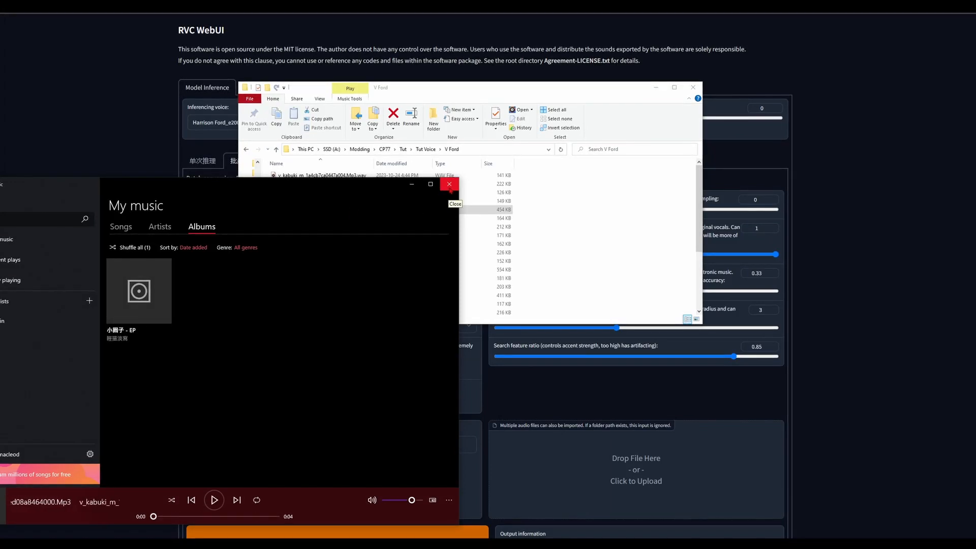
left_click(448, 184)
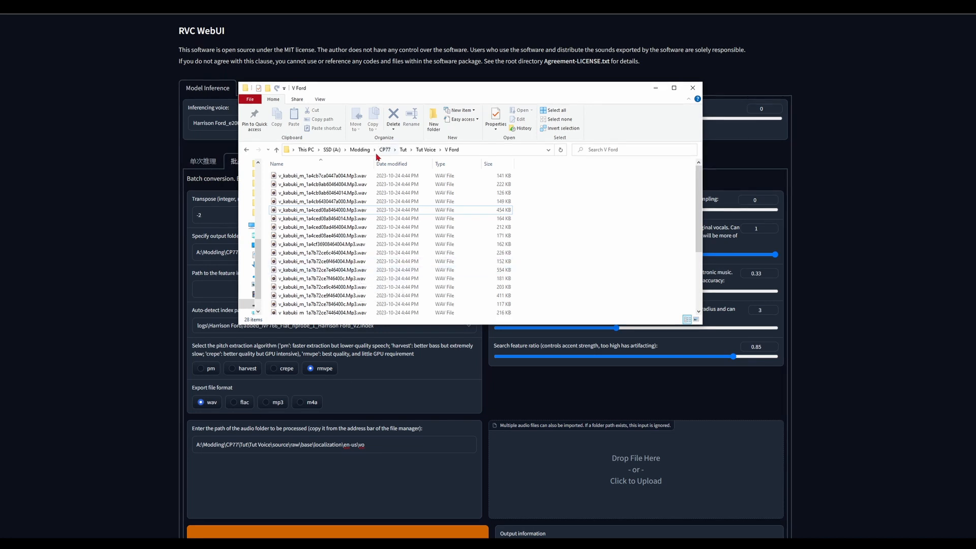
left_click(322, 287)
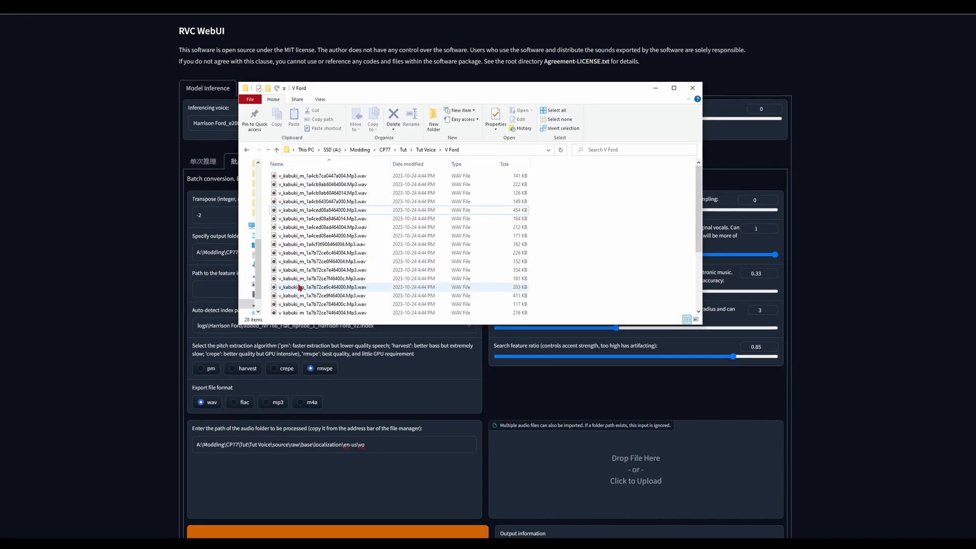
left_click(324, 278)
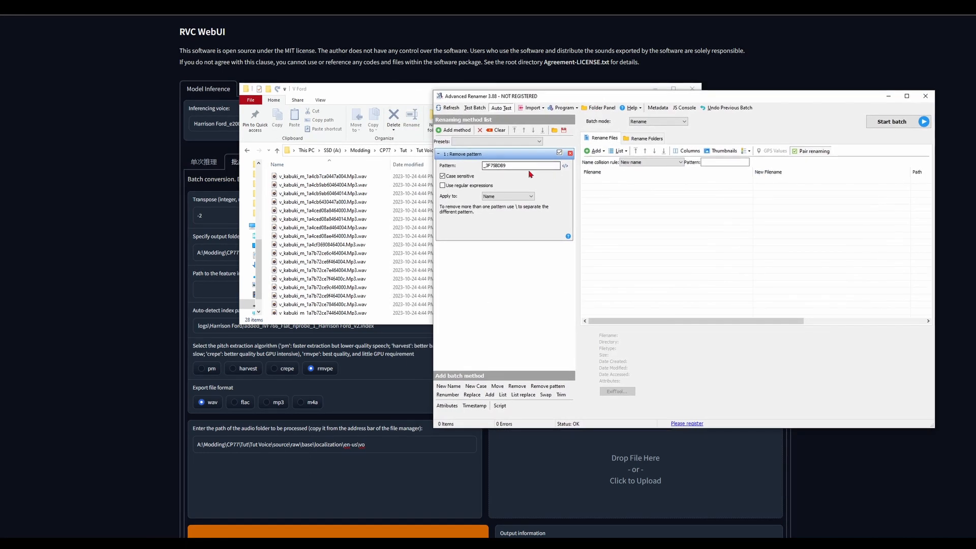
Batch-rename the 28 WAV files in Advanced Renamer, removing the .Mp3 pattern.
left_click(507, 196)
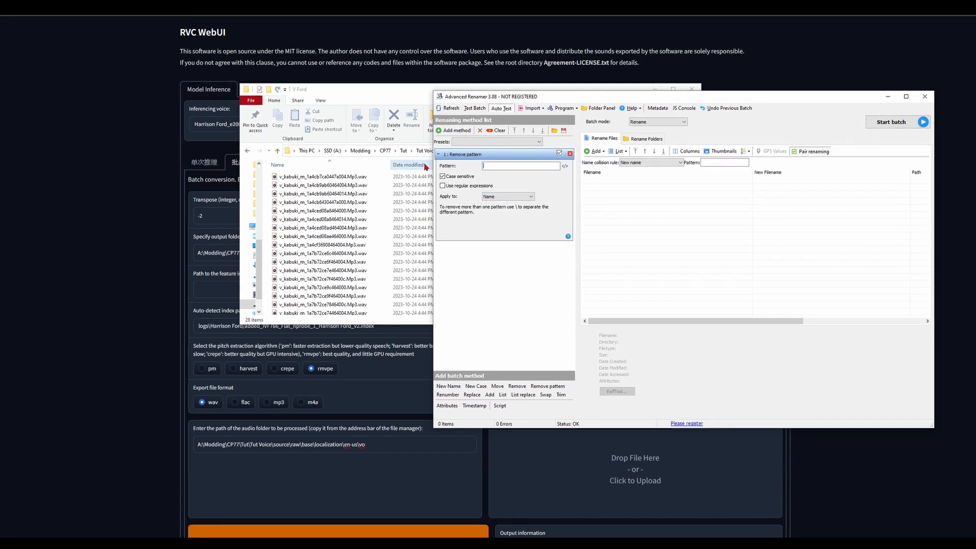
type("Mp3")
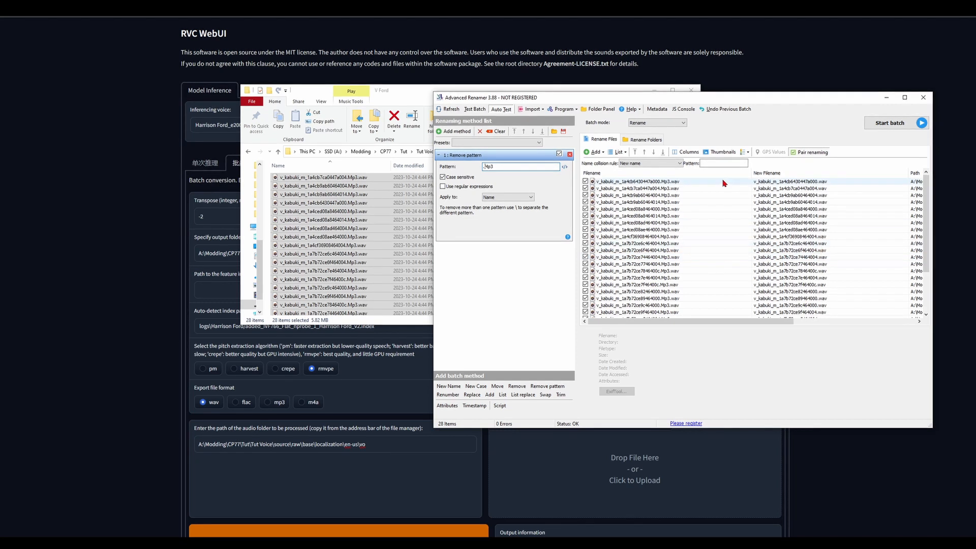
left_click(892, 122)
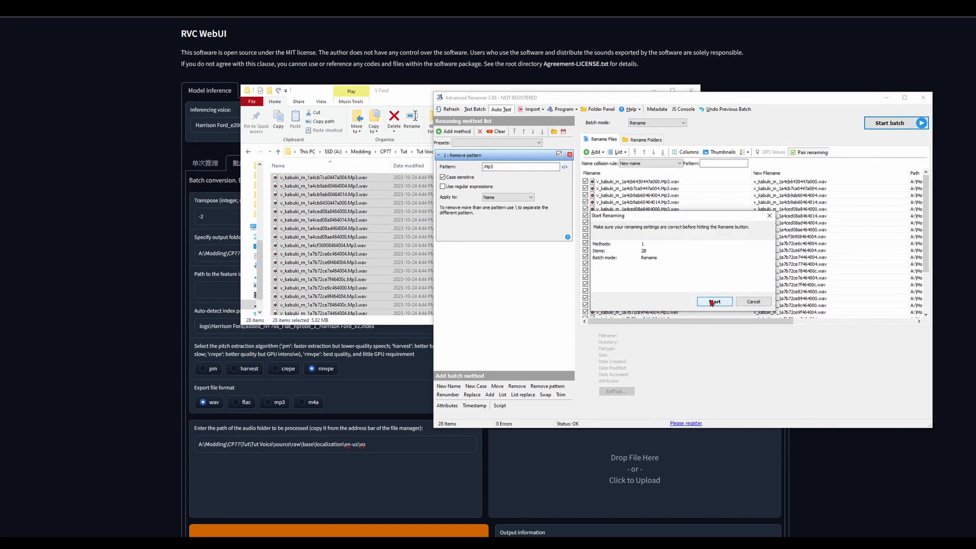
left_click(714, 302)
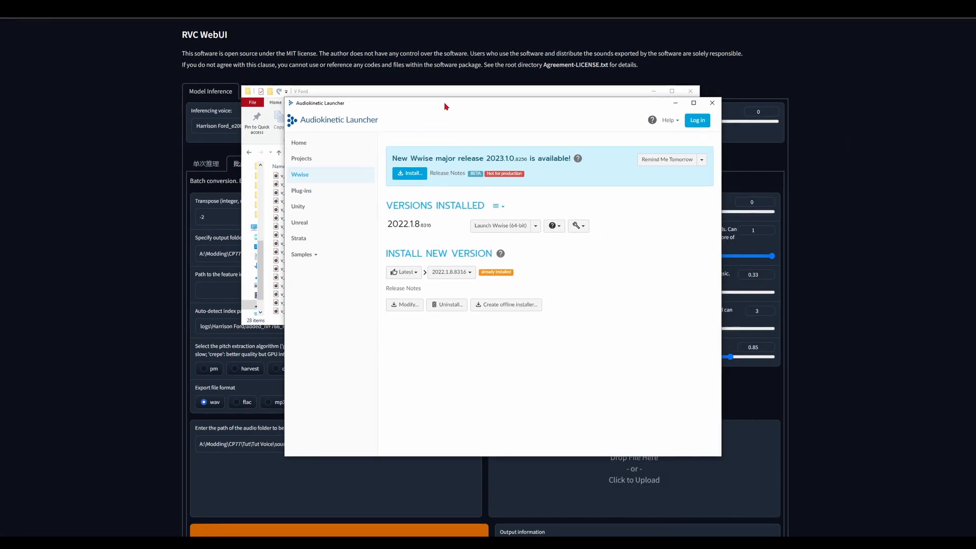
mouse_move(322, 211)
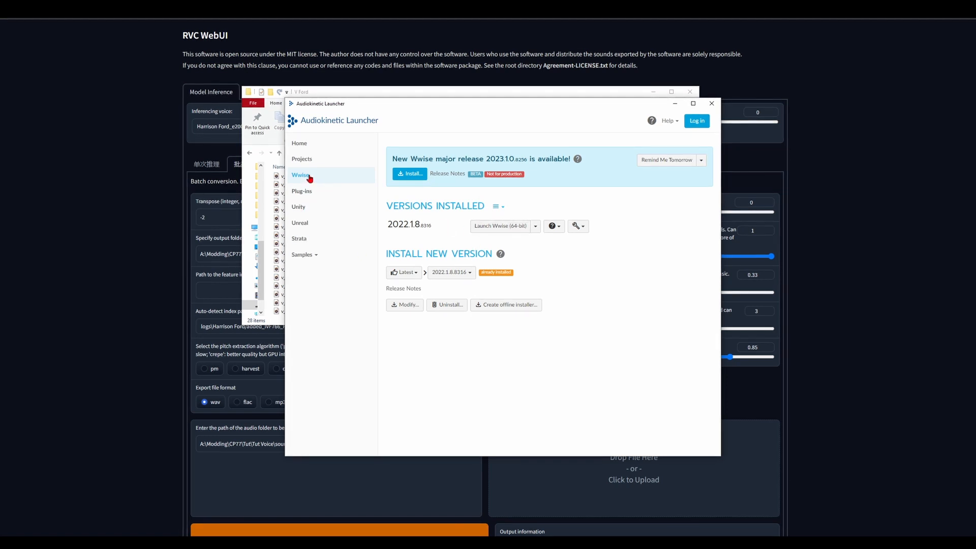
Launch Wwise and create a new project named Cp77 Test.
left_click(501, 225)
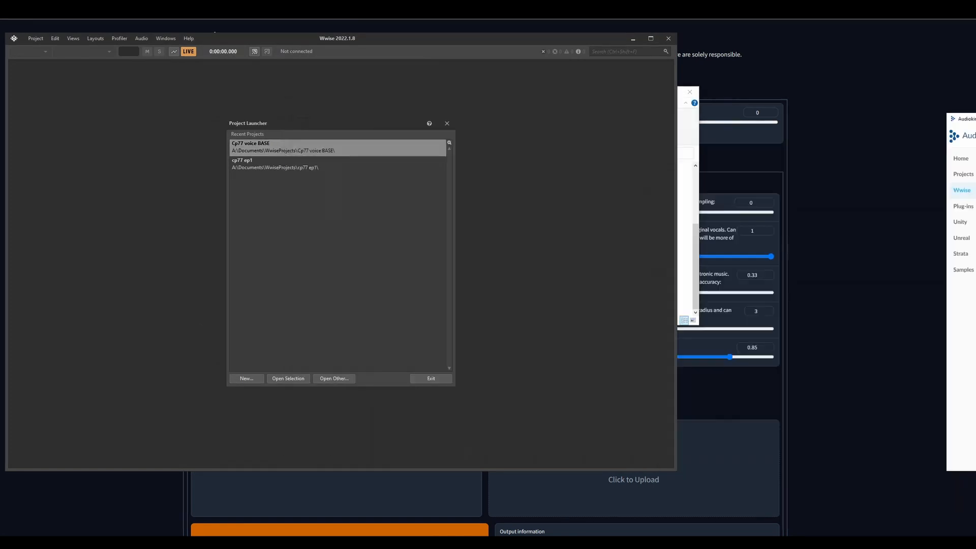
left_click(246, 378)
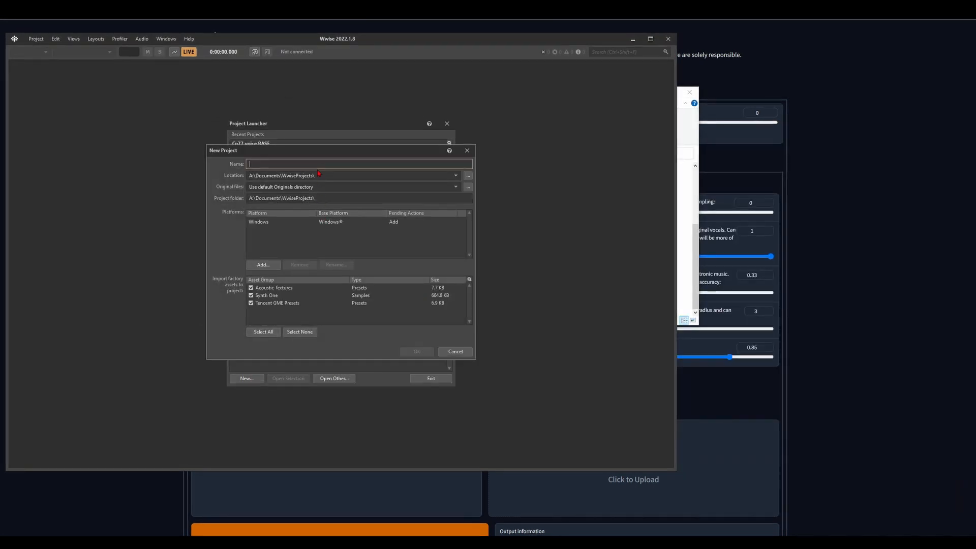
type("Cp77")
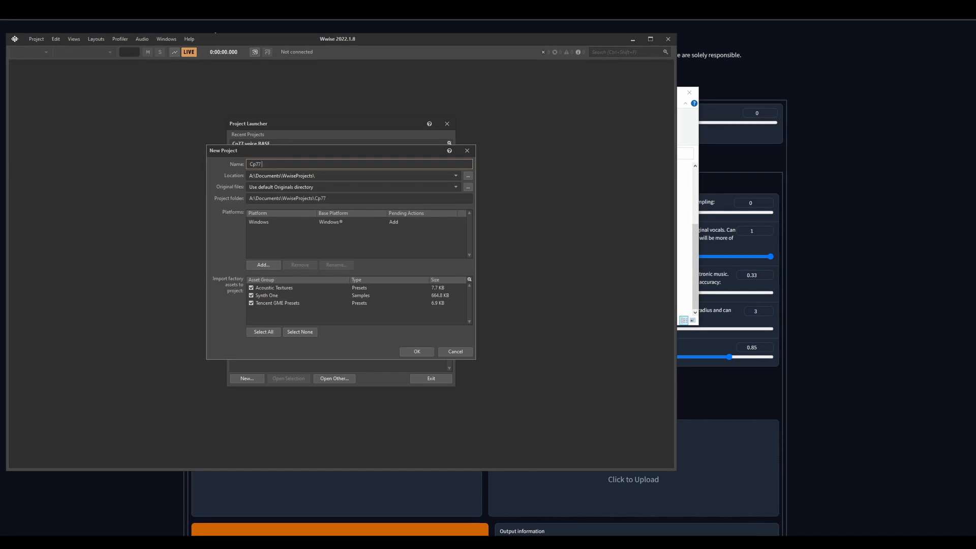
type("Test")
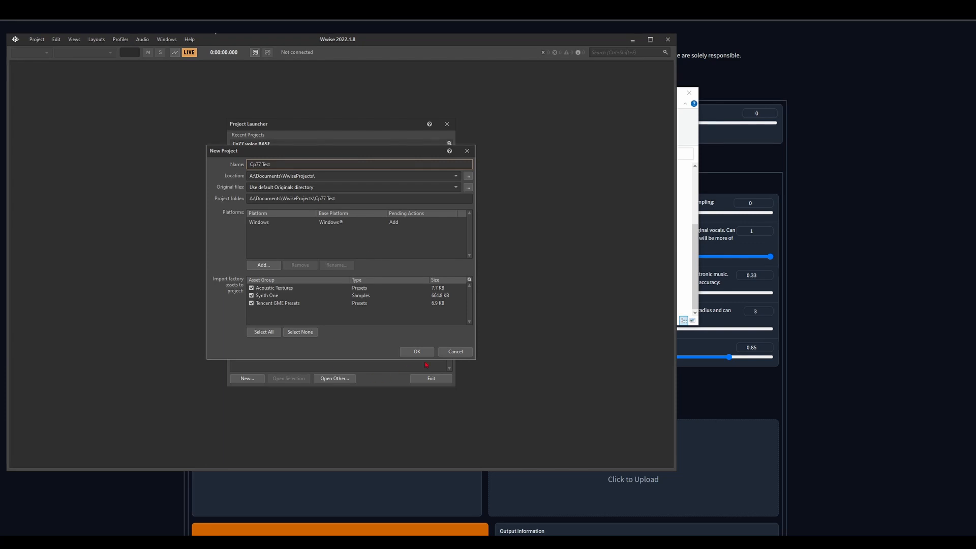
left_click(416, 351)
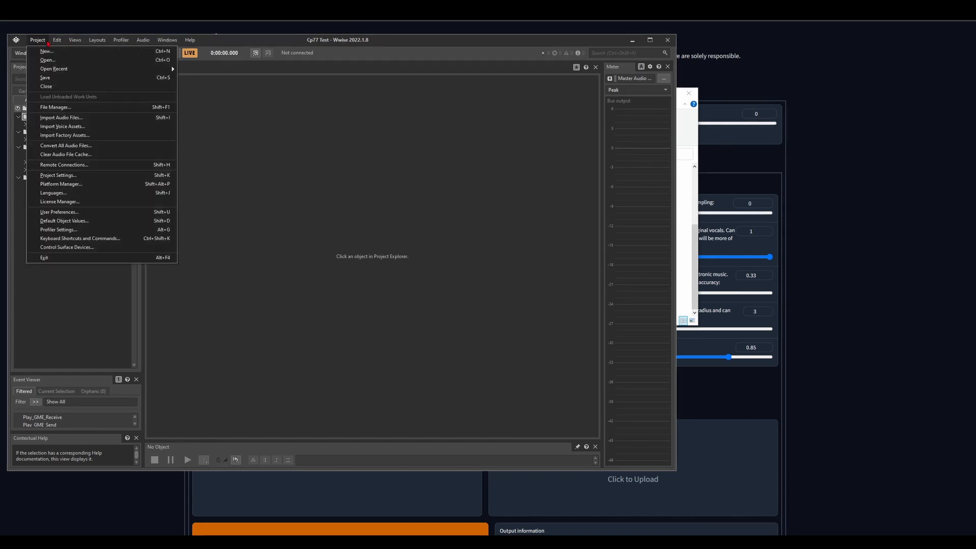
mouse_move(60, 201)
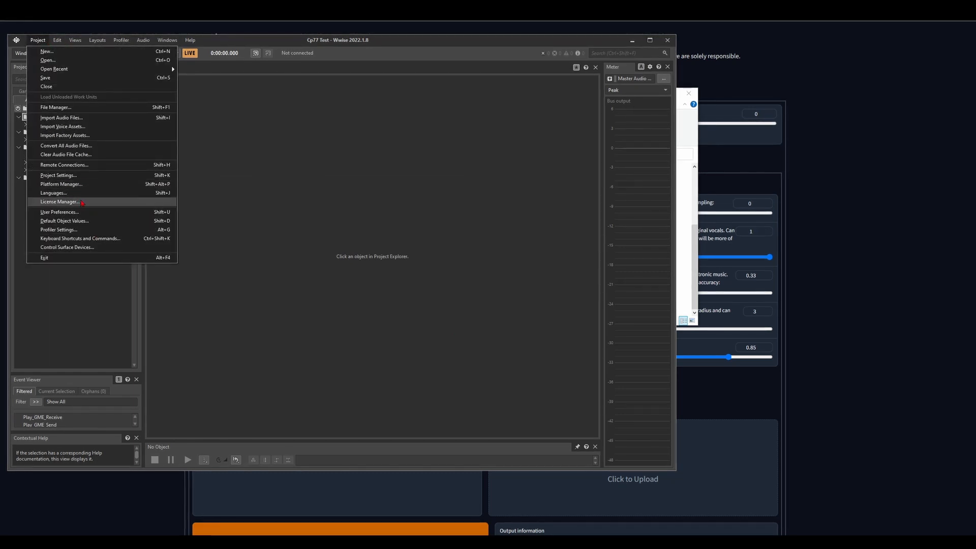
mouse_move(58, 175)
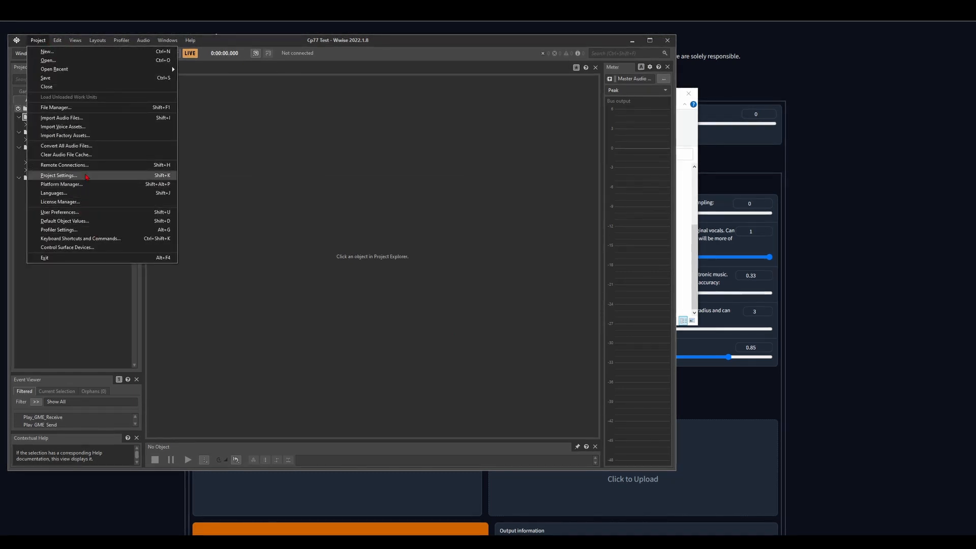
Set the project's Default Conversion Settings to Vorbis Quality High.
left_click(58, 175)
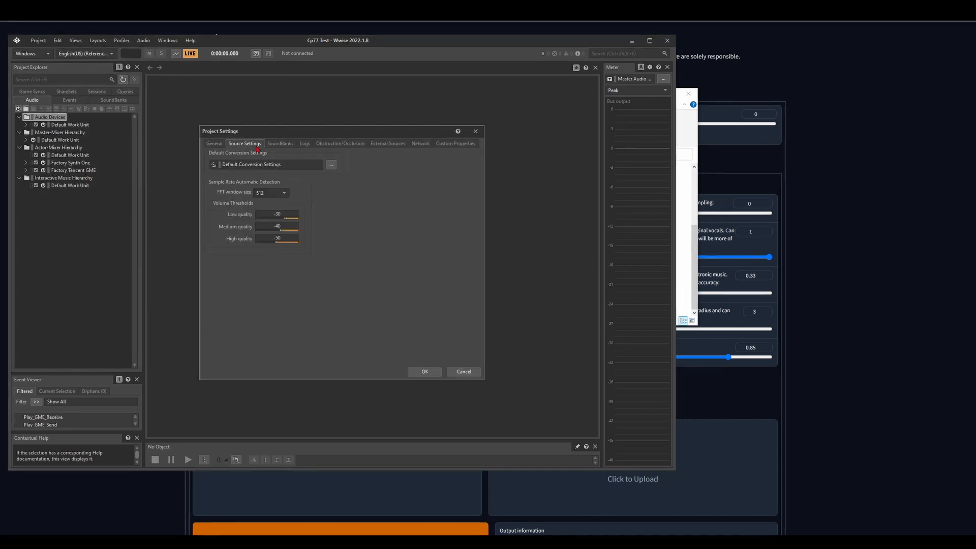
left_click(331, 165)
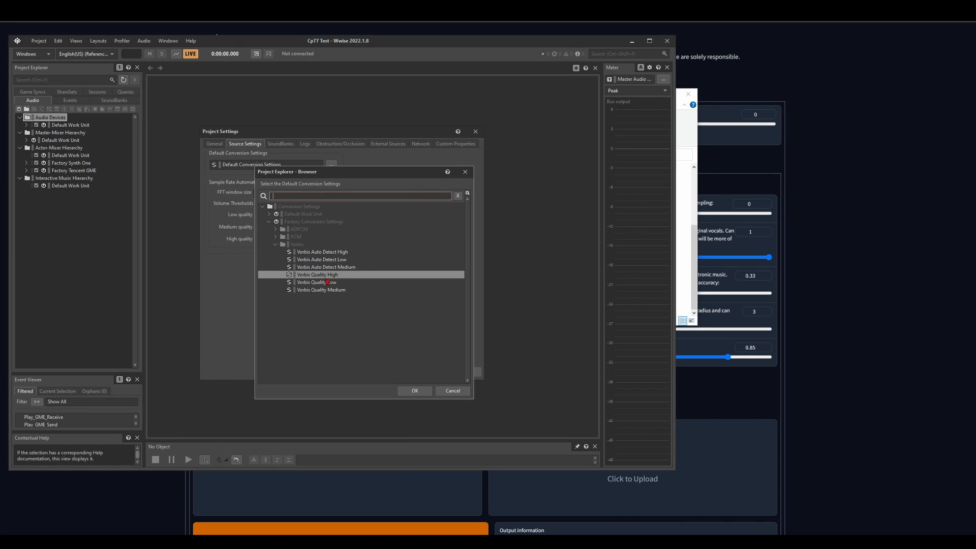
left_click(415, 391)
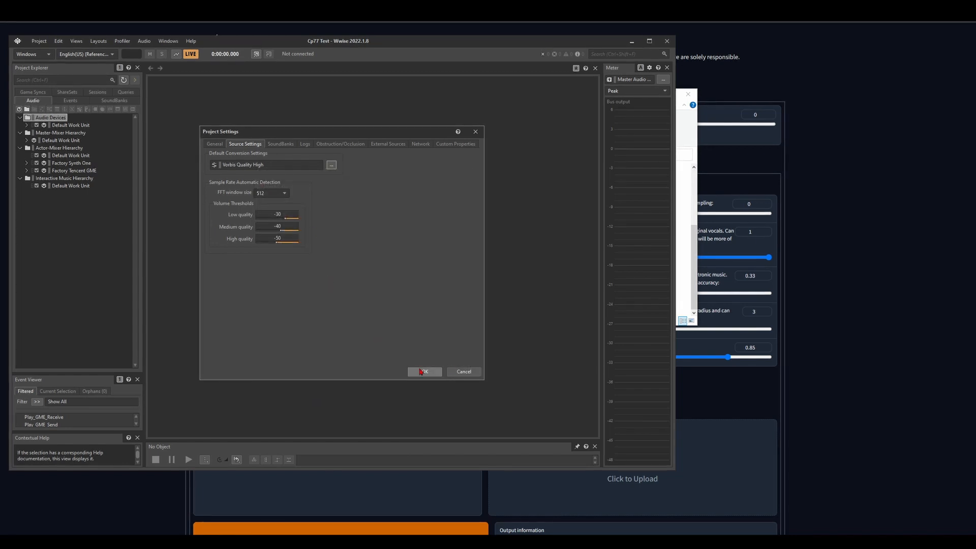
left_click(424, 371)
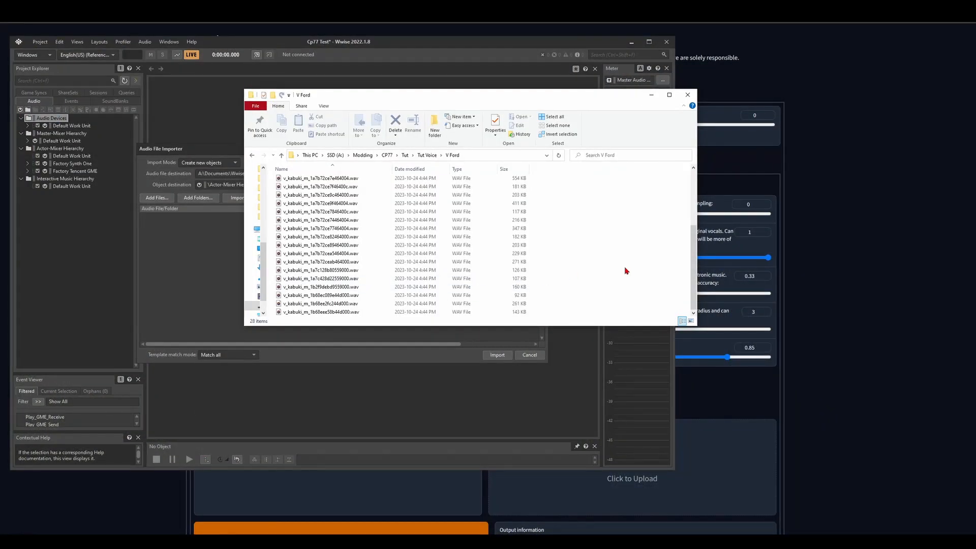
Import the renamed V Ford WAV voice lines through the Audio File Importer.
left_click(319, 269)
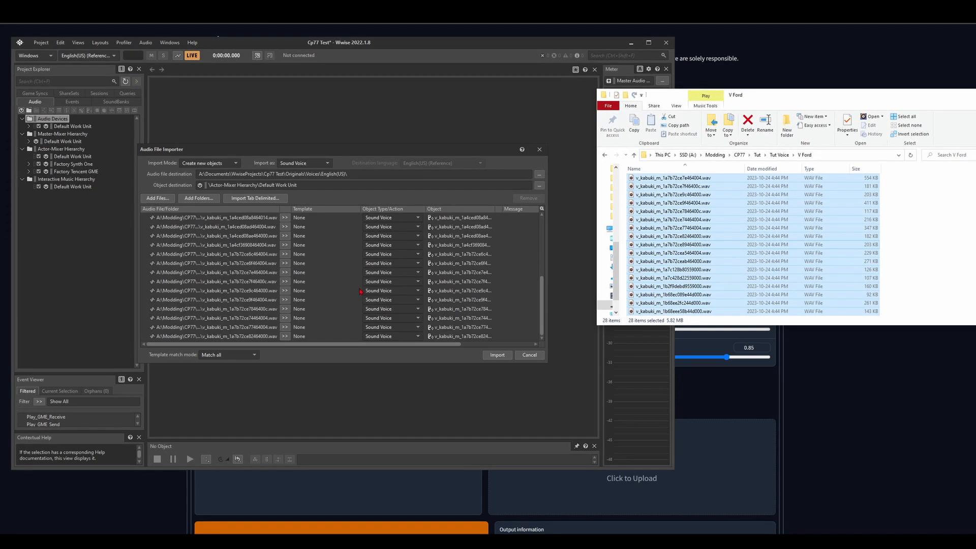
left_click(497, 355)
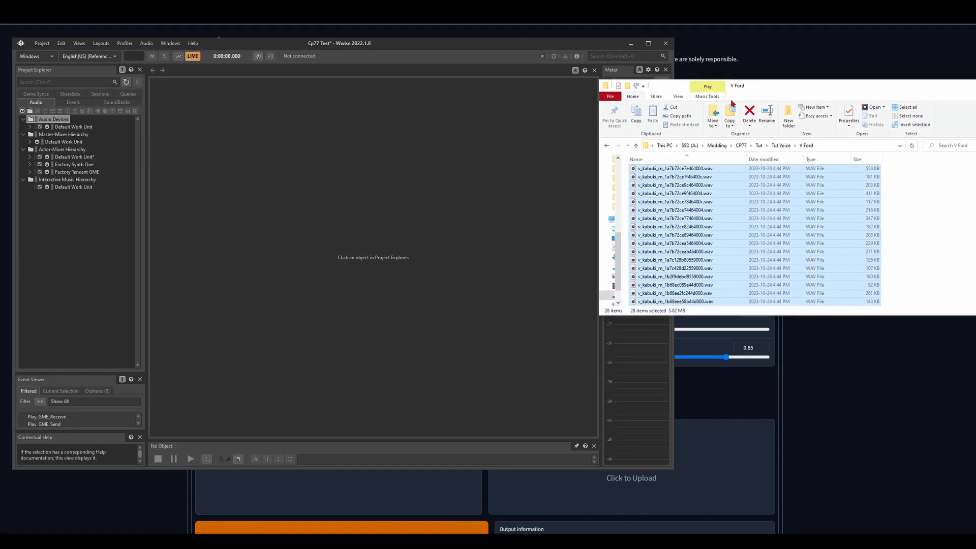
left_click(42, 43)
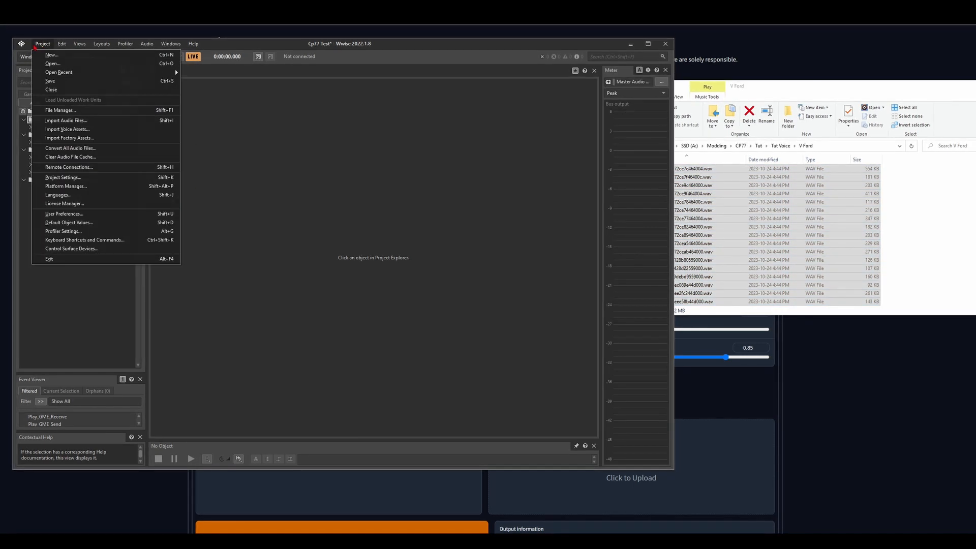
Review the project's default audio conversion settings in Wwise Project Settings.
left_click(63, 178)
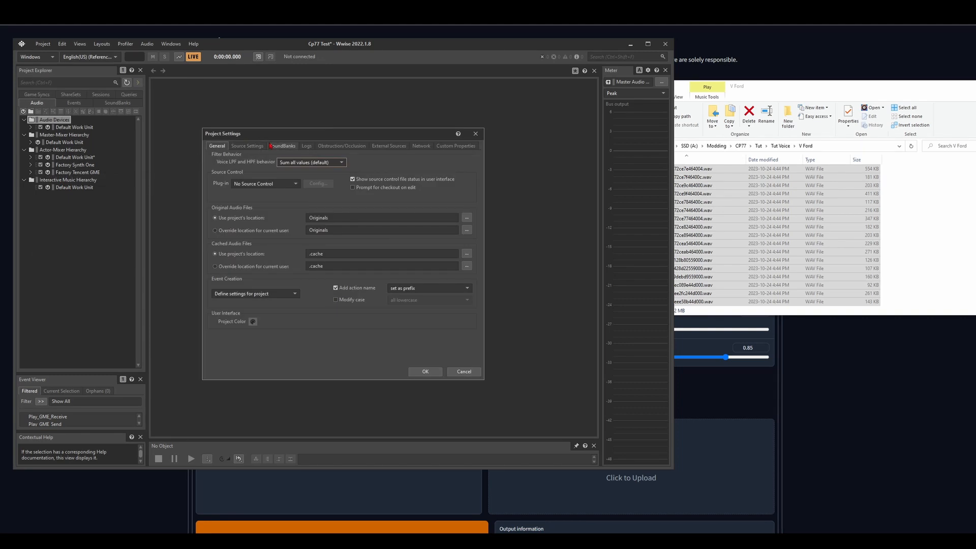
left_click(247, 145)
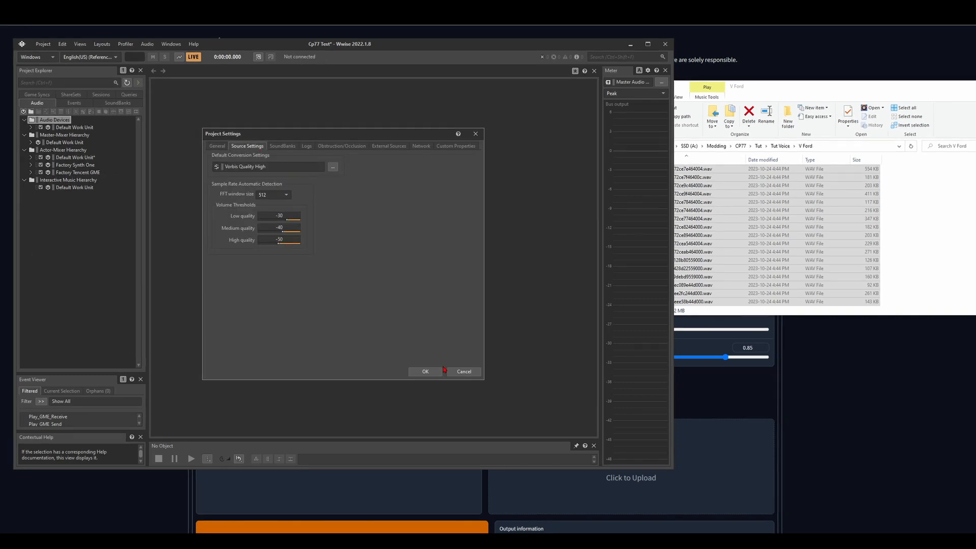
left_click(425, 371)
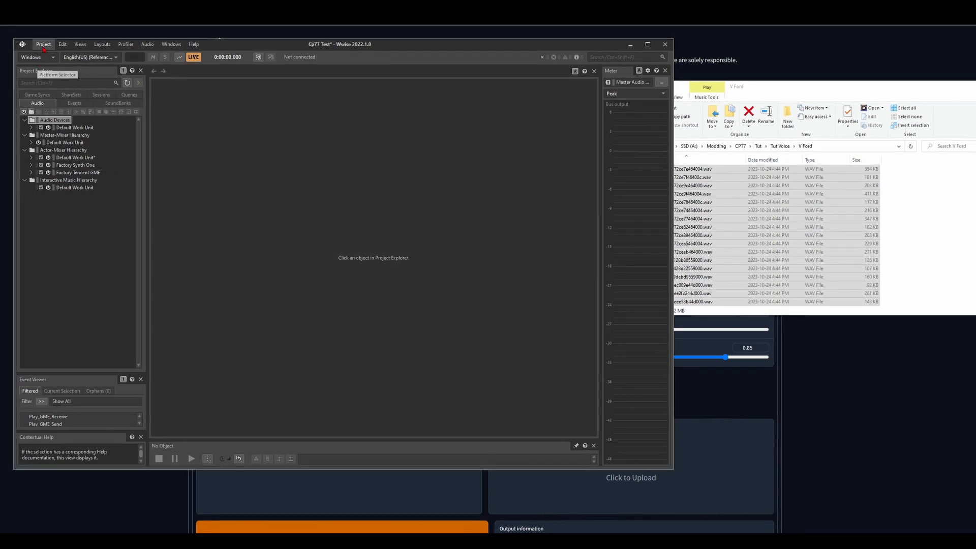
Run Convert All Audio Files for the Windows platform.
left_click(43, 44)
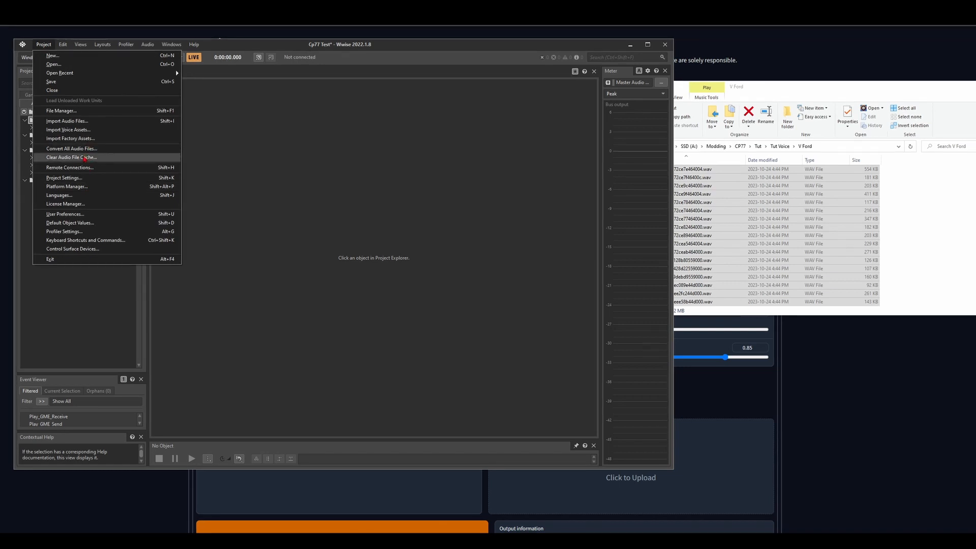
left_click(71, 148)
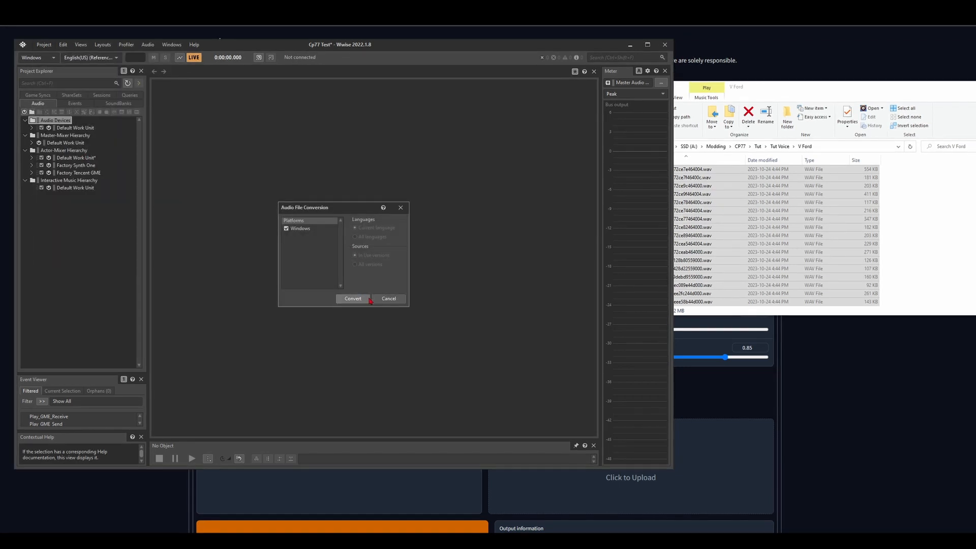
left_click(353, 299)
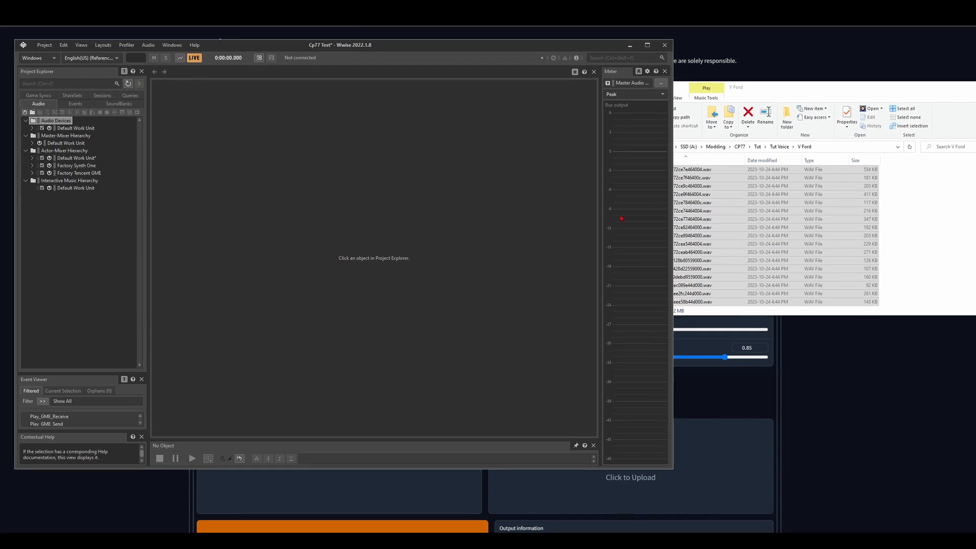
left_click(715, 244)
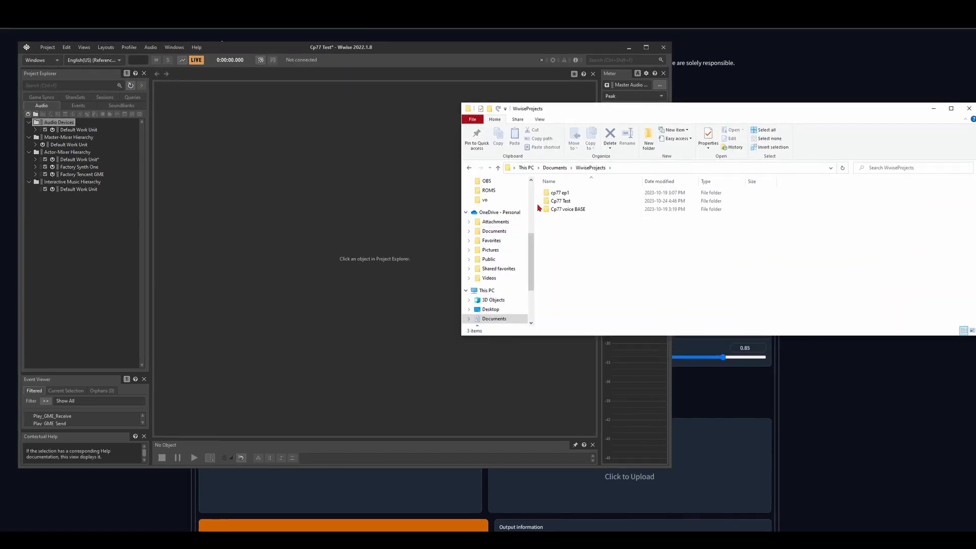
Browse into Cp77 Test's .cache\Windows\Voices\English(US) folder listing the 29 converted WEM files.
left_click(559, 200)
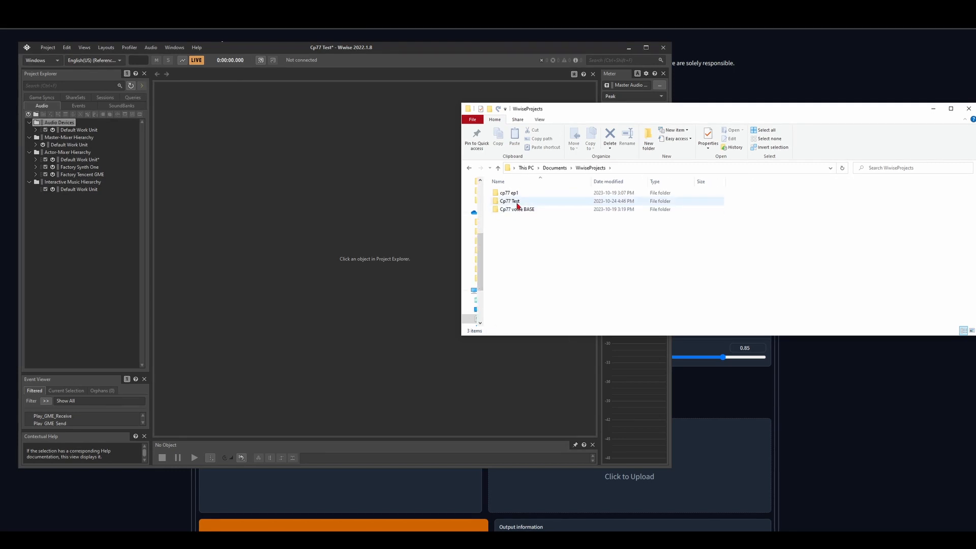
double_click(509, 200)
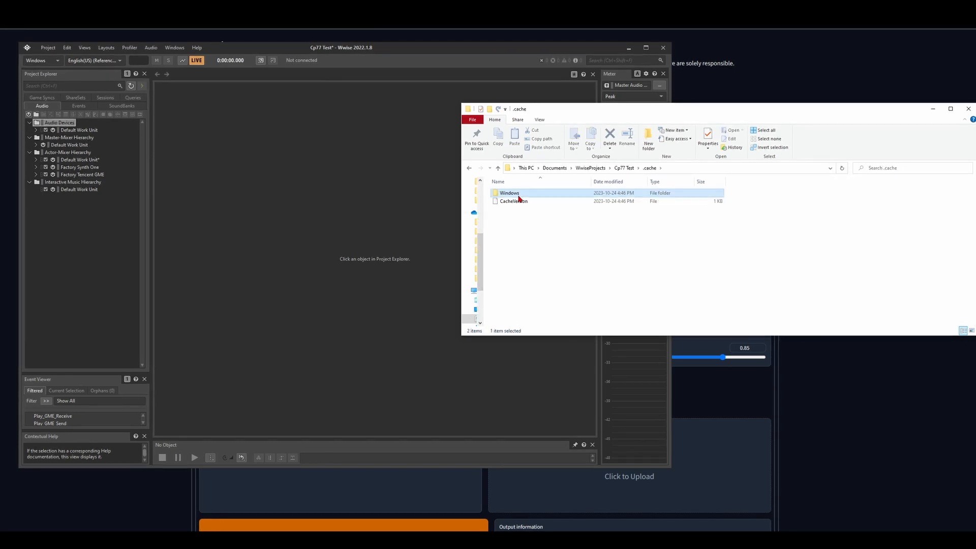
double_click(508, 192)
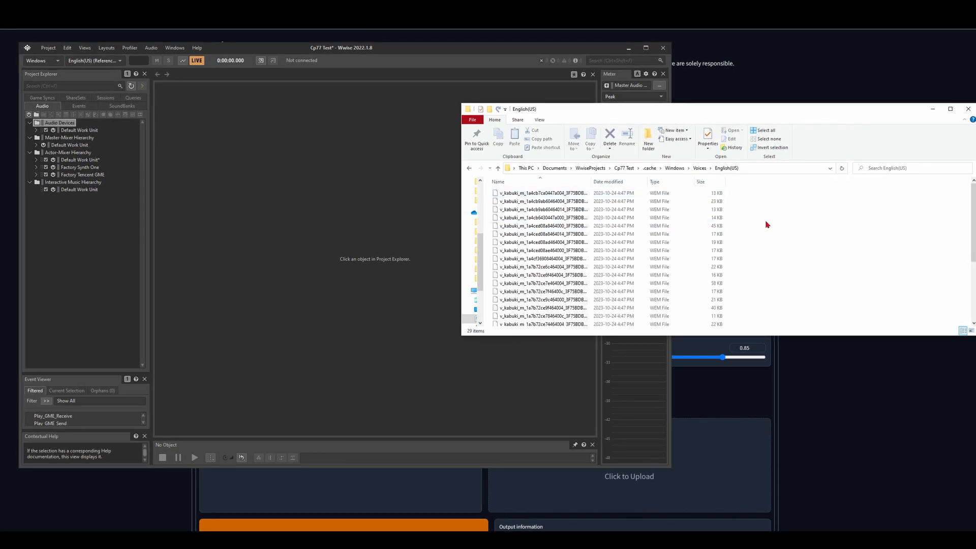
left_click(541, 200)
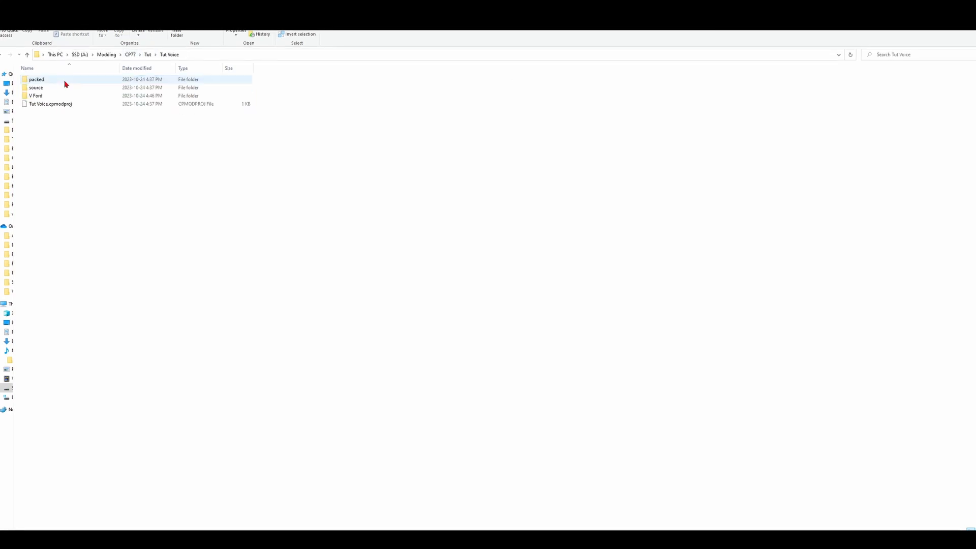
double_click(35, 95)
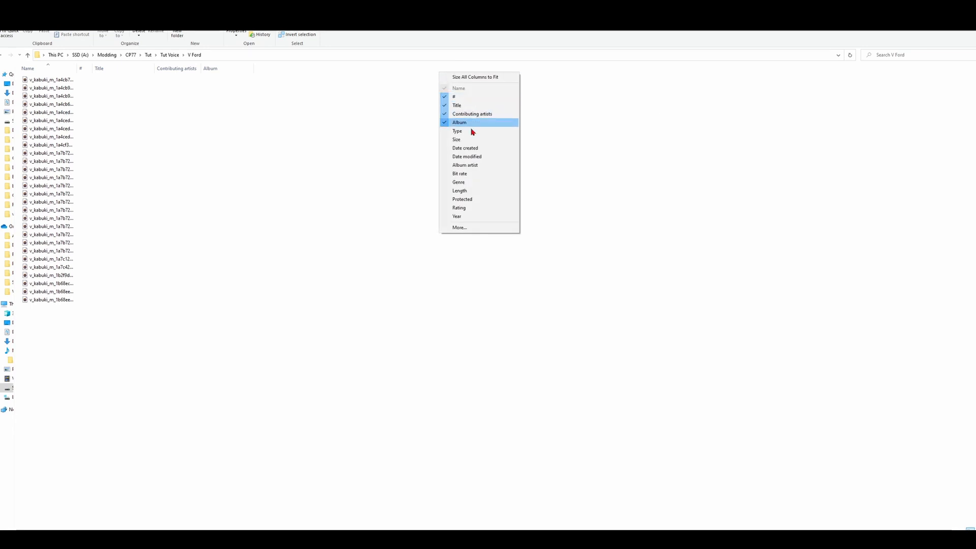
left_click(457, 139)
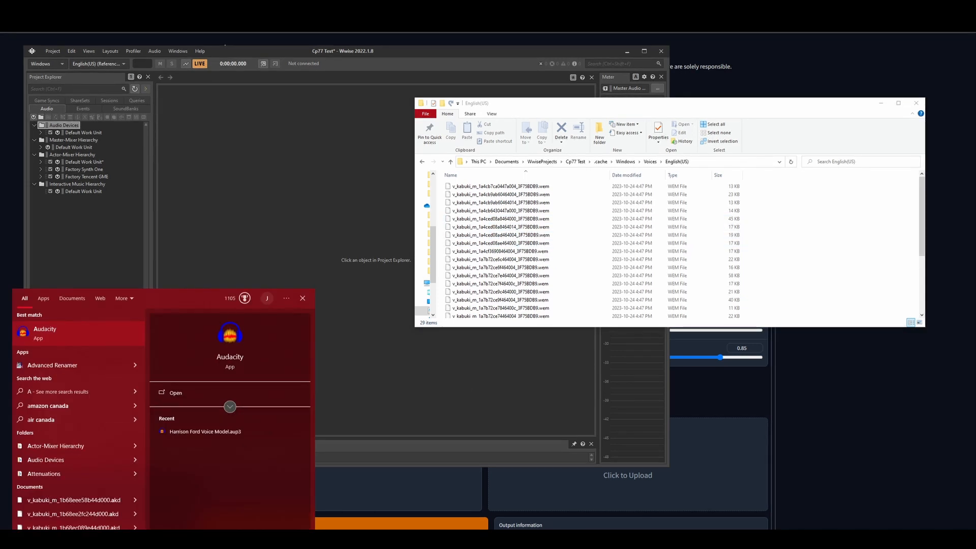
Batch-remove the _3F75BDB9 suffix from the WEM files in Advanced Renamer, excluding Wwise.dat.
left_click(52, 365)
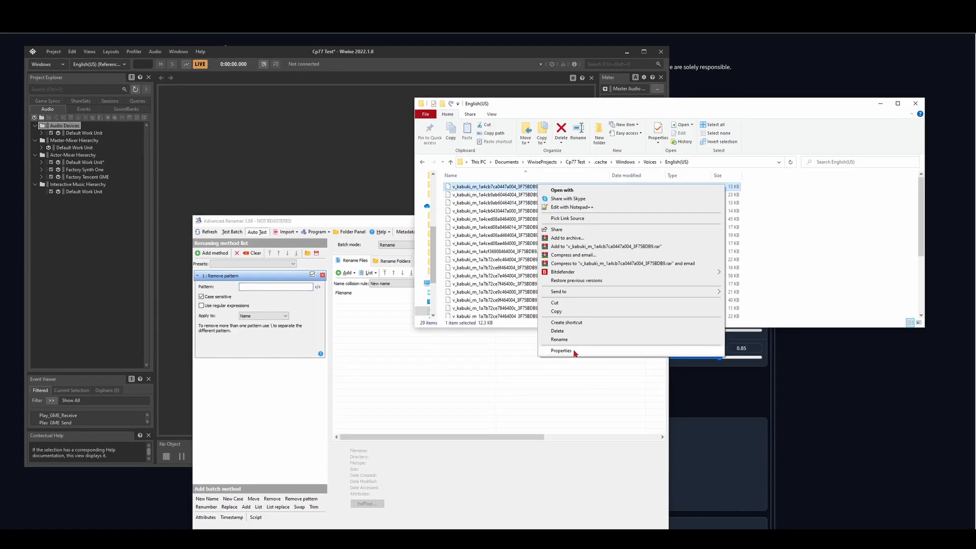
left_click(558, 339)
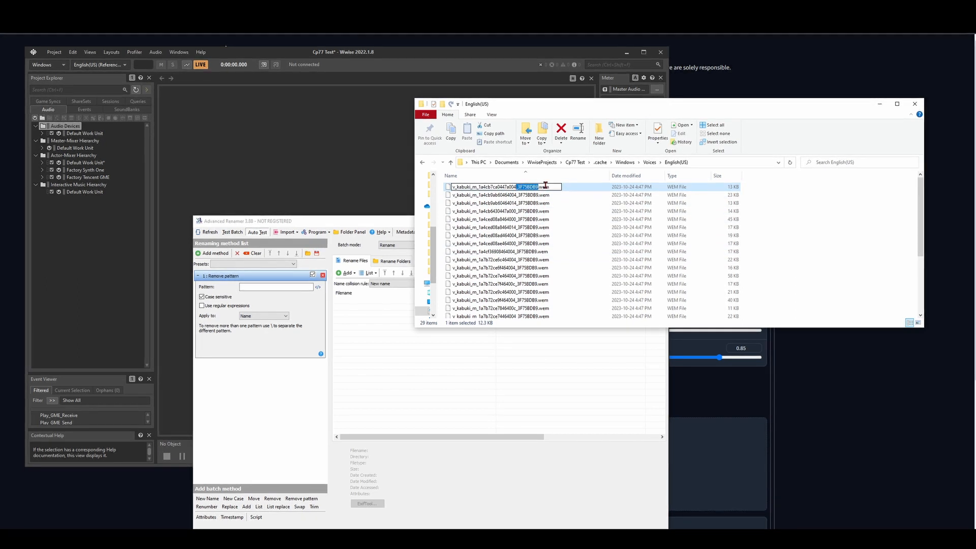
type("_3F75BDB9")
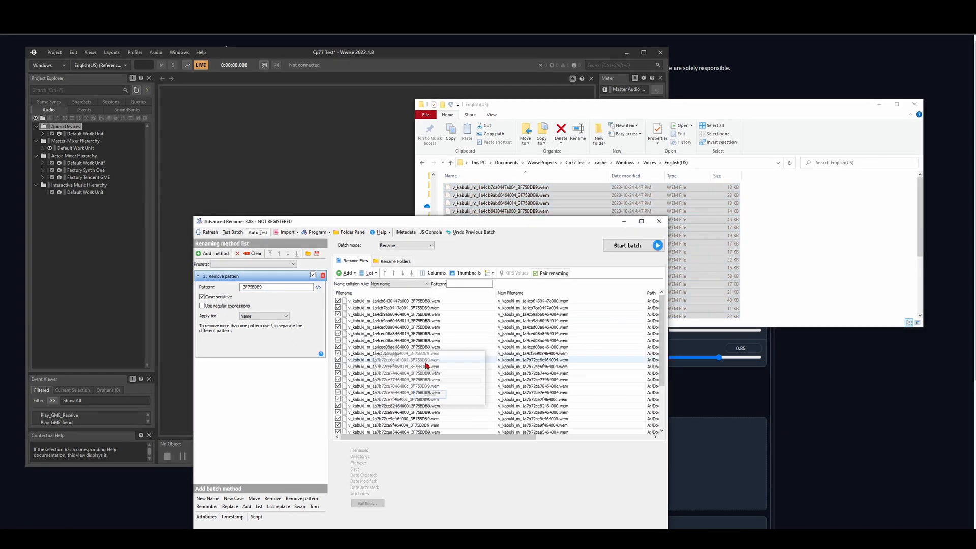
scroll("down", 3)
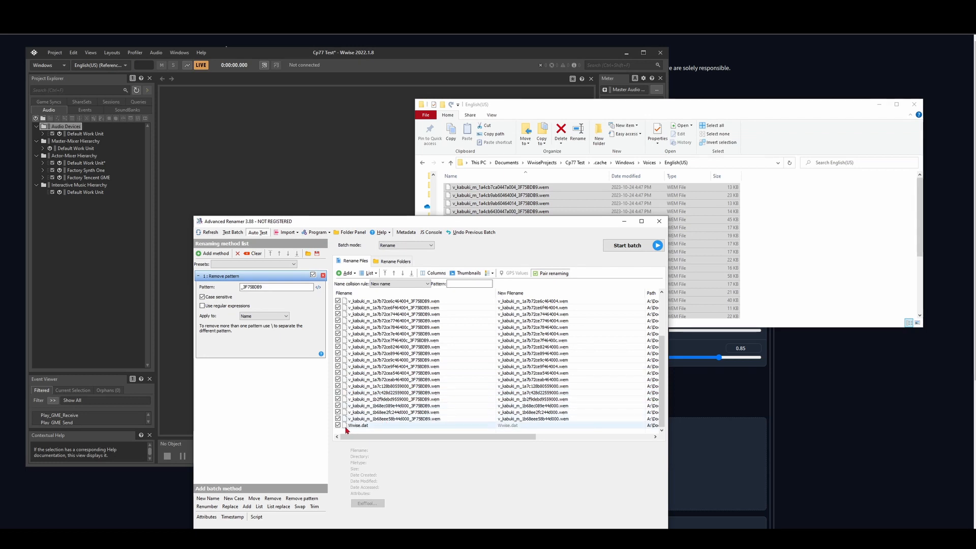
left_click(338, 425)
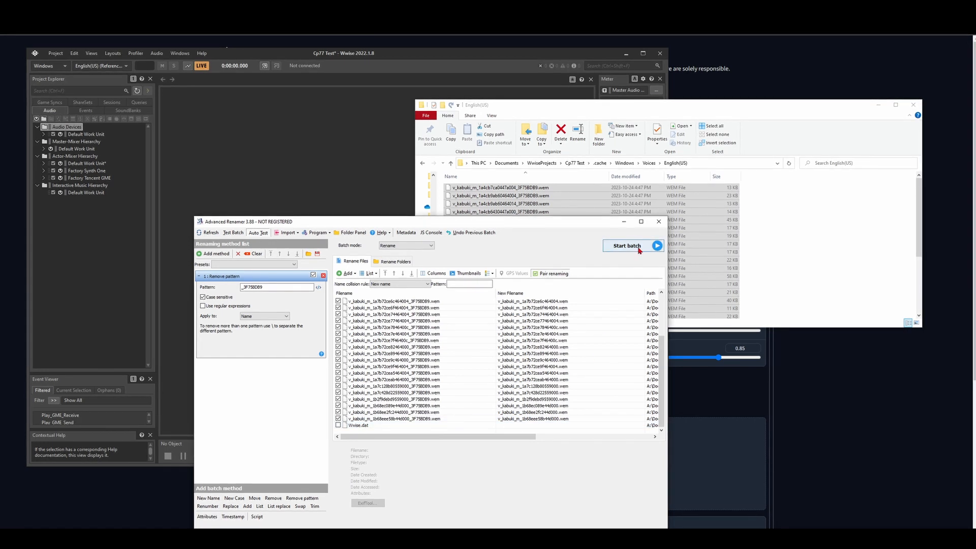
left_click(627, 245)
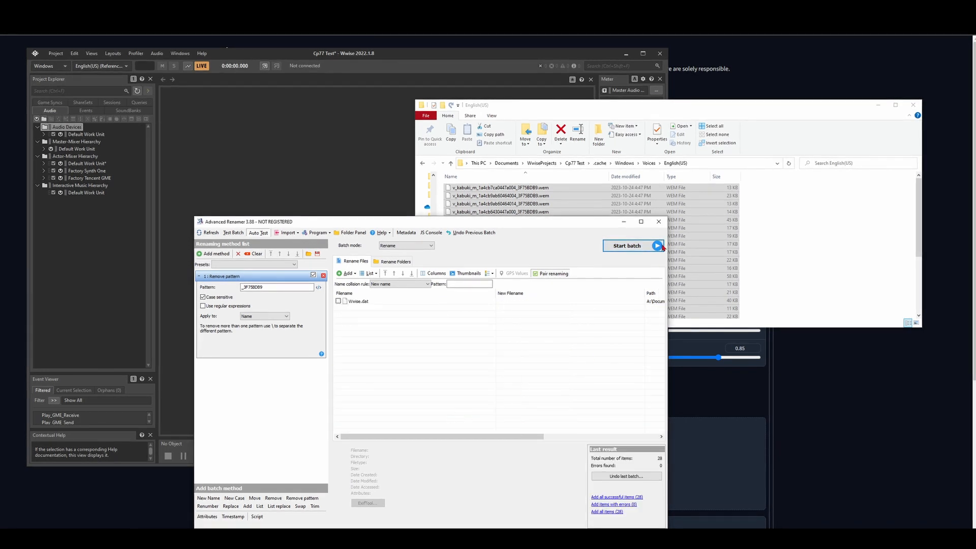
left_click(626, 245)
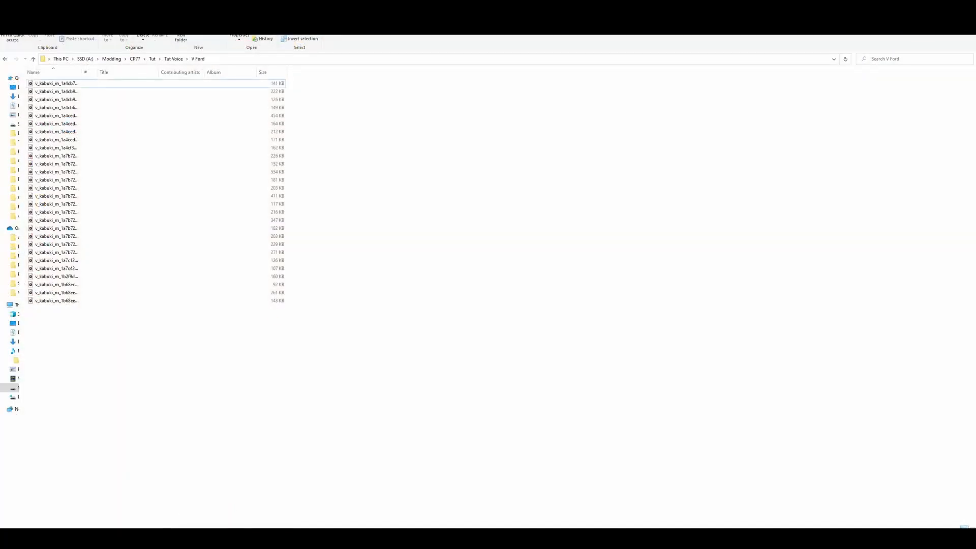
Move the renamed WEM files into the en-us vo folder, replacing the existing files.
left_click(172, 59)
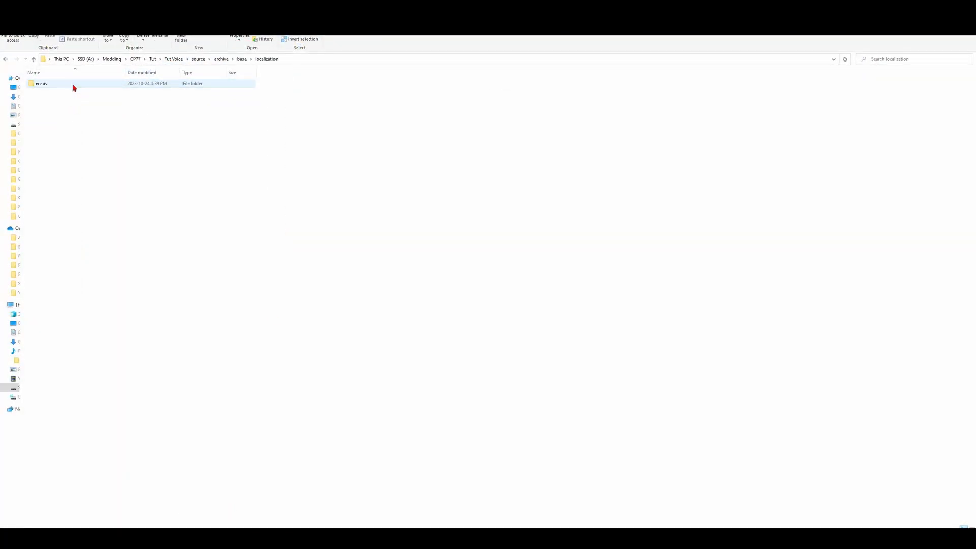
double_click(41, 84)
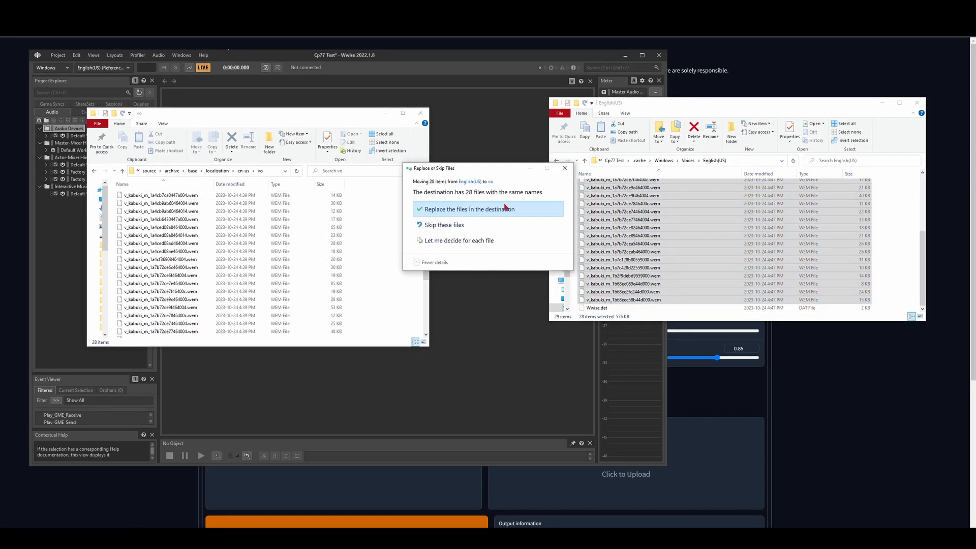
left_click(466, 208)
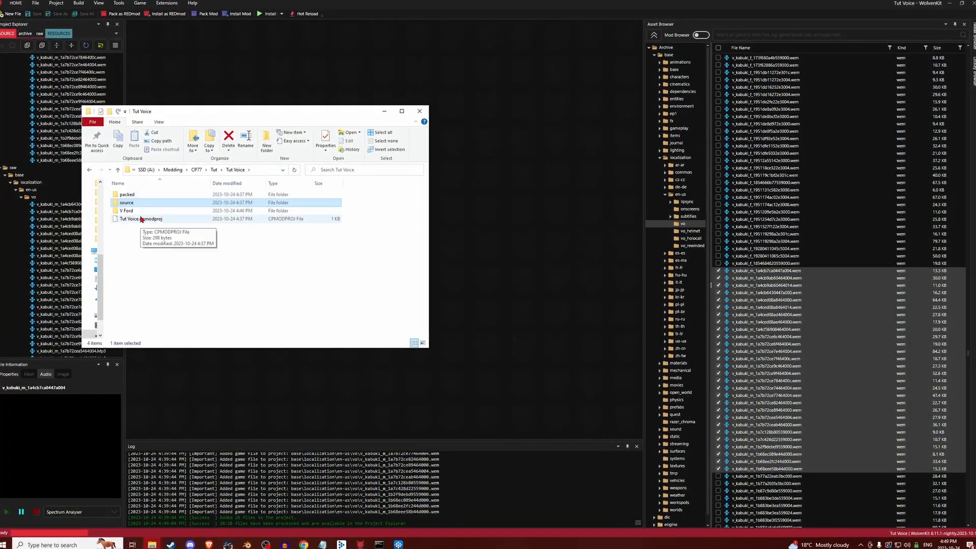
Open the Tut Voice project in WolvenKit, inspect a vo file, and show Install options.
double_click(127, 202)
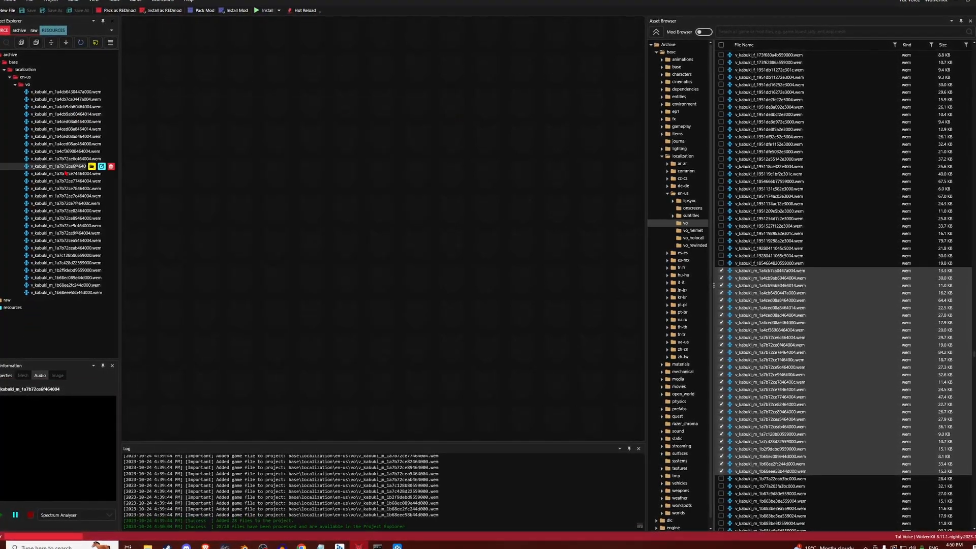
right_click(55, 195)
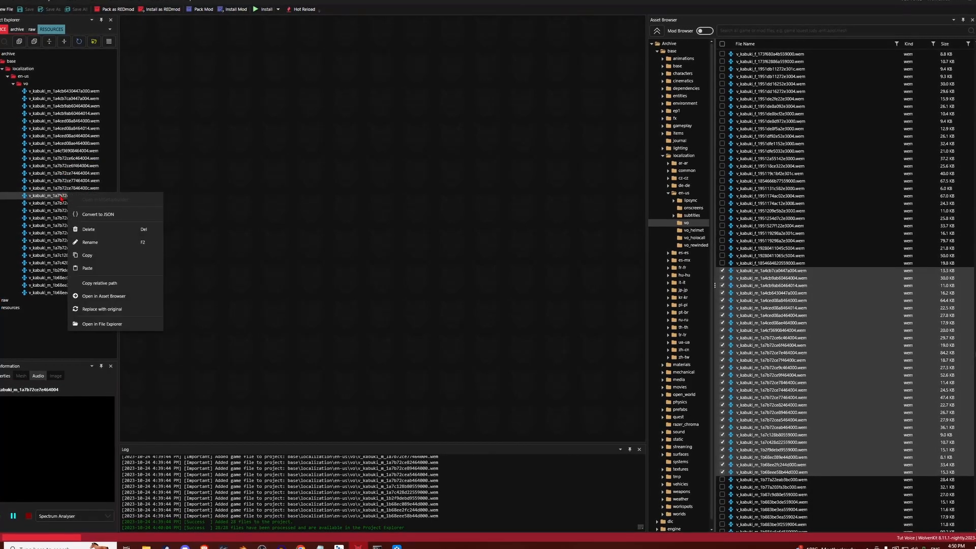
left_click(74, 333)
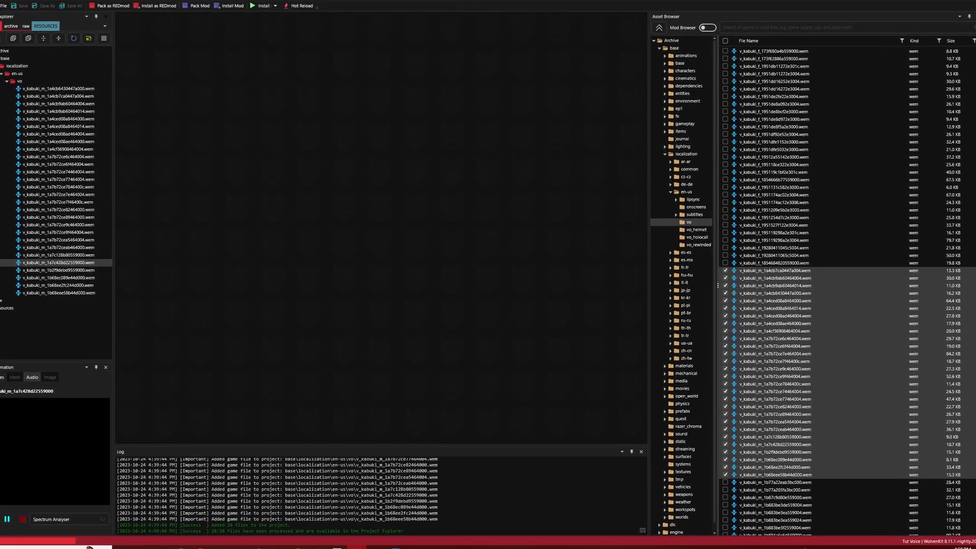
left_click(83, 5)
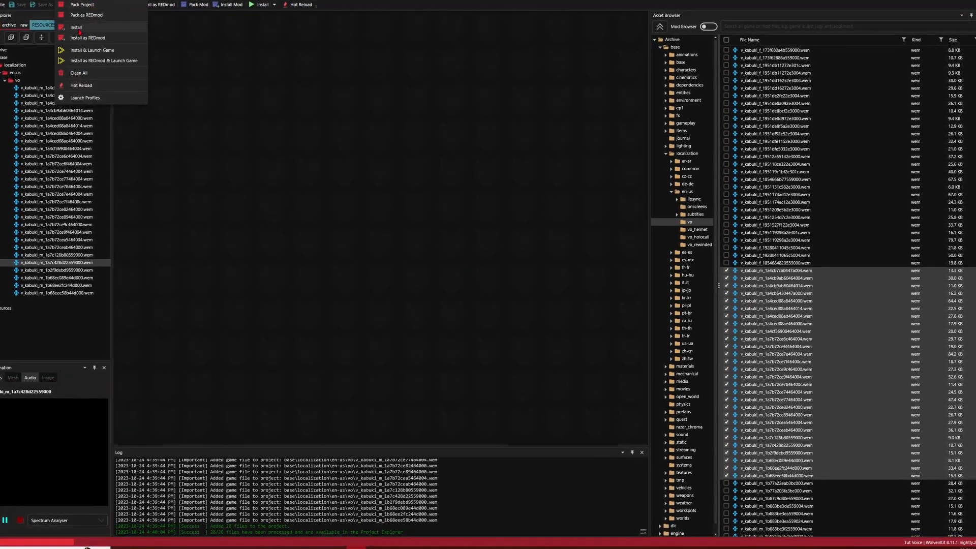